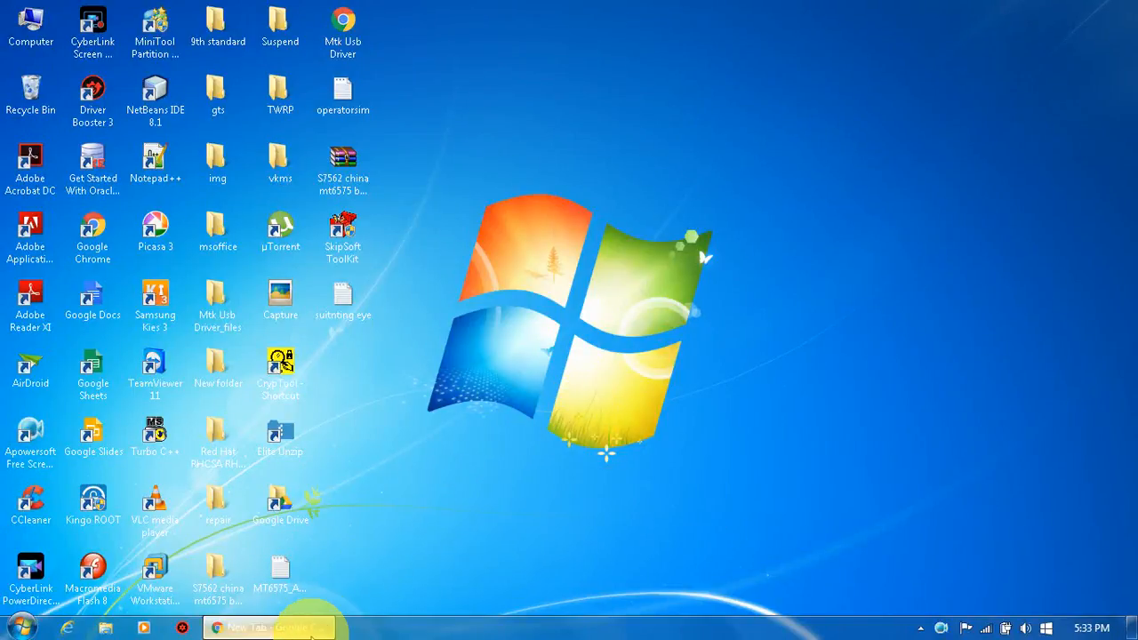
- Launch Chrome, start a new tab and show the Google apps list
left_click(268, 626)
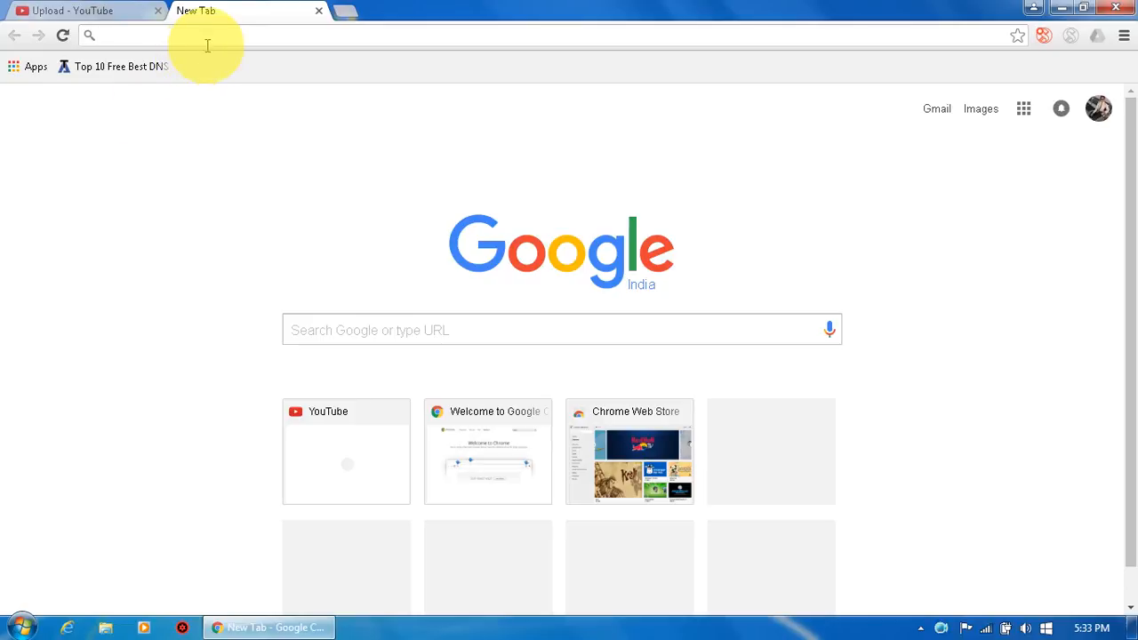
left_click(205, 36)
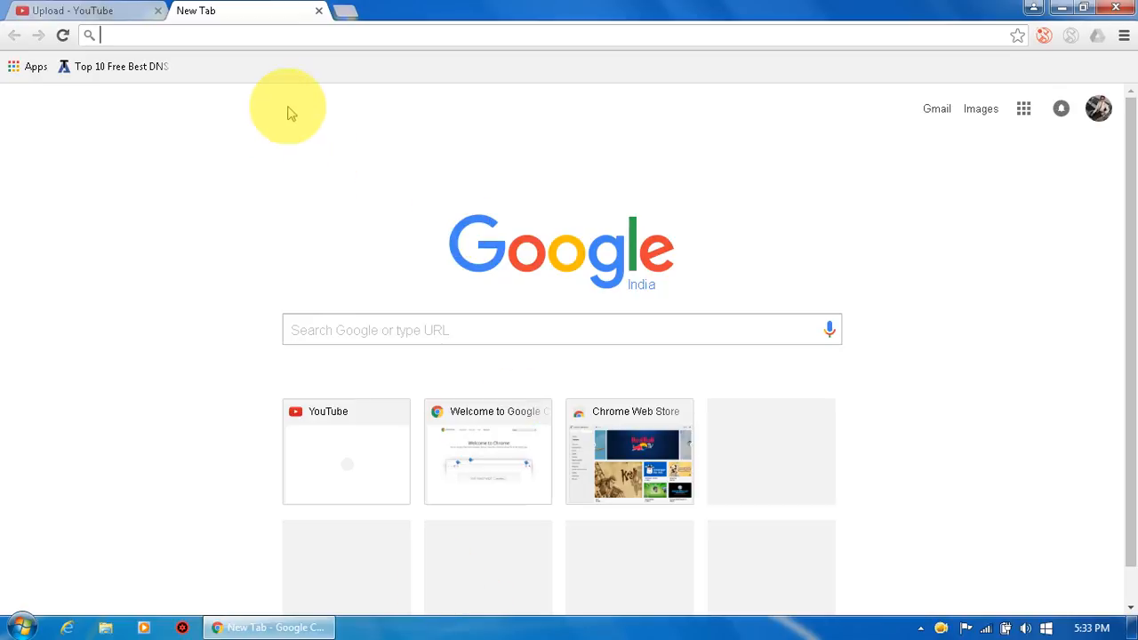
mouse_move(1024, 110)
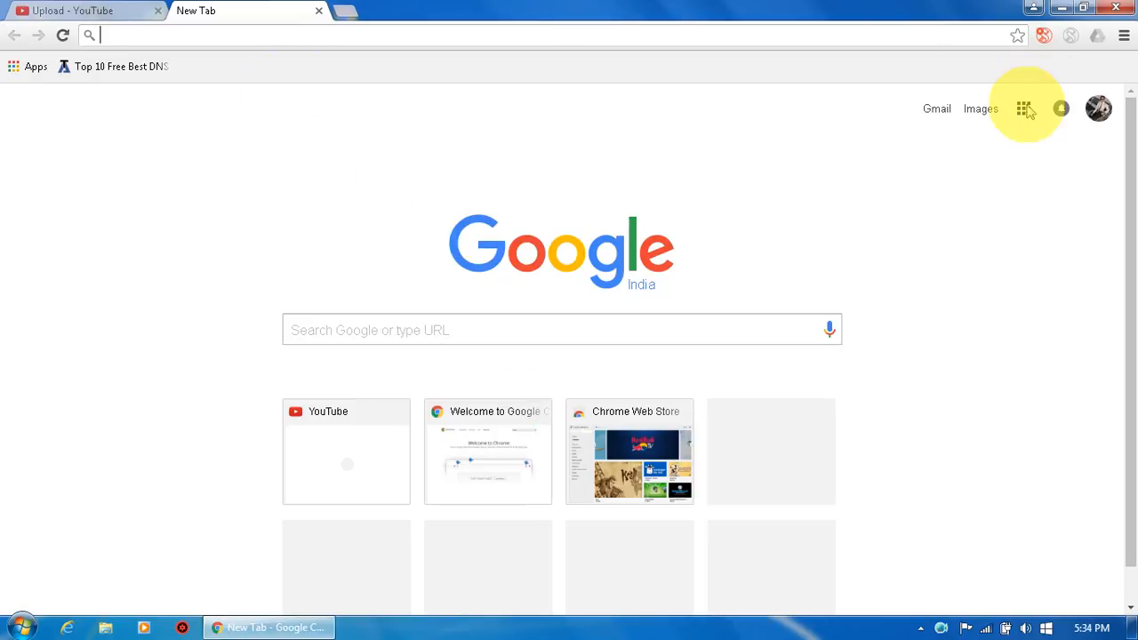
left_click(1024, 108)
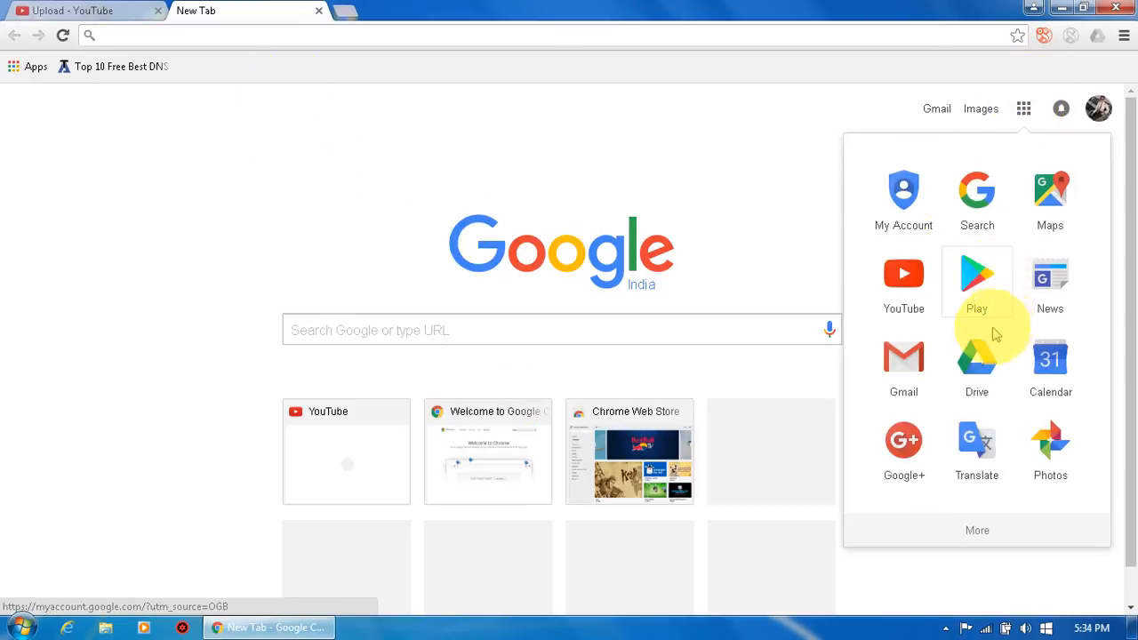
- Open Google Drive at My Drive from the Google apps list
left_click(976, 355)
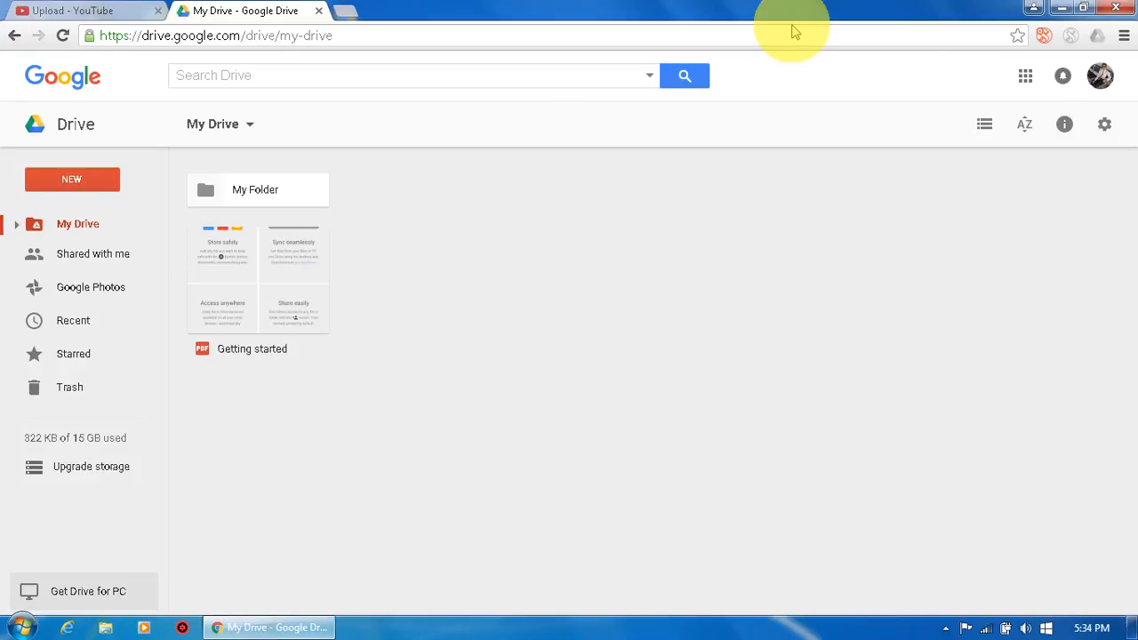
mouse_move(1123, 69)
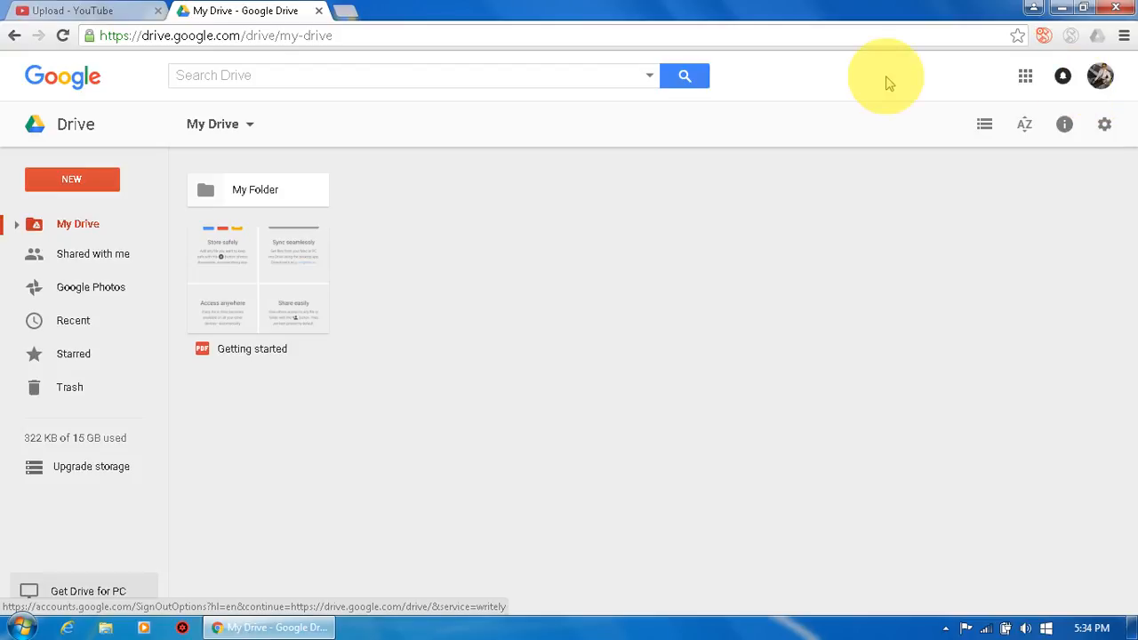
mouse_move(402, 39)
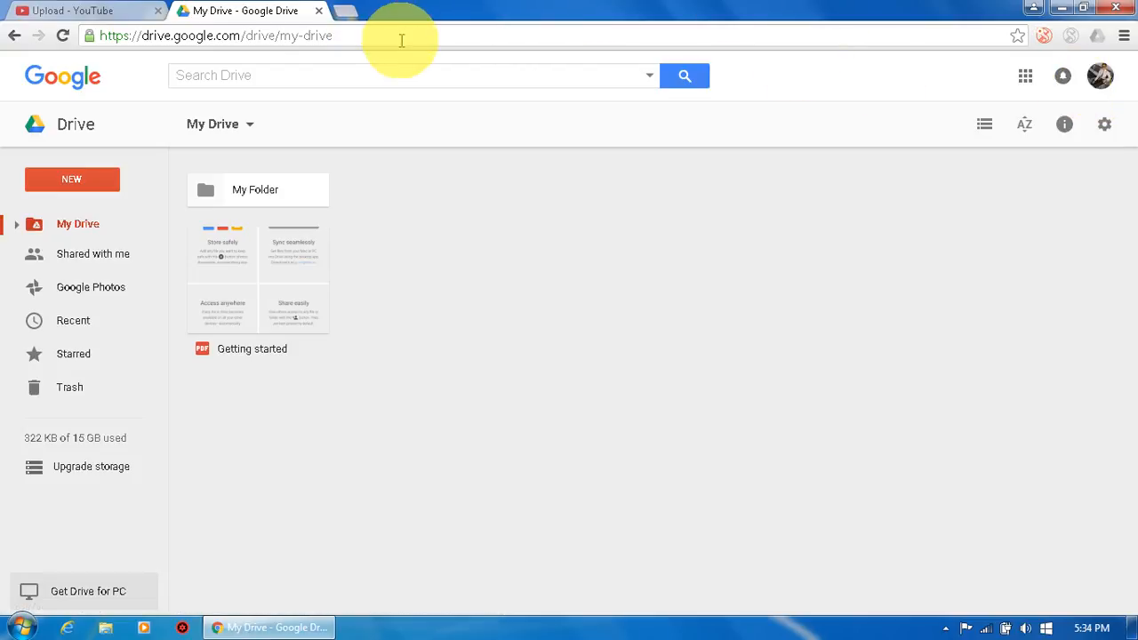
mouse_move(313, 220)
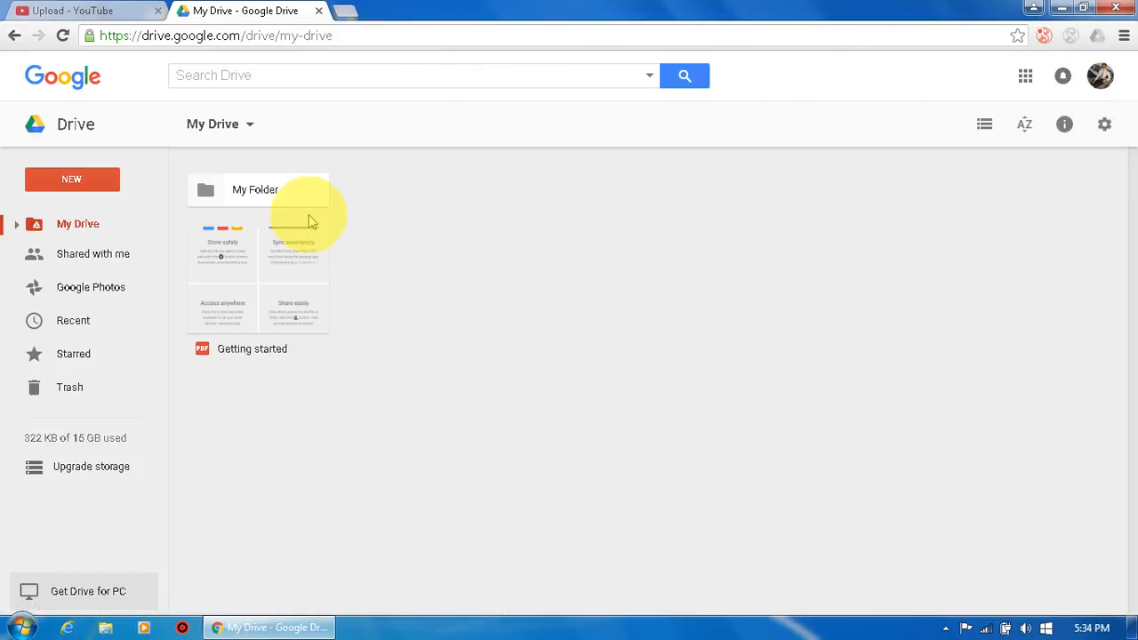
mouse_move(167, 173)
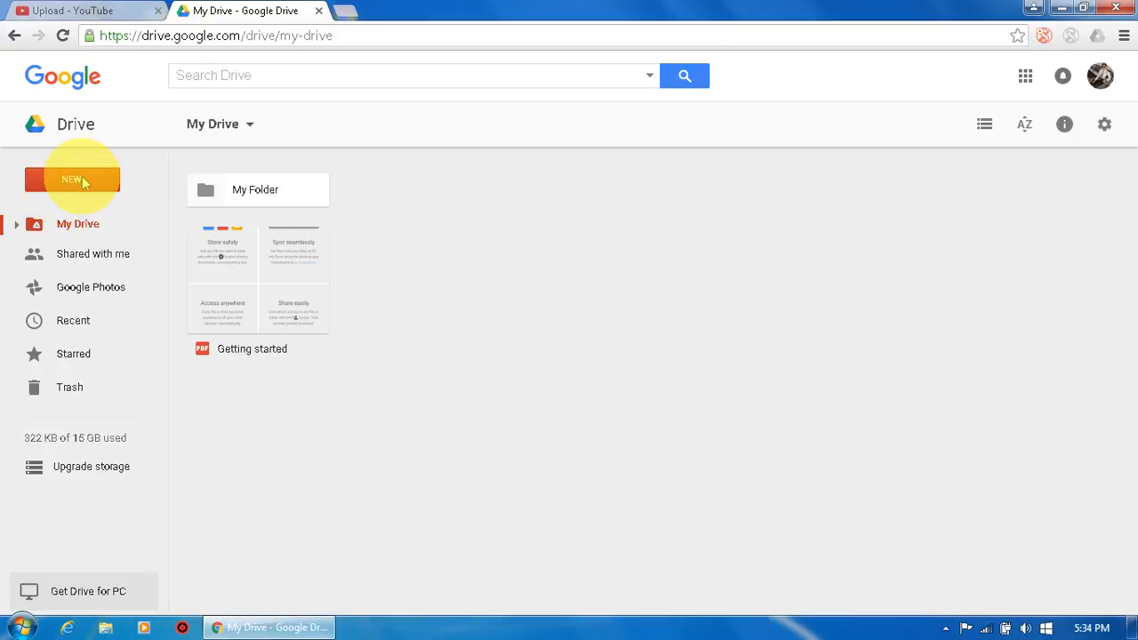
- Open Drive's New menu and expand its More submenu of extra apps
left_click(71, 178)
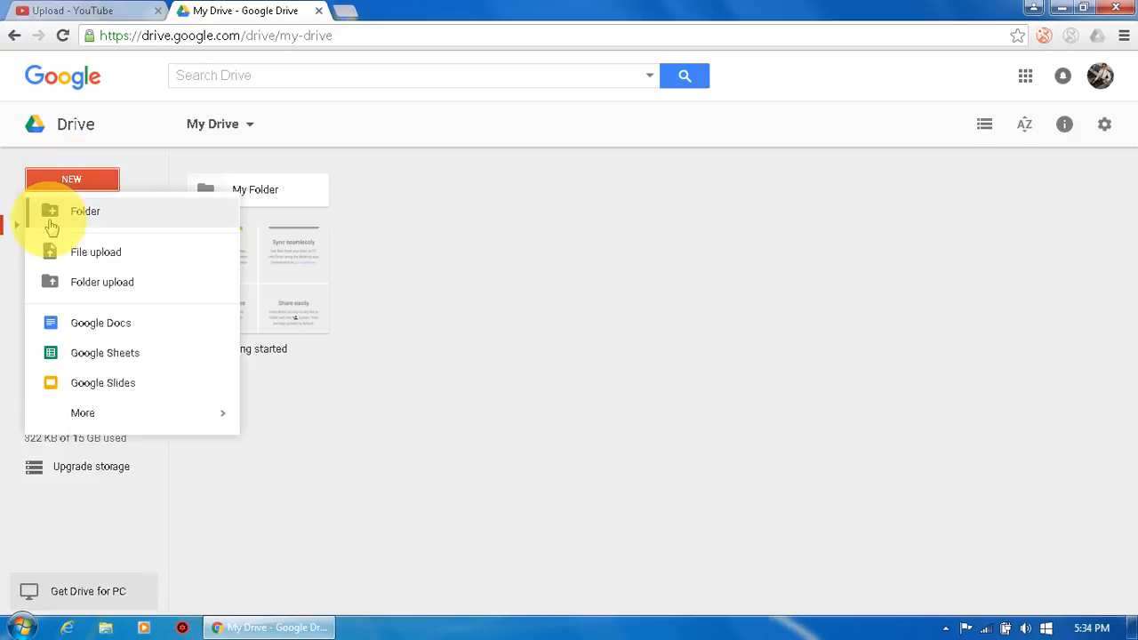
mouse_move(105, 266)
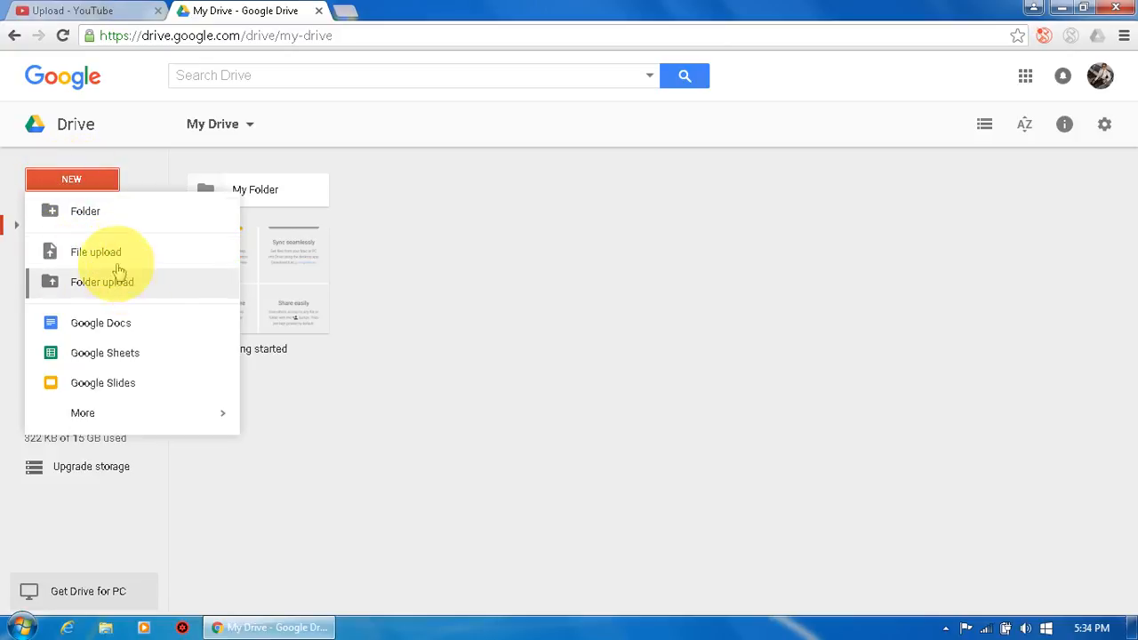
mouse_move(132, 345)
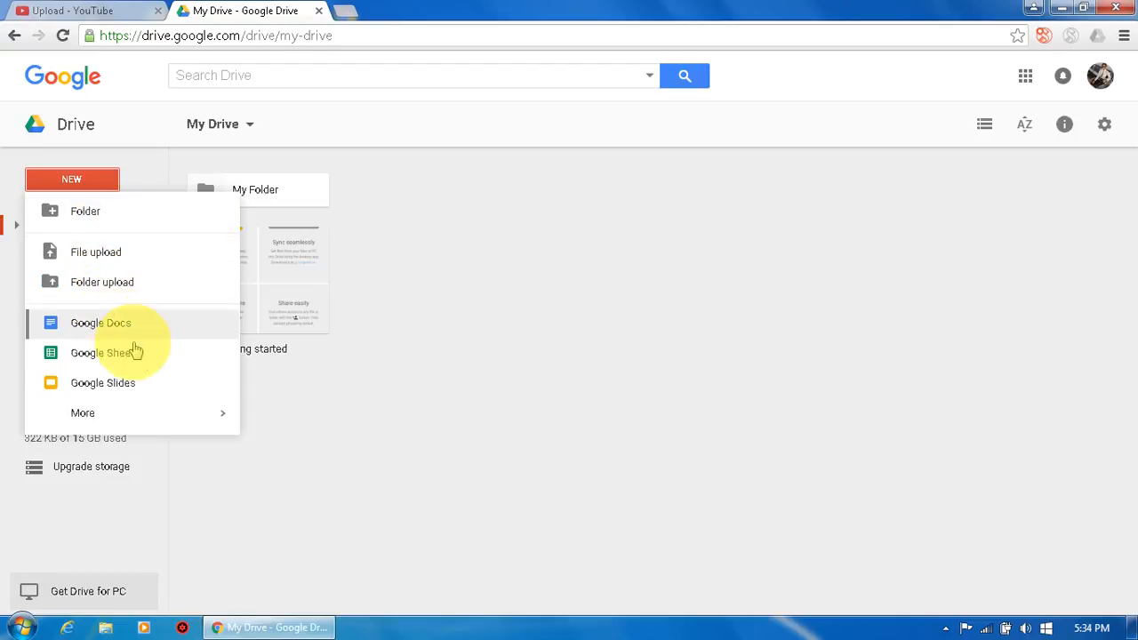
mouse_move(164, 306)
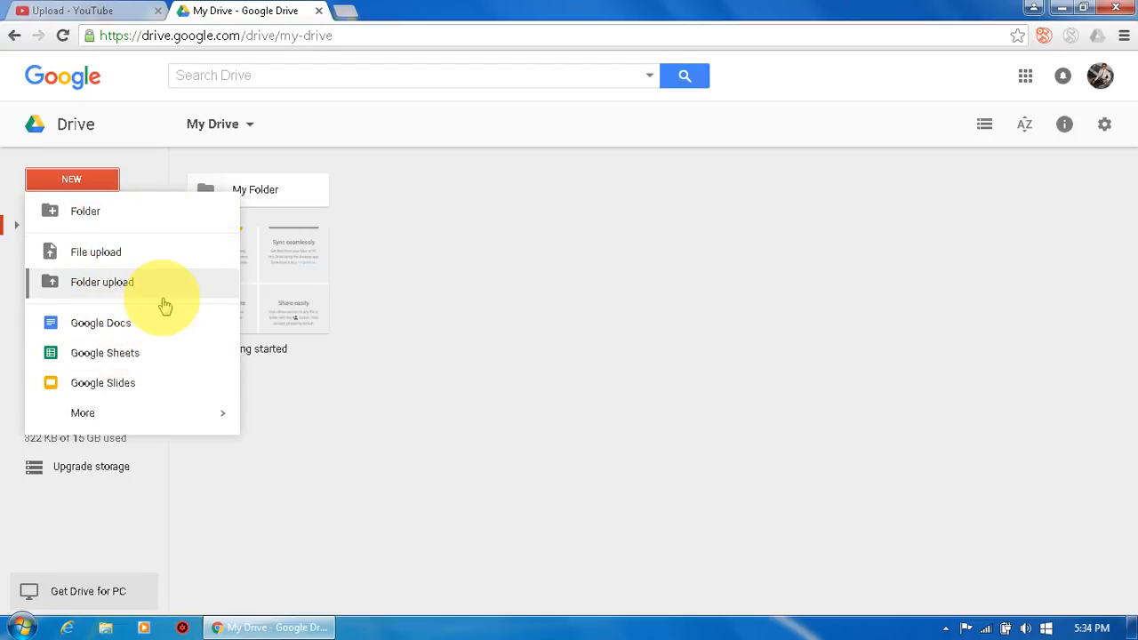
mouse_move(231, 438)
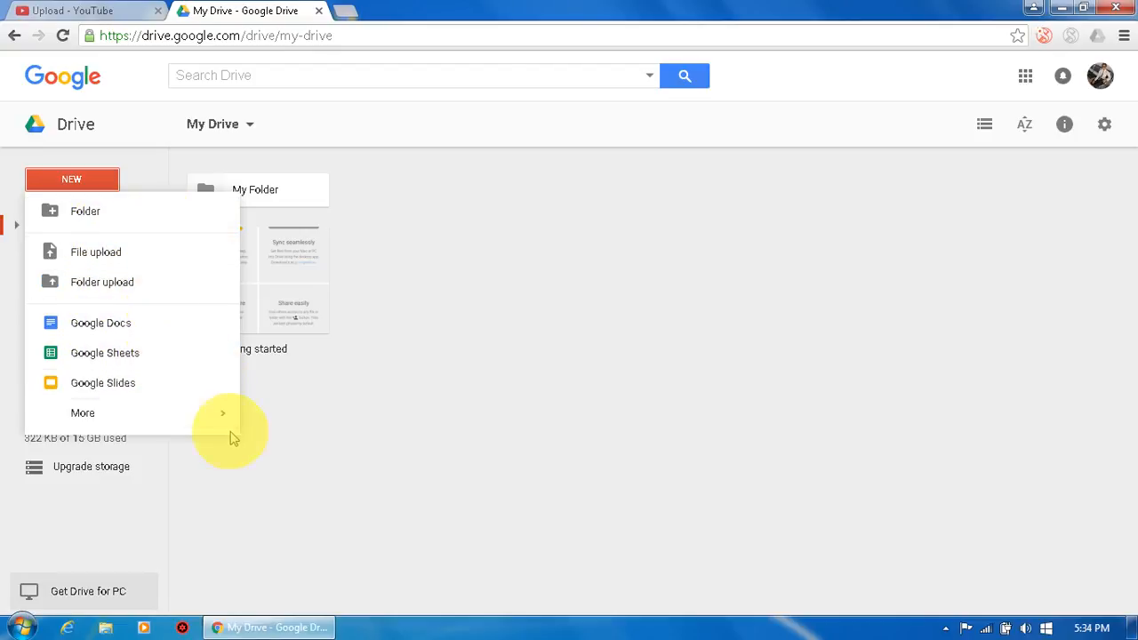
left_click(82, 413)
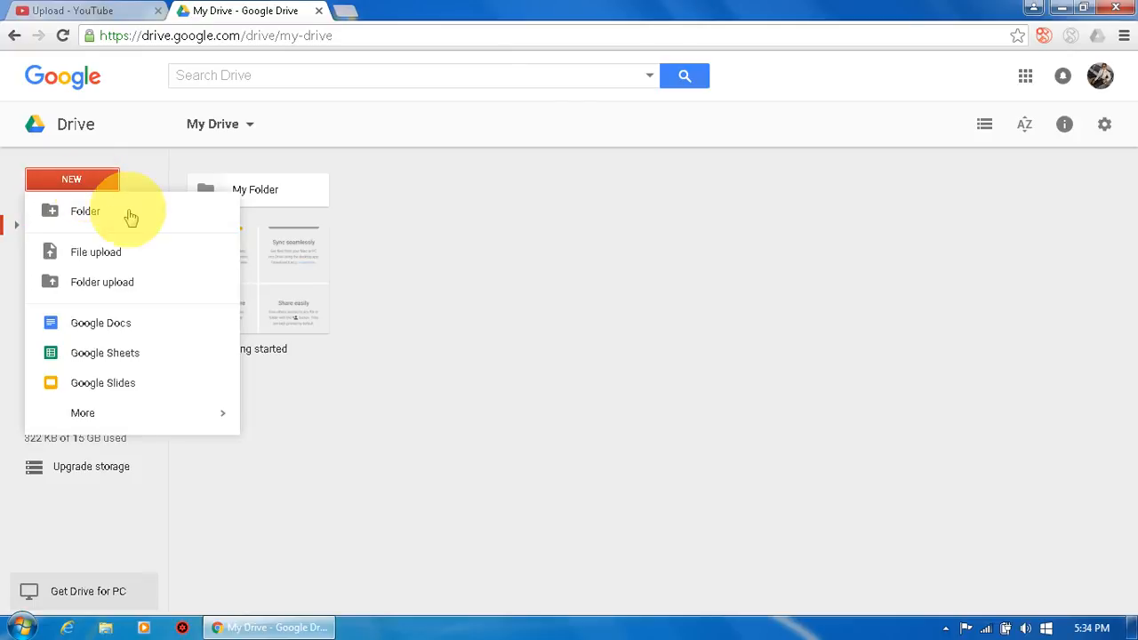
left_click(82, 413)
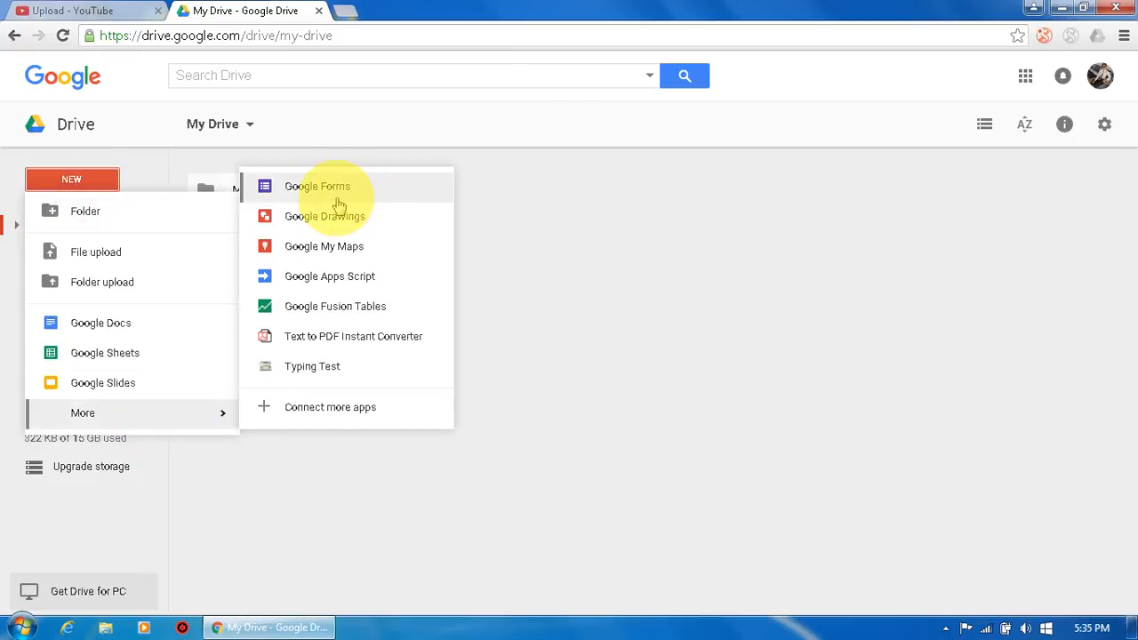
mouse_move(363, 139)
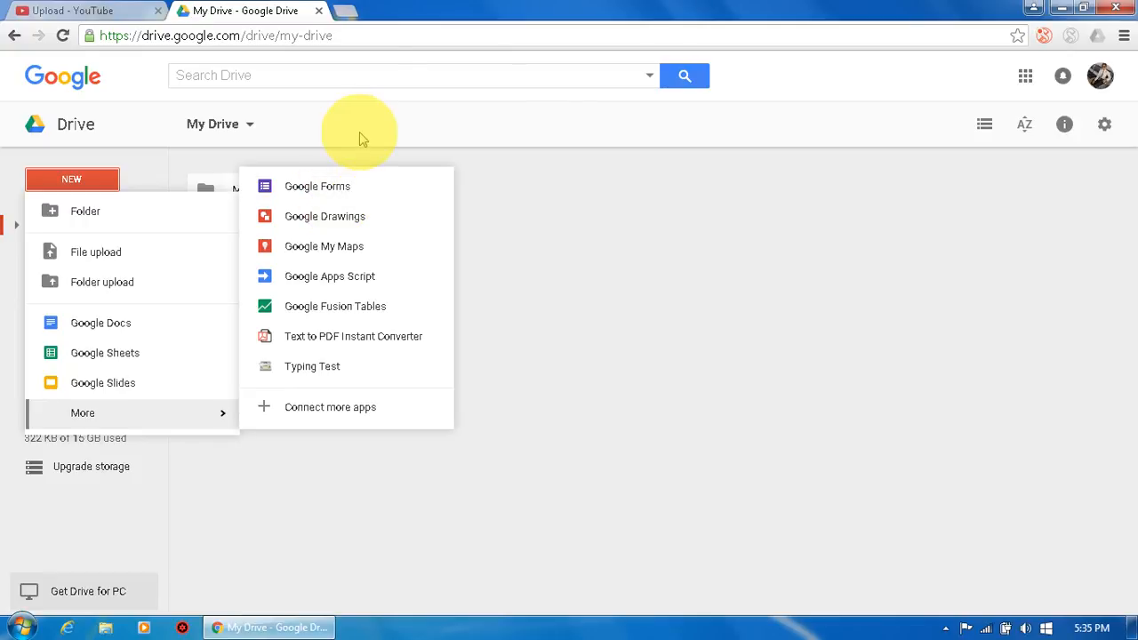
mouse_move(377, 18)
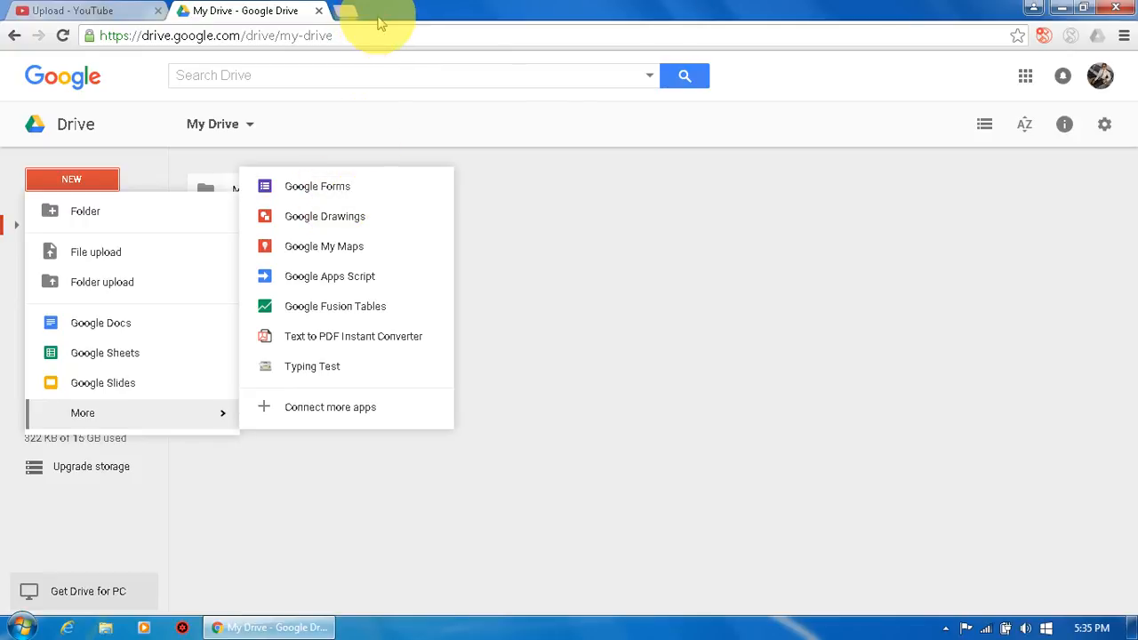
mouse_move(327, 187)
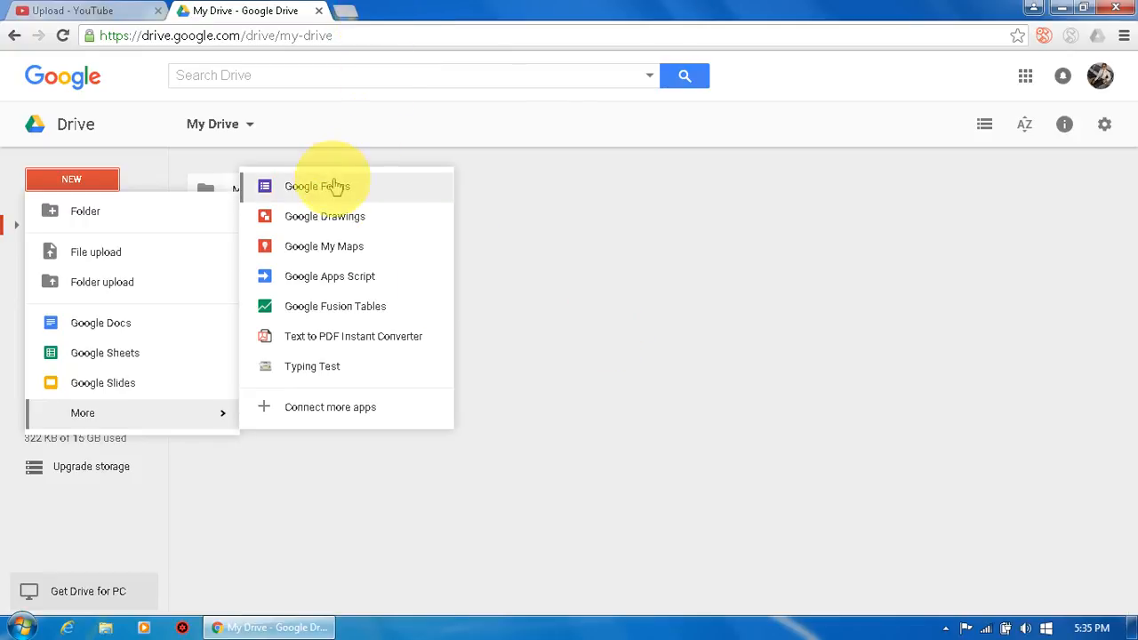
mouse_move(471, 527)
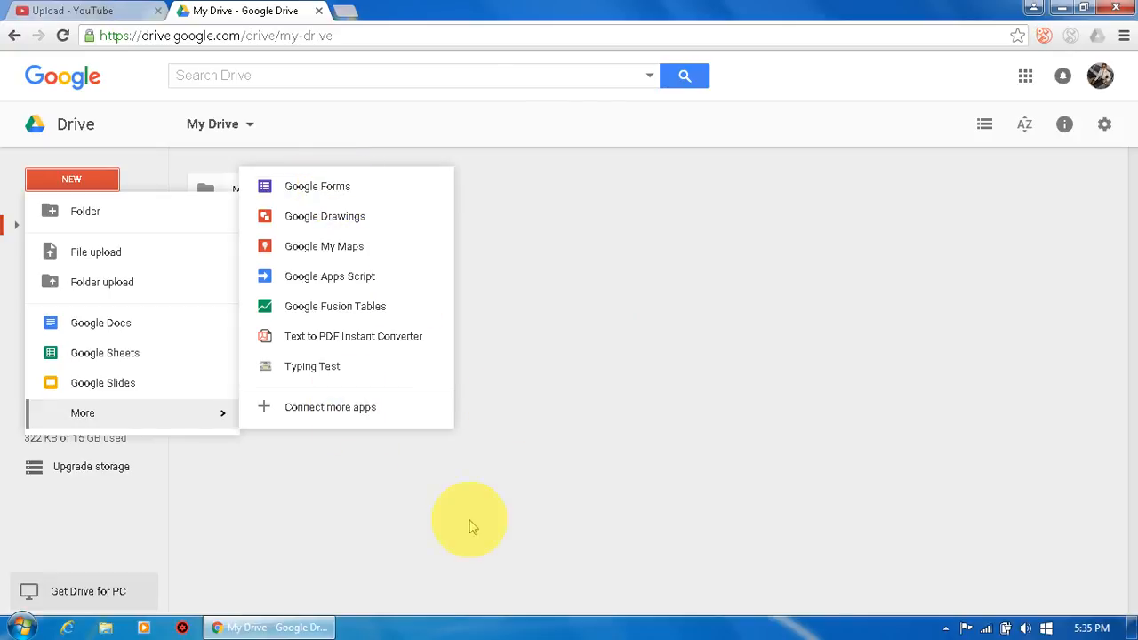
mouse_move(302, 413)
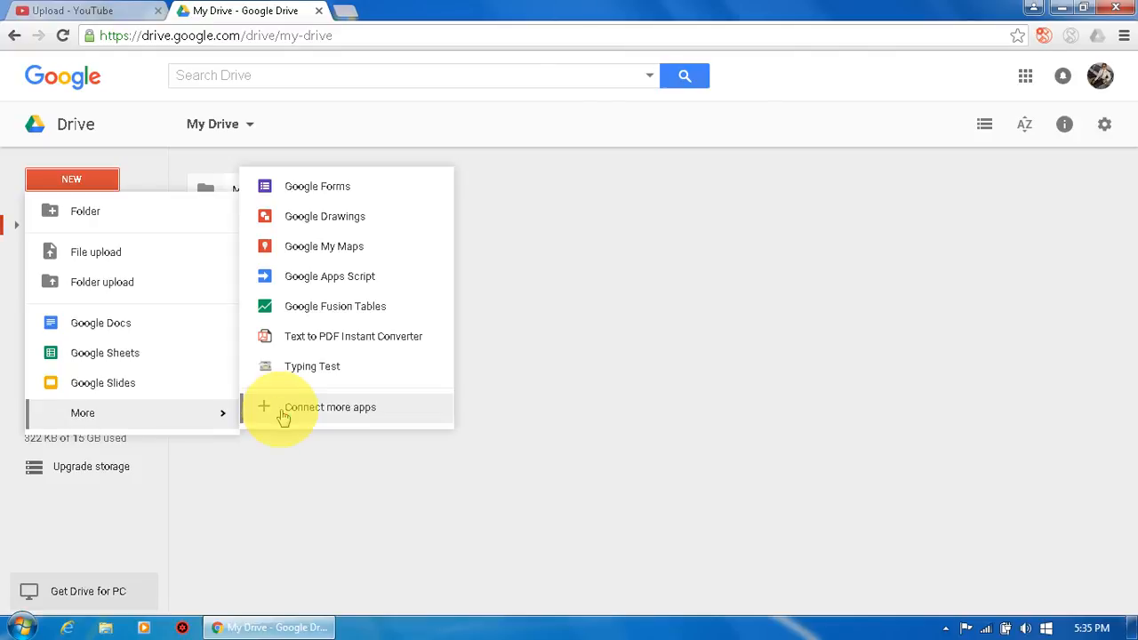
left_click(331, 408)
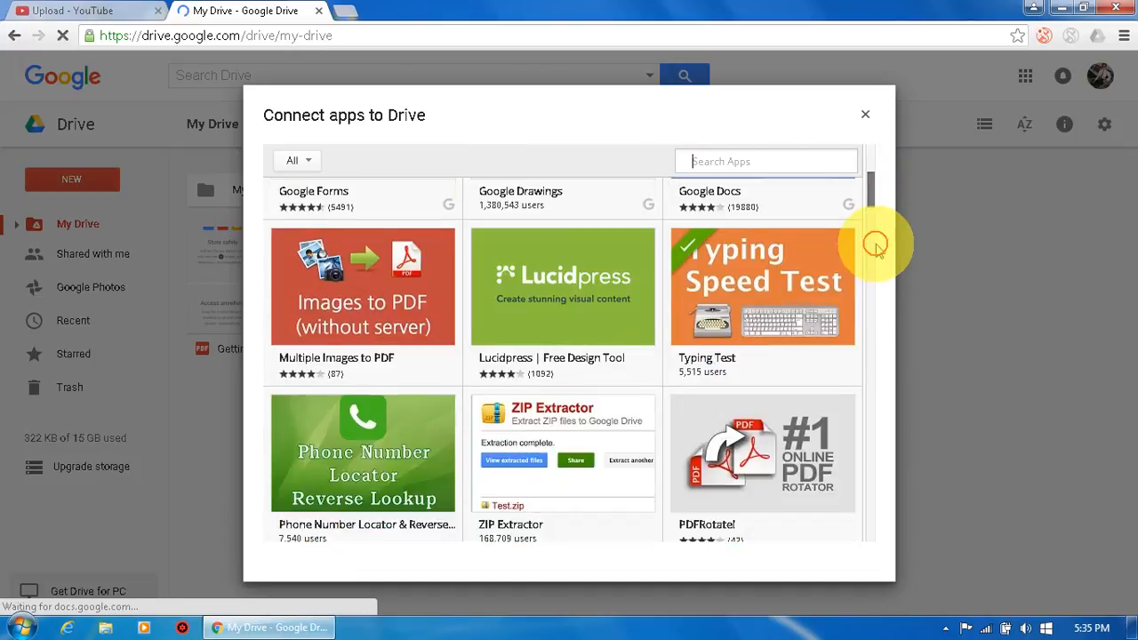
scroll("down", 3)
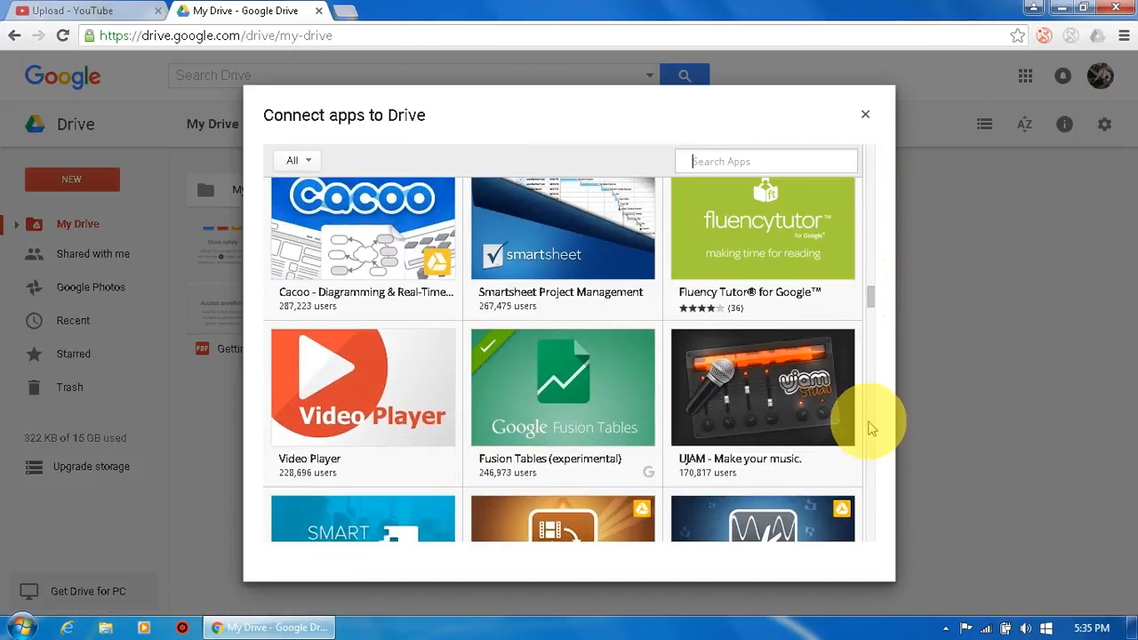
scroll("down", 3)
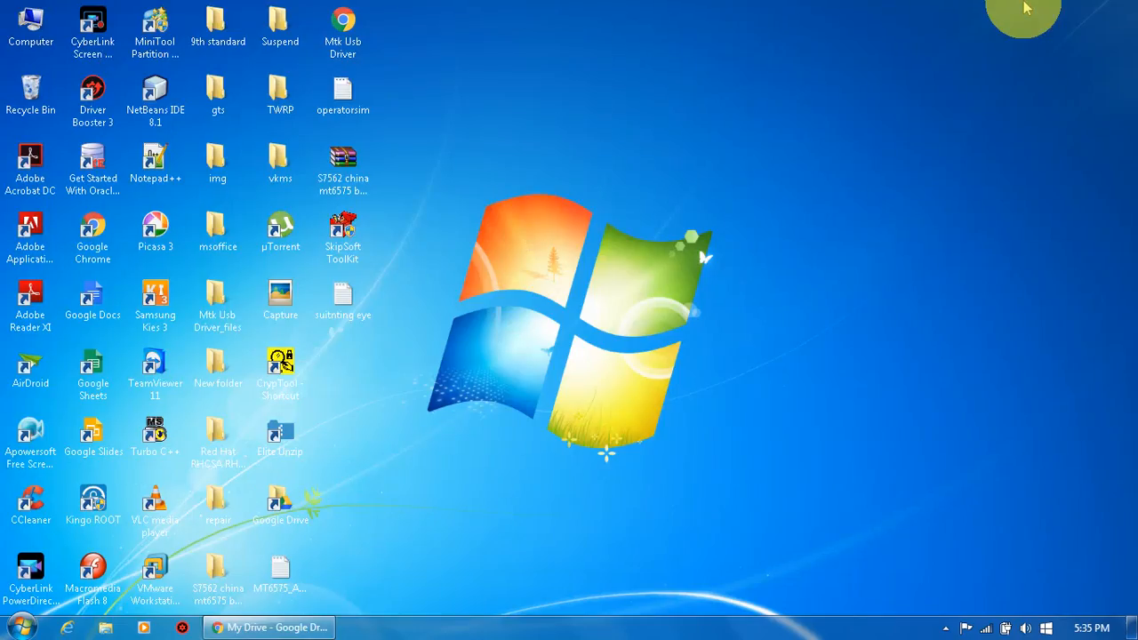
left_click(32, 231)
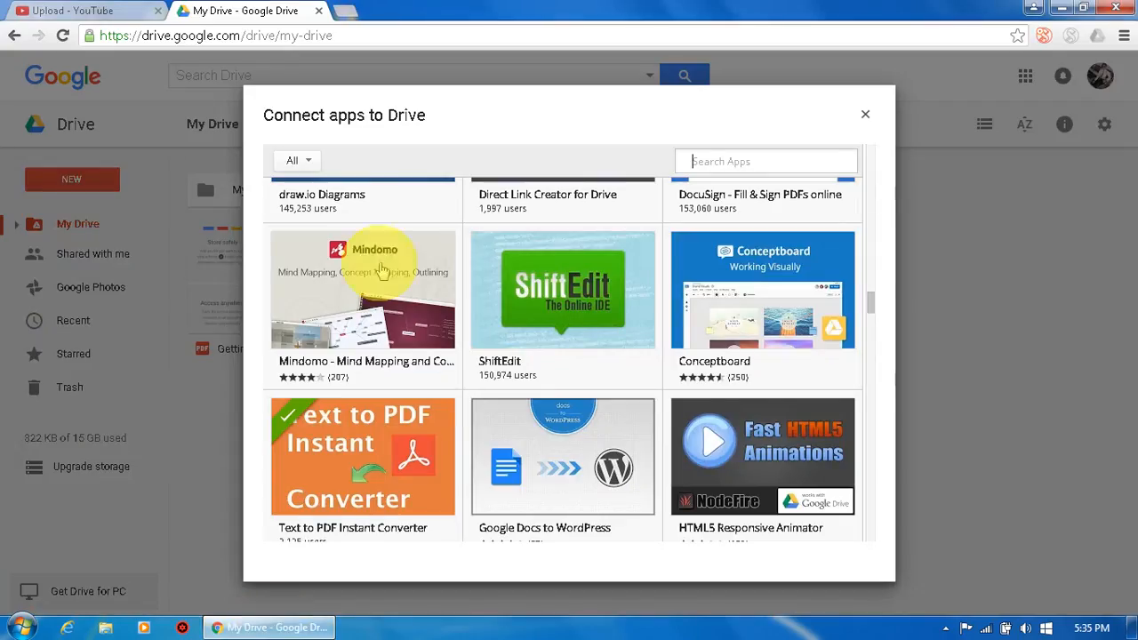
mouse_move(874, 306)
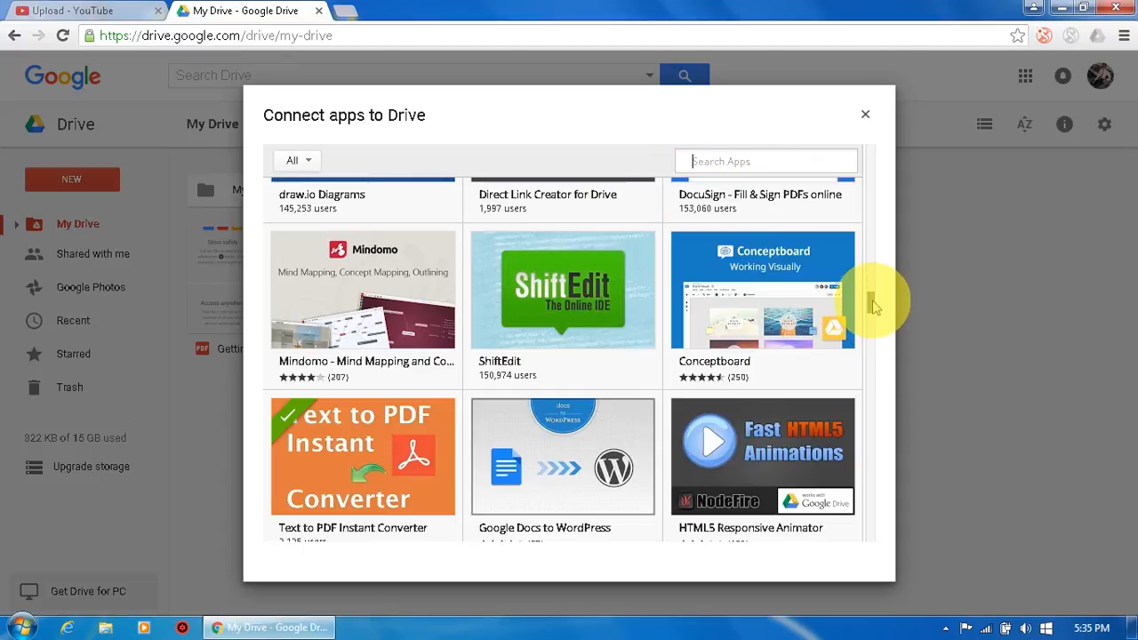
scroll("down", 3)
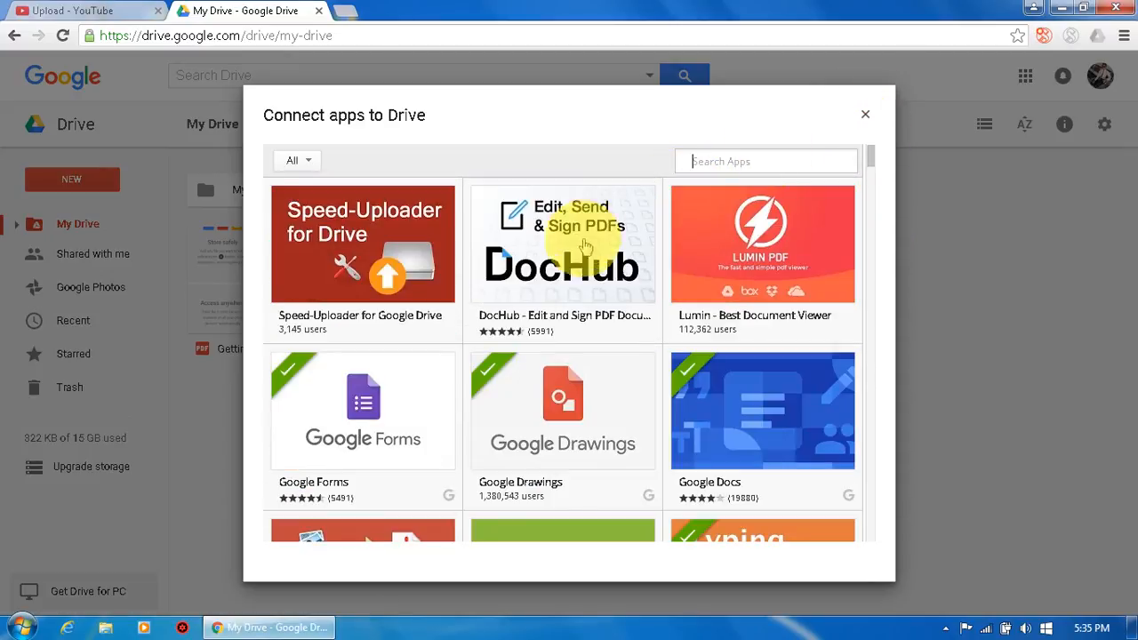
scroll("down", 3)
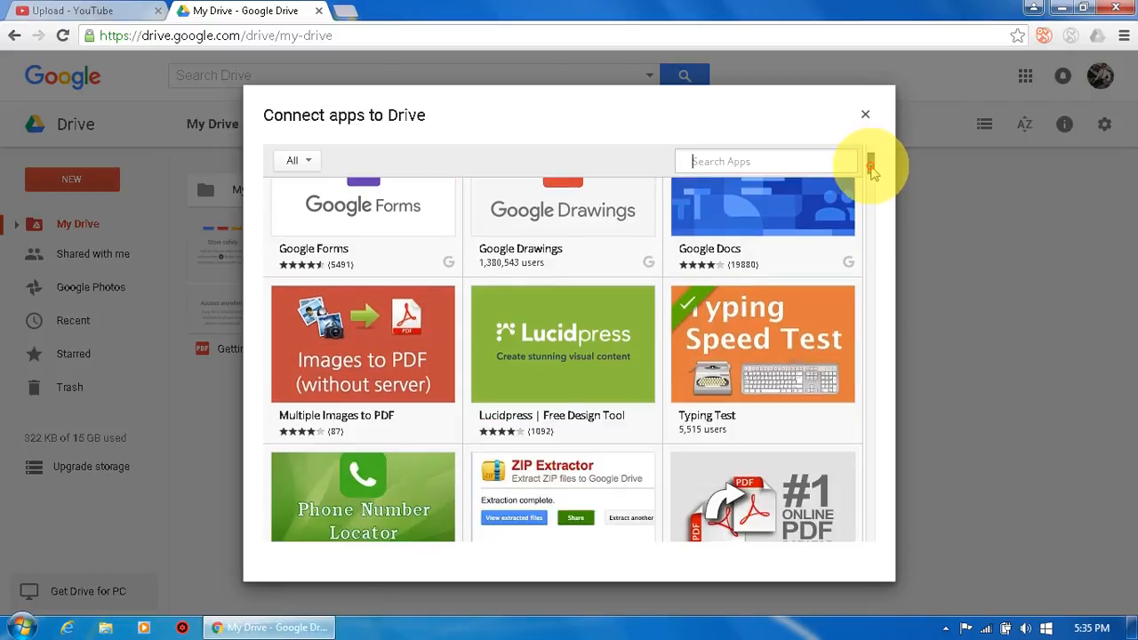
scroll("down", 3)
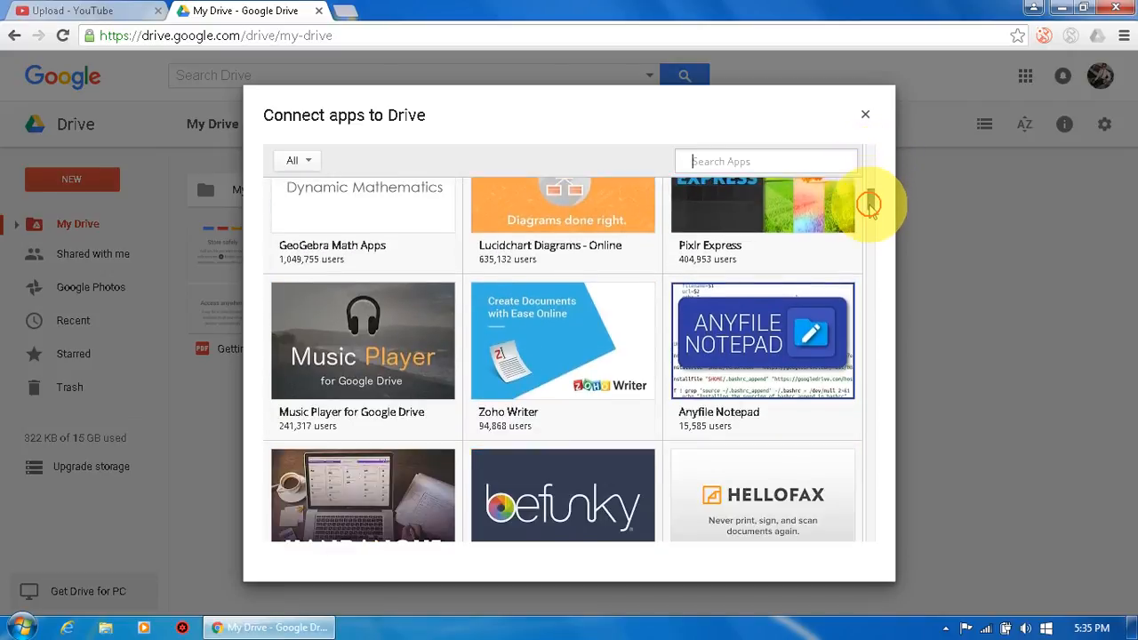
scroll("down", 3)
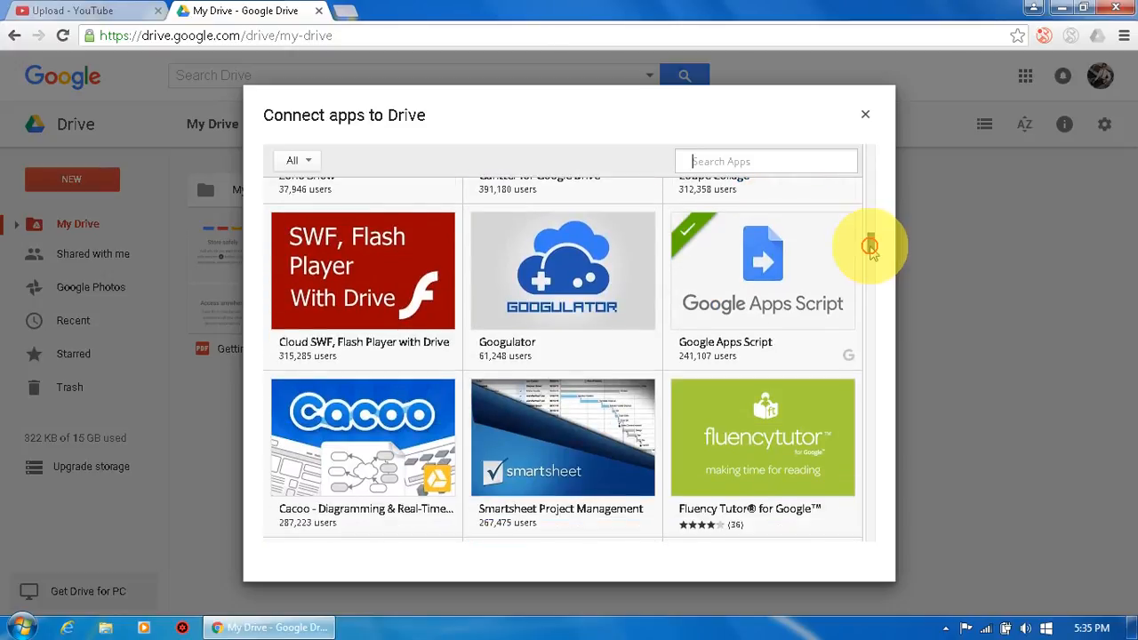
scroll("down", 3)
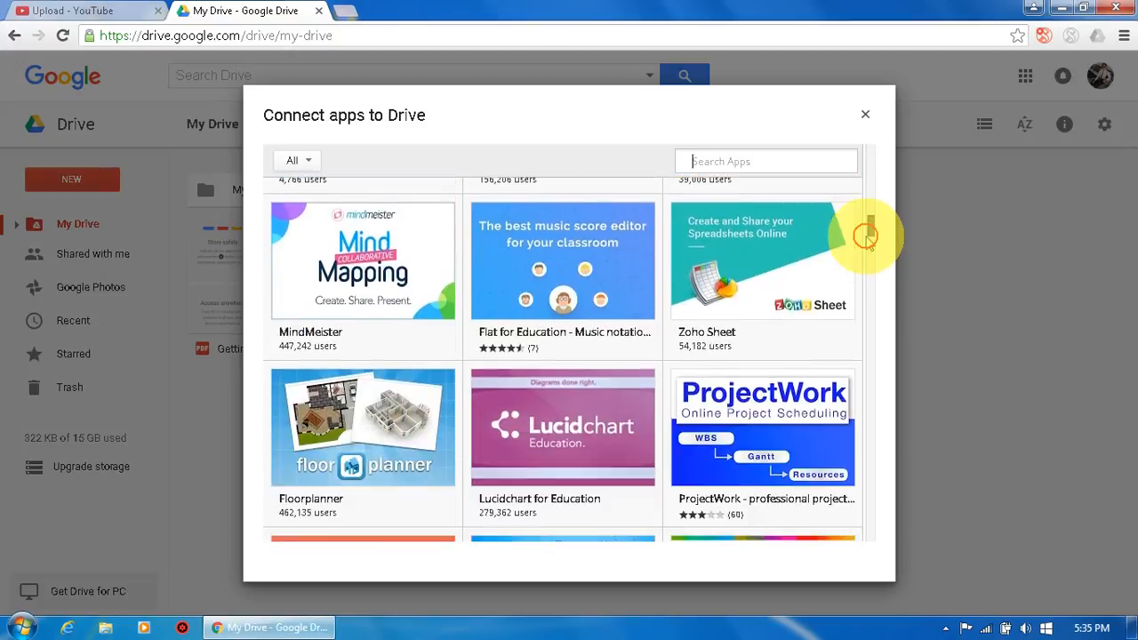
scroll("down", 3)
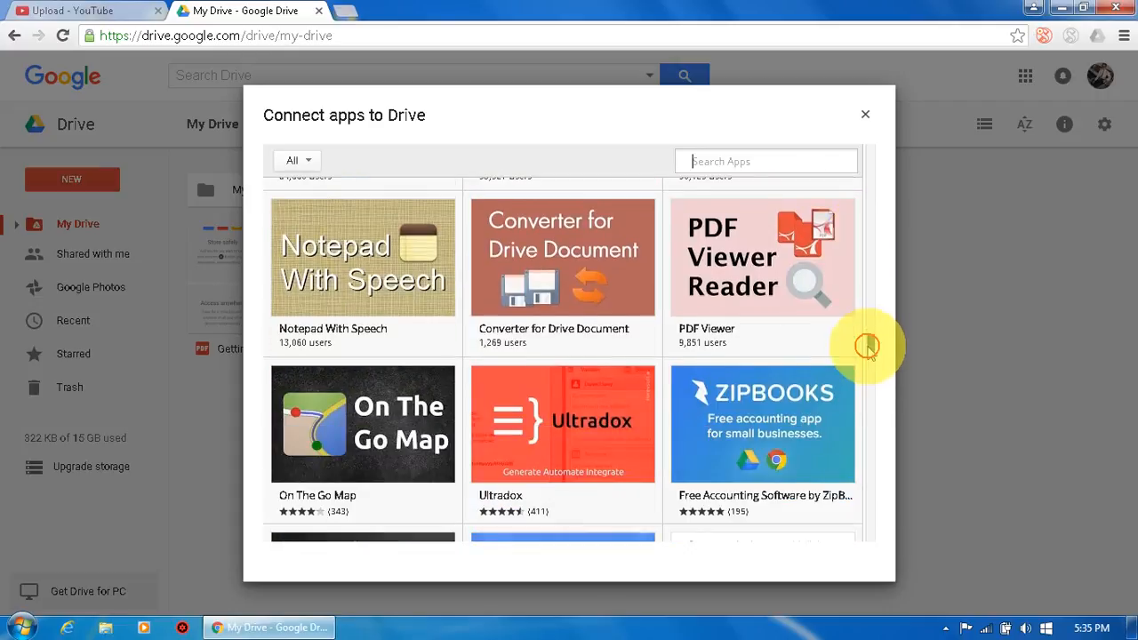
scroll("down", 3)
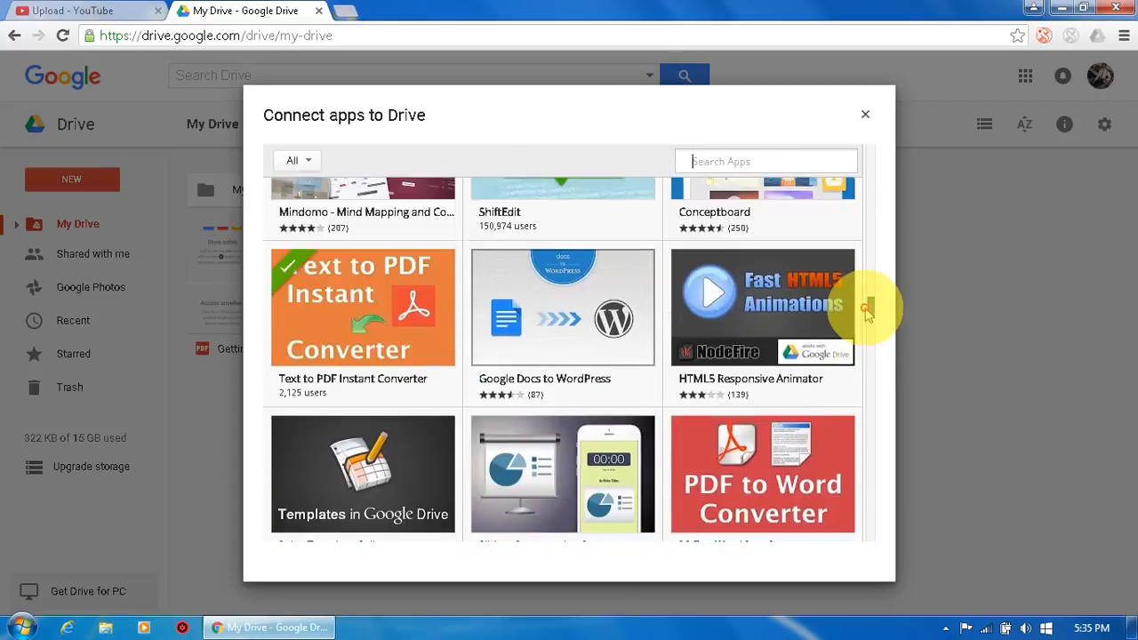
scroll("down", 3)
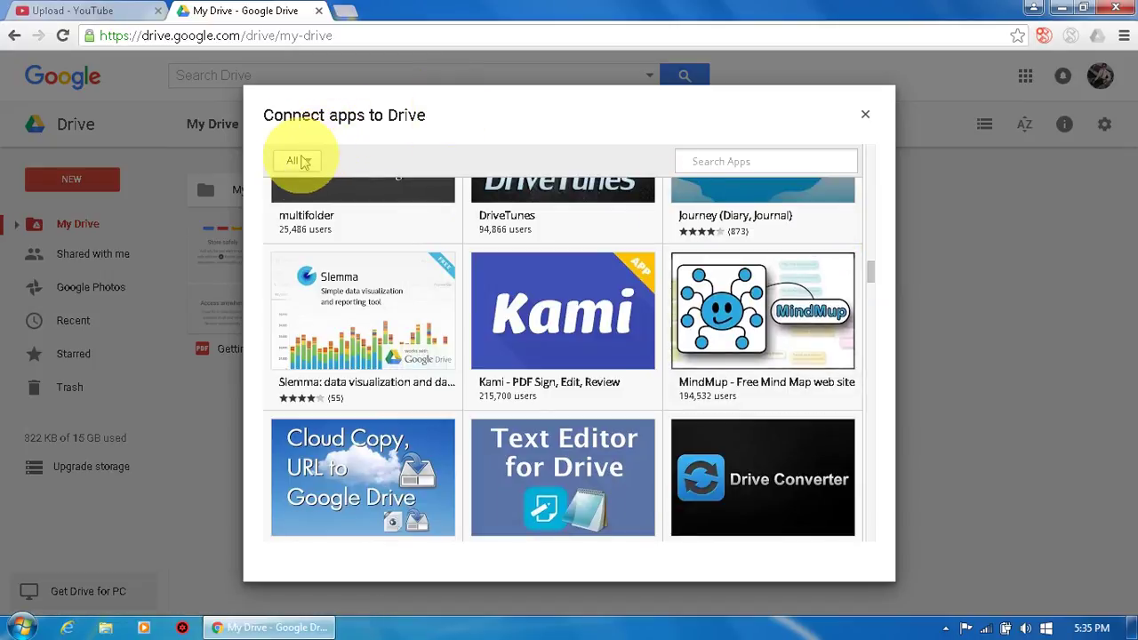
- Filter the Connect apps catalogue to the Education category
left_click(298, 160)
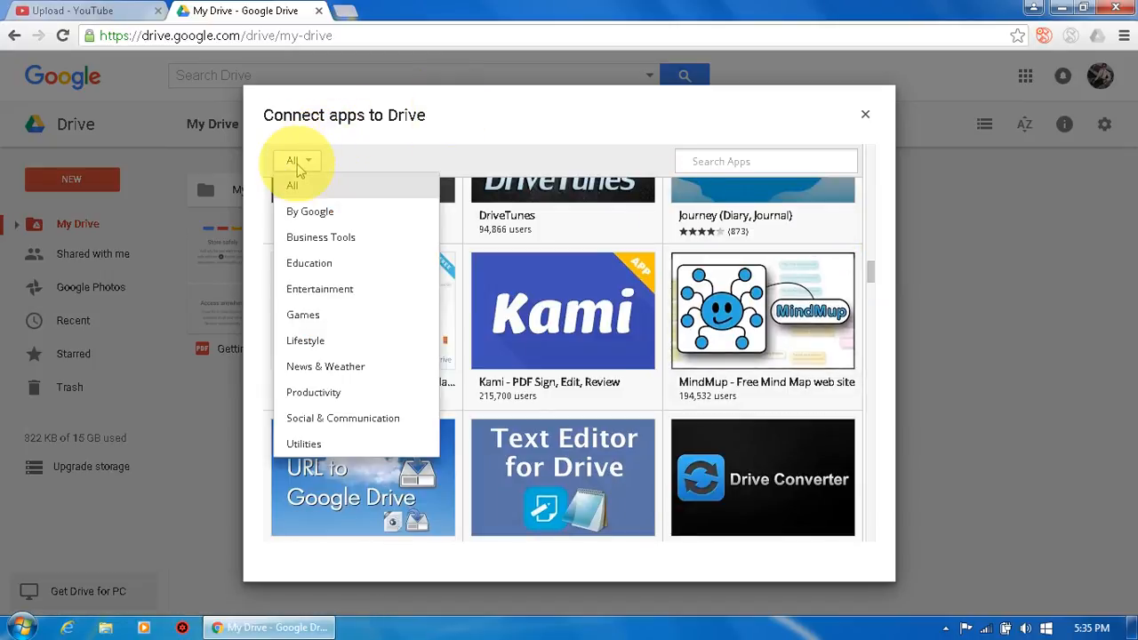
mouse_move(317, 263)
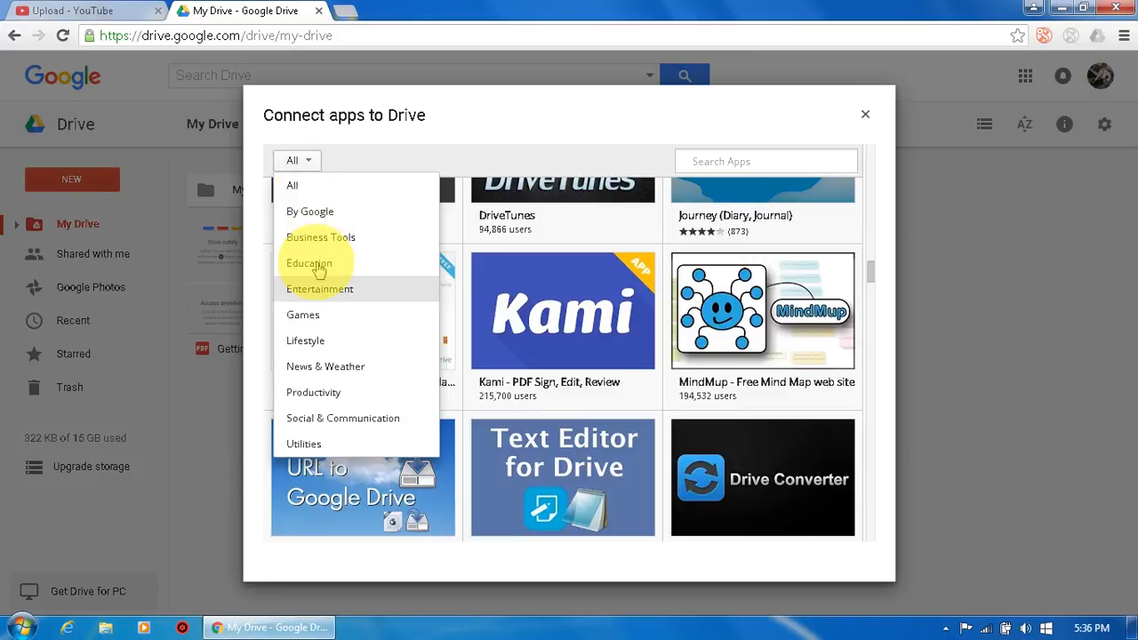
mouse_move(316, 265)
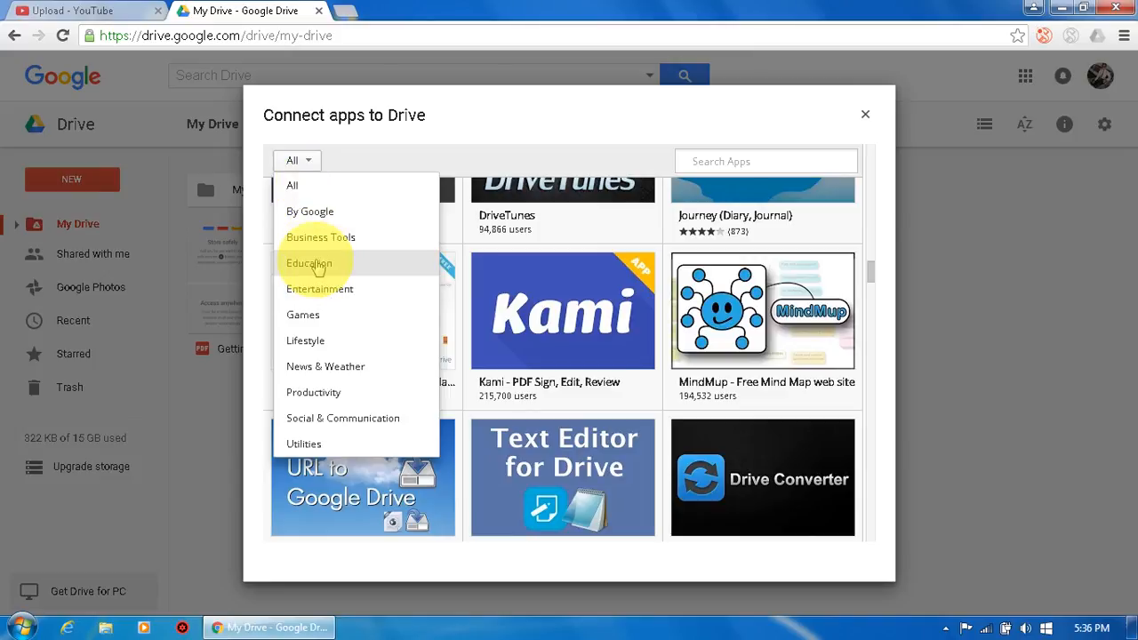
left_click(309, 264)
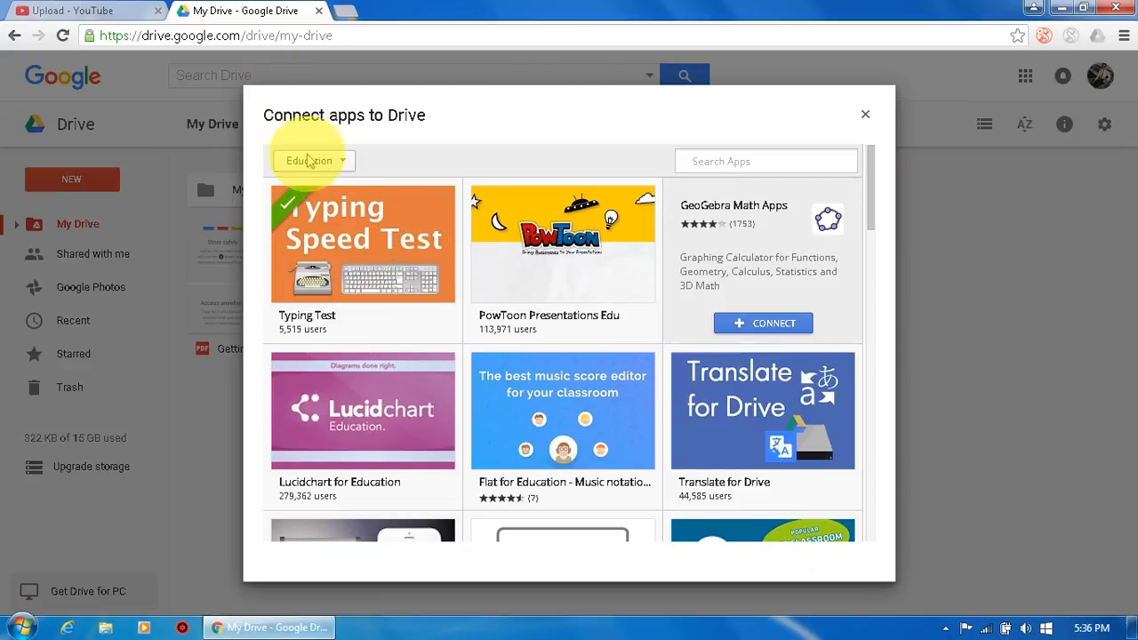
scroll("down", 3)
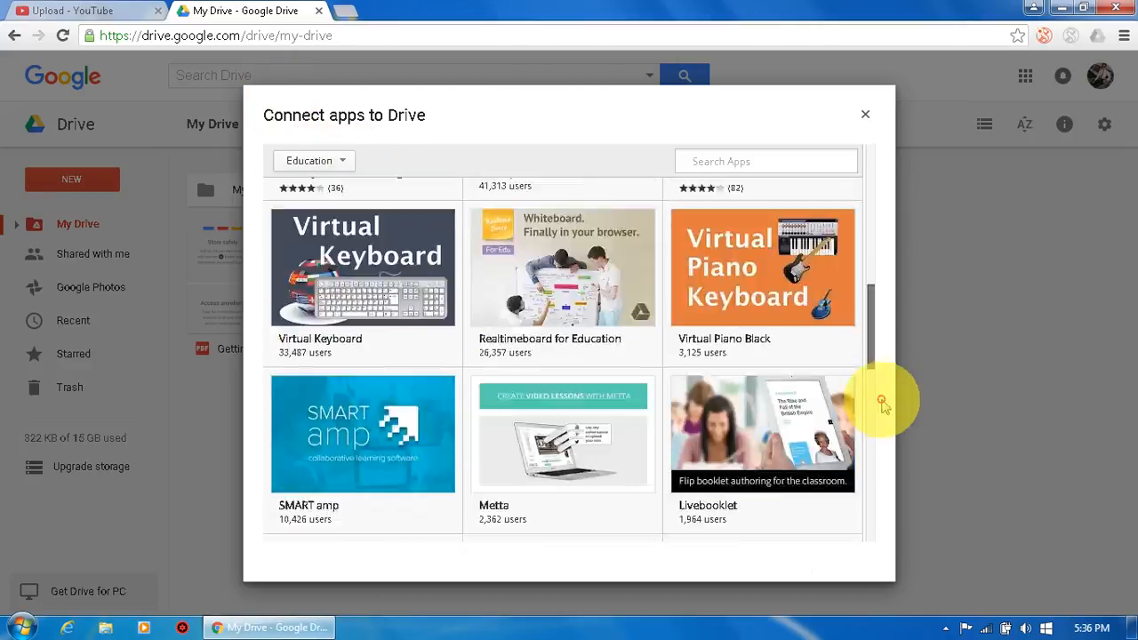
scroll("down", 3)
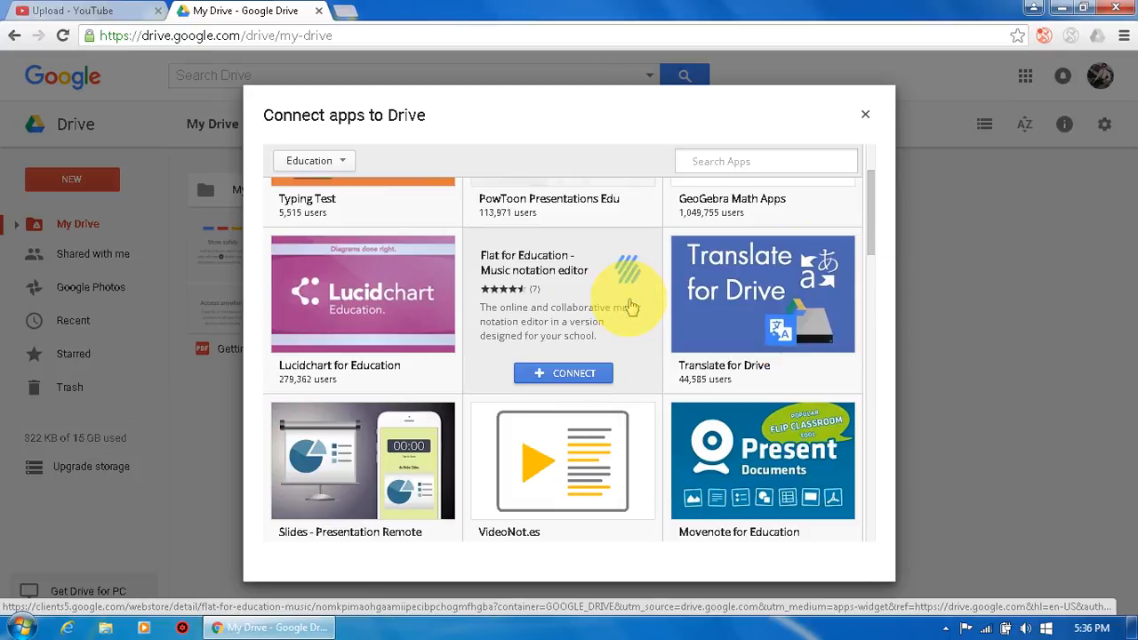
mouse_move(621, 316)
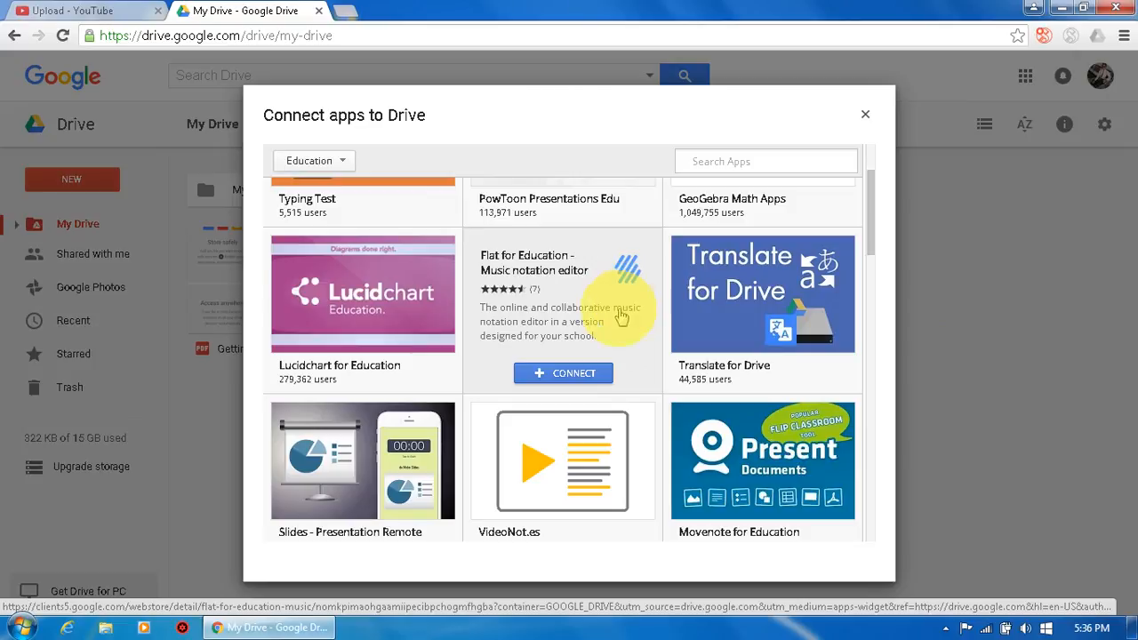
mouse_move(562, 373)
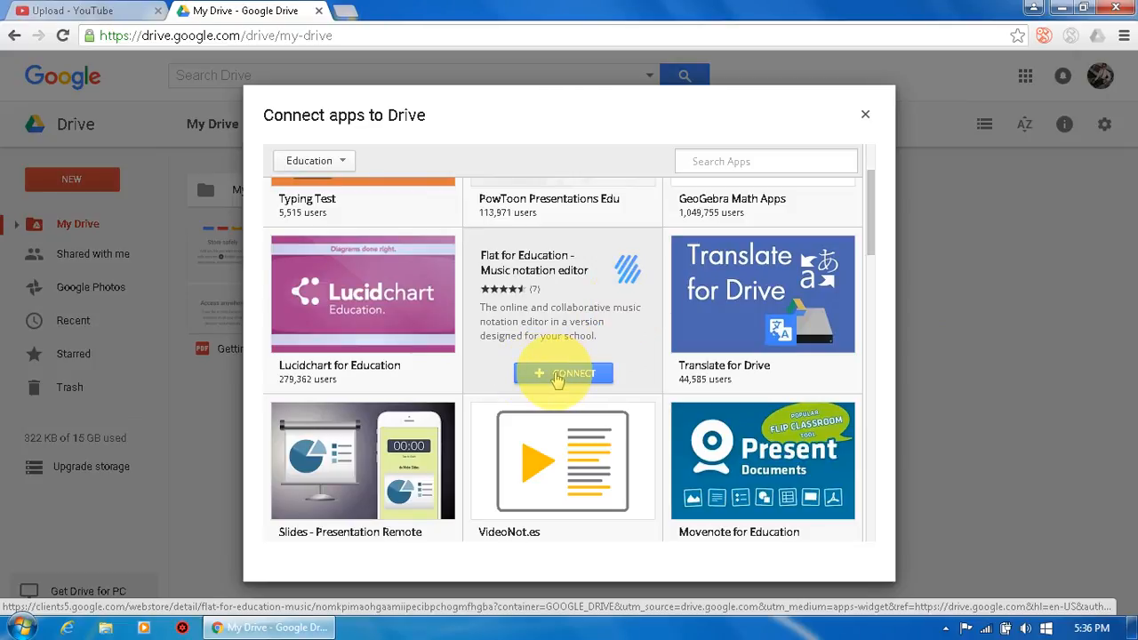
- Connect Flat for Education to Drive and close the catalogue back to My Drive
left_click(561, 374)
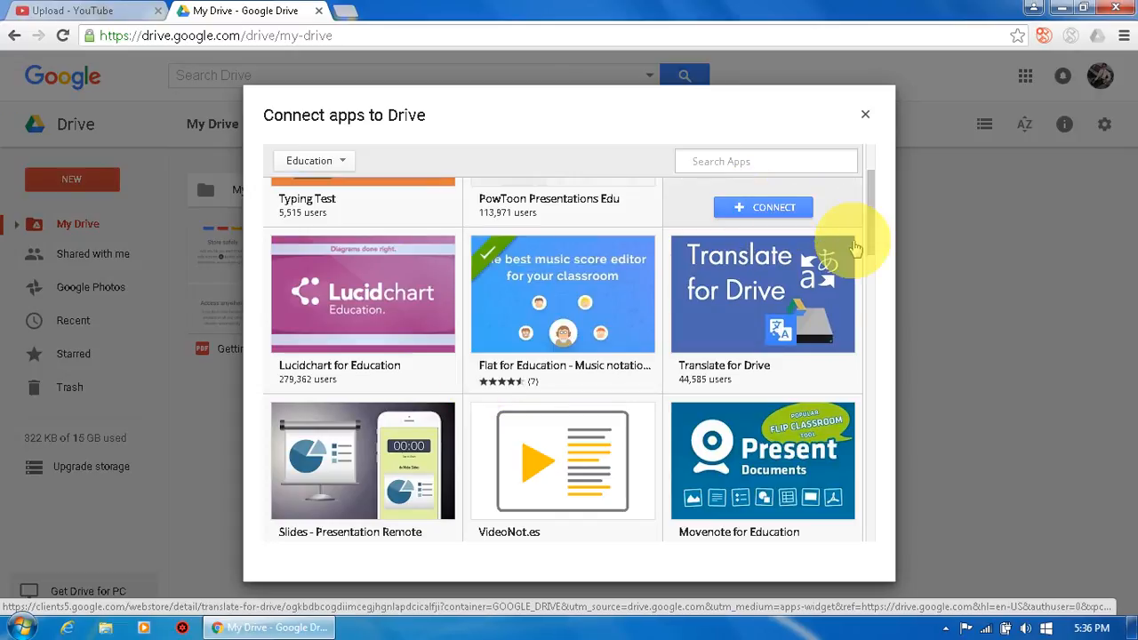
scroll("down", 3)
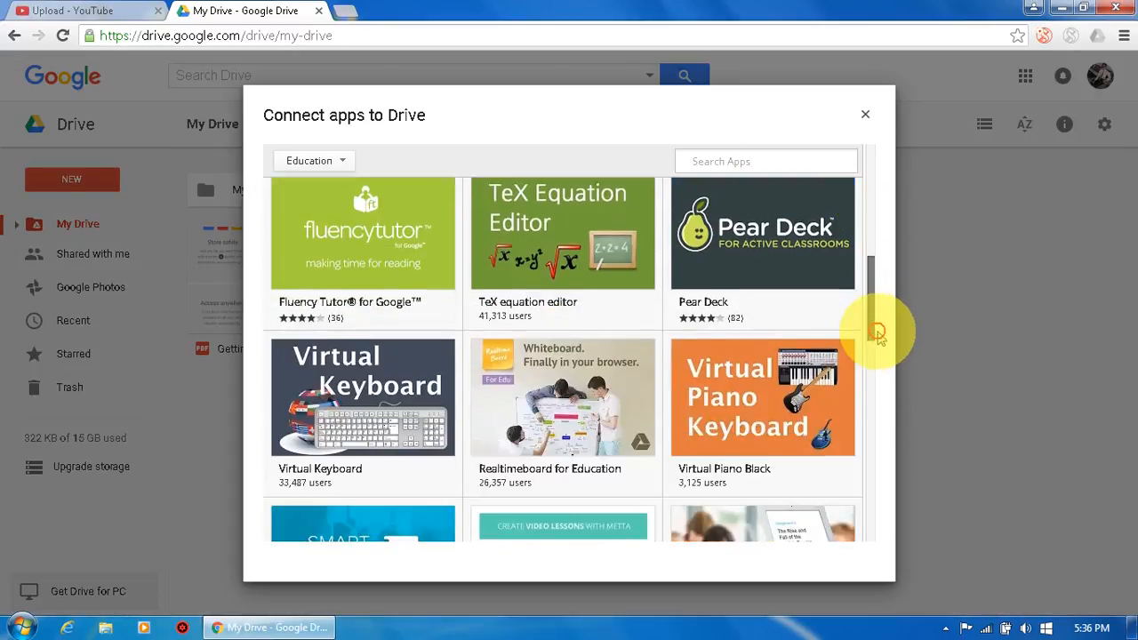
scroll("down", 3)
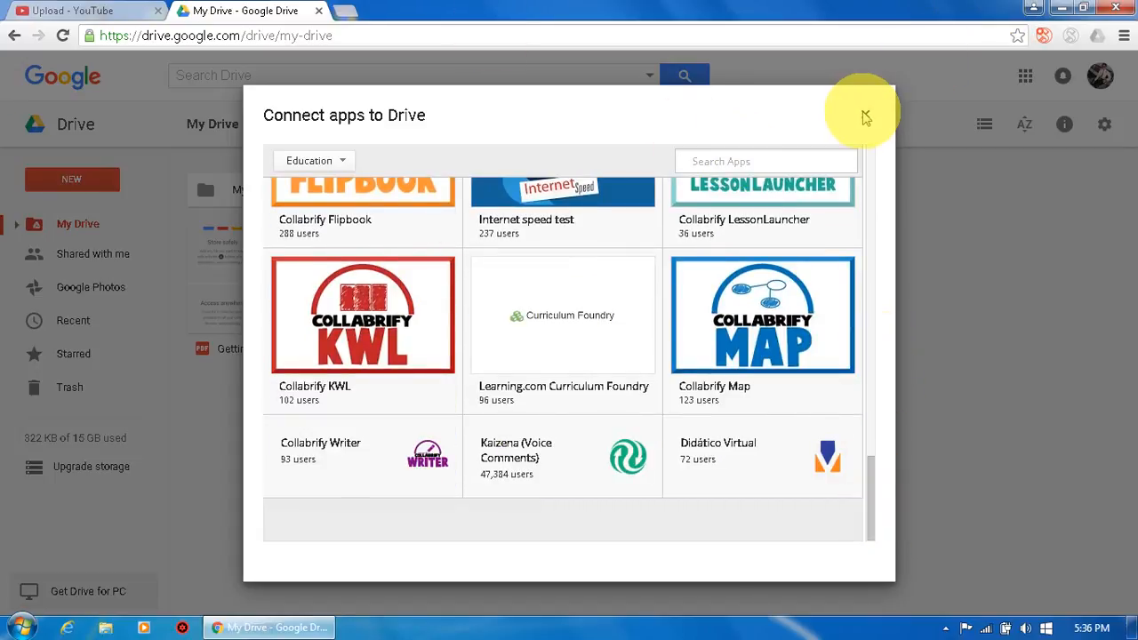
left_click(864, 118)
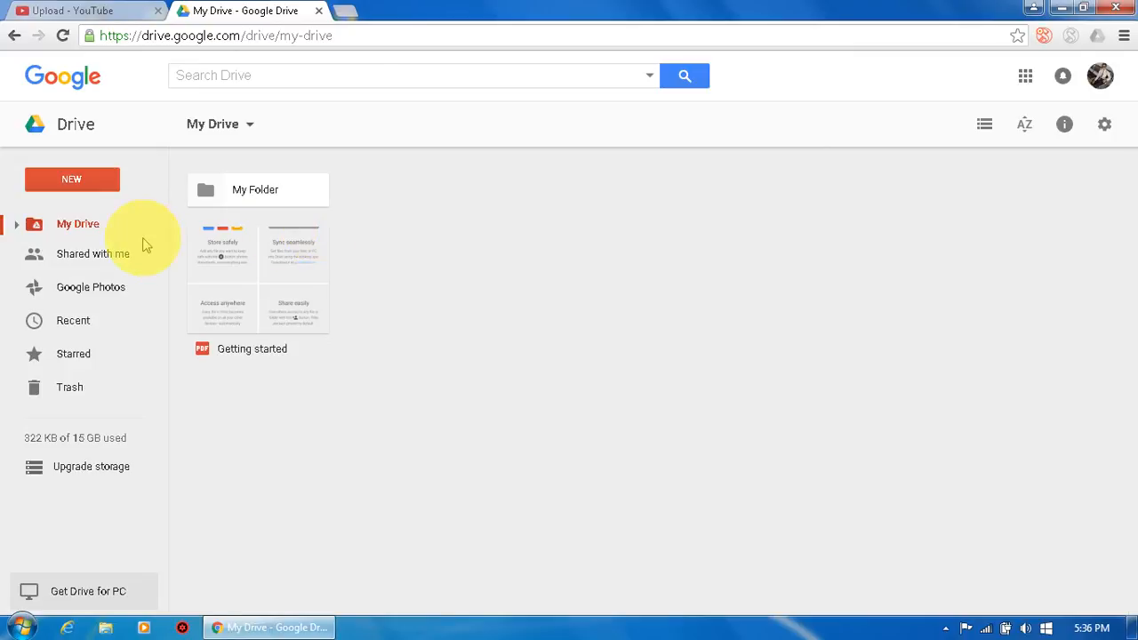
mouse_move(89, 295)
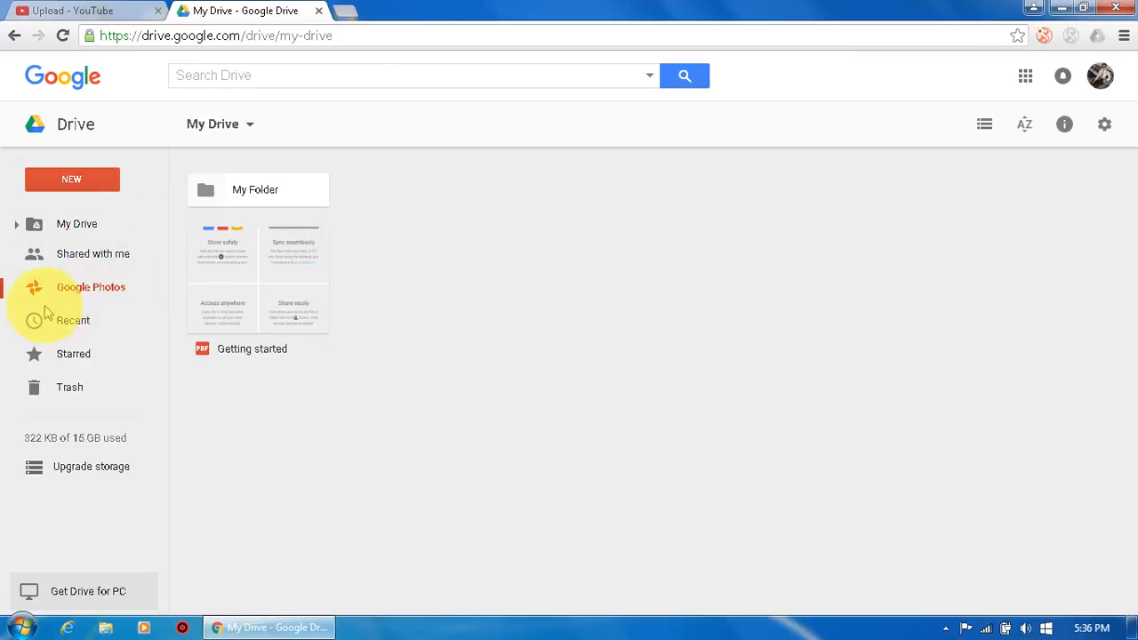
left_click(89, 286)
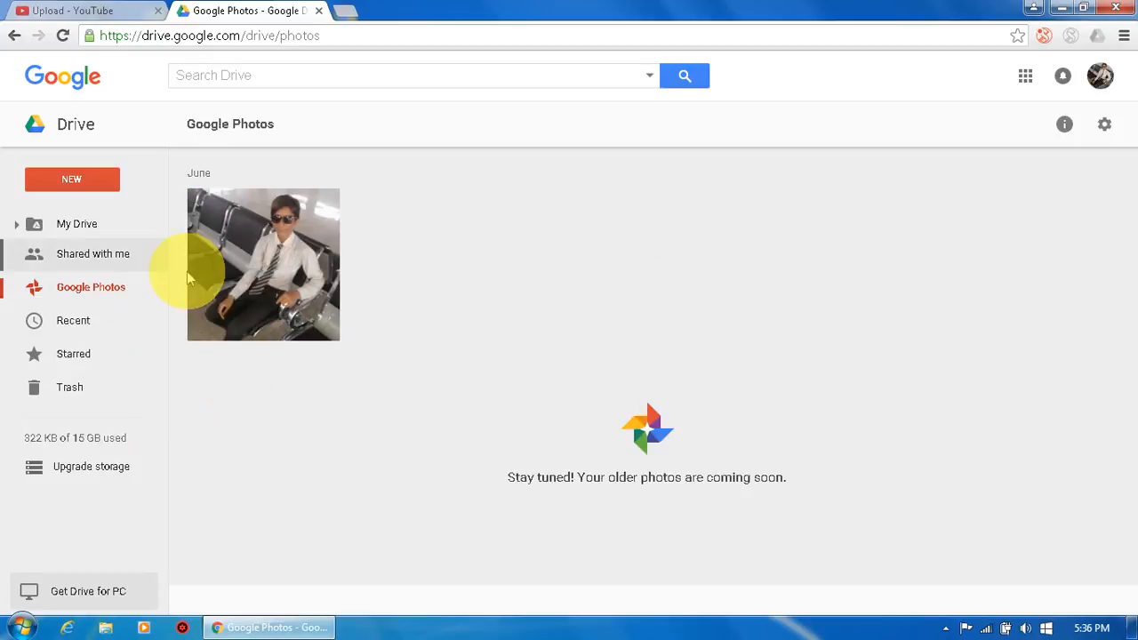
mouse_move(89, 263)
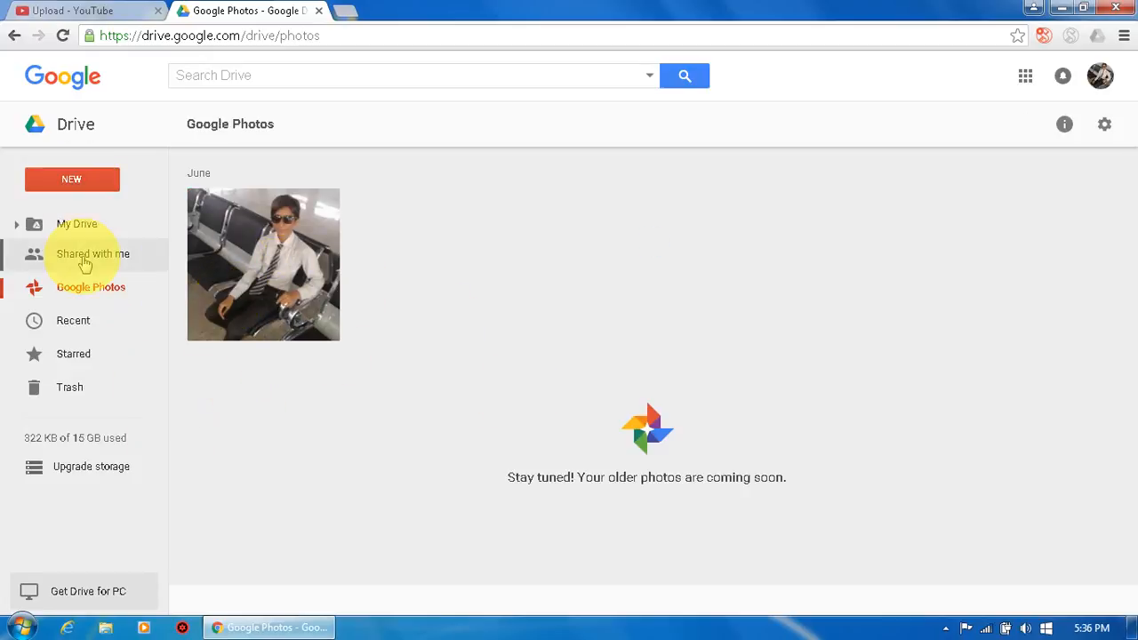
left_click(93, 254)
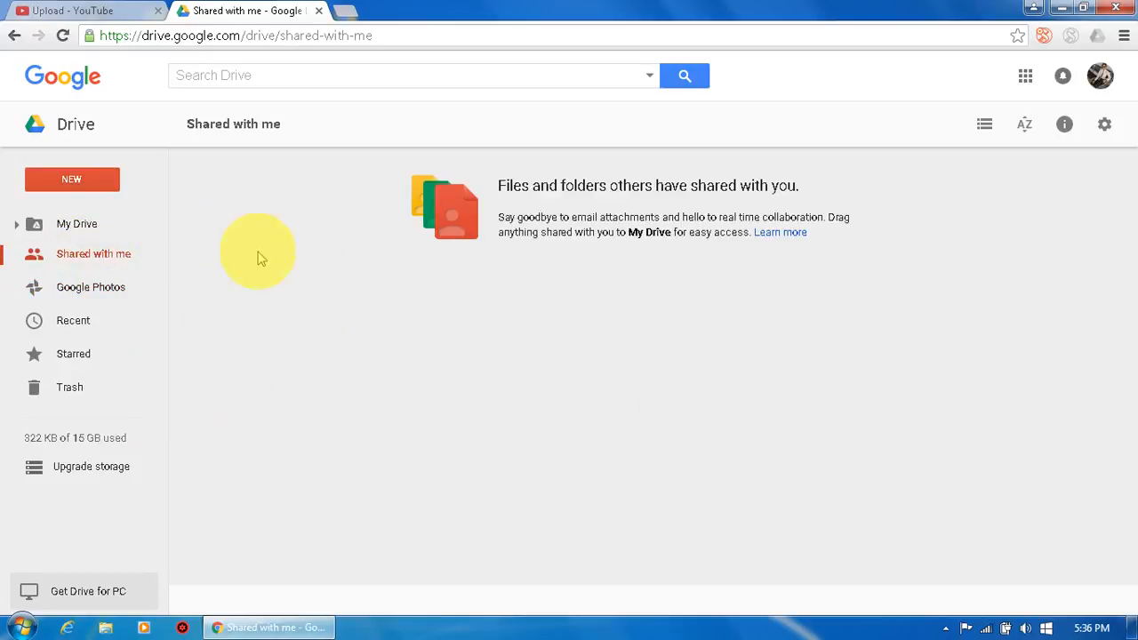
mouse_move(71, 227)
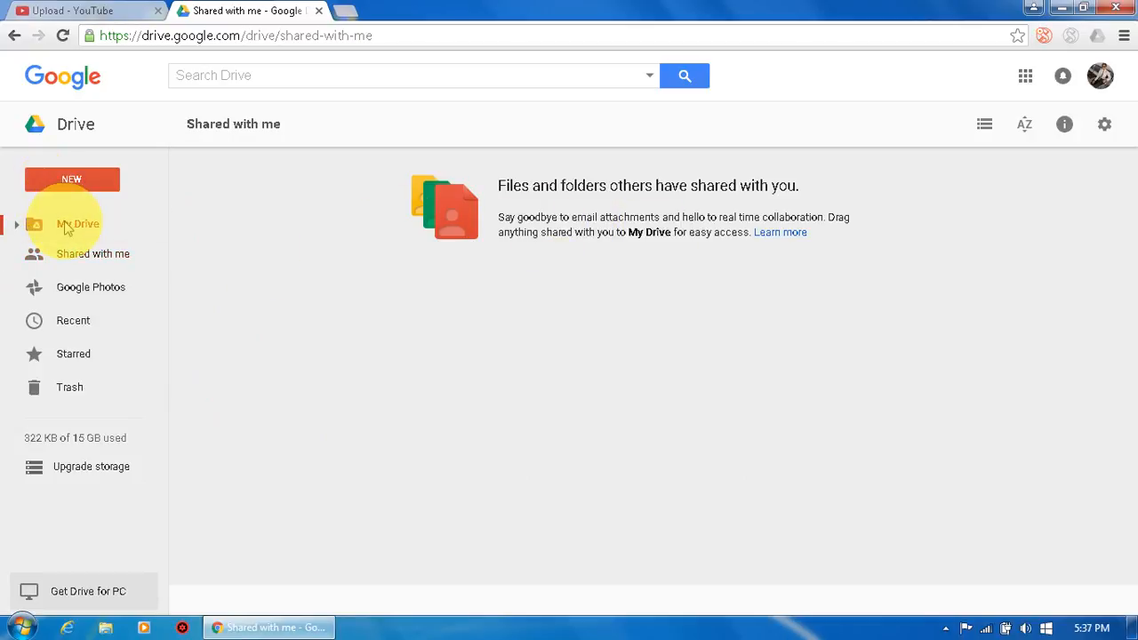
left_click(75, 224)
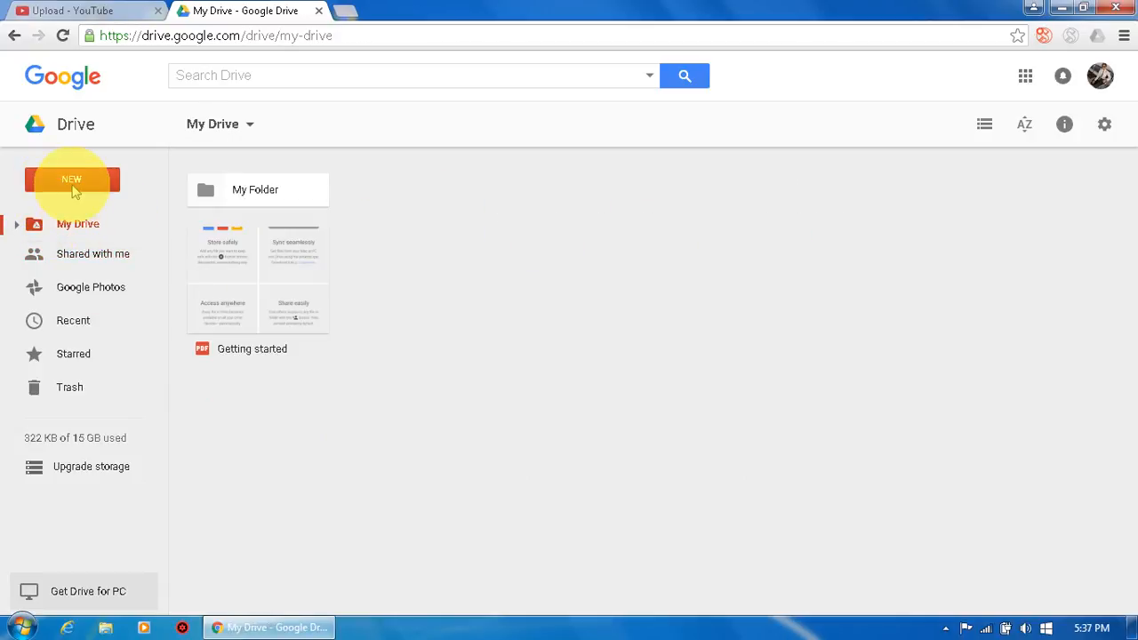
left_click(71, 179)
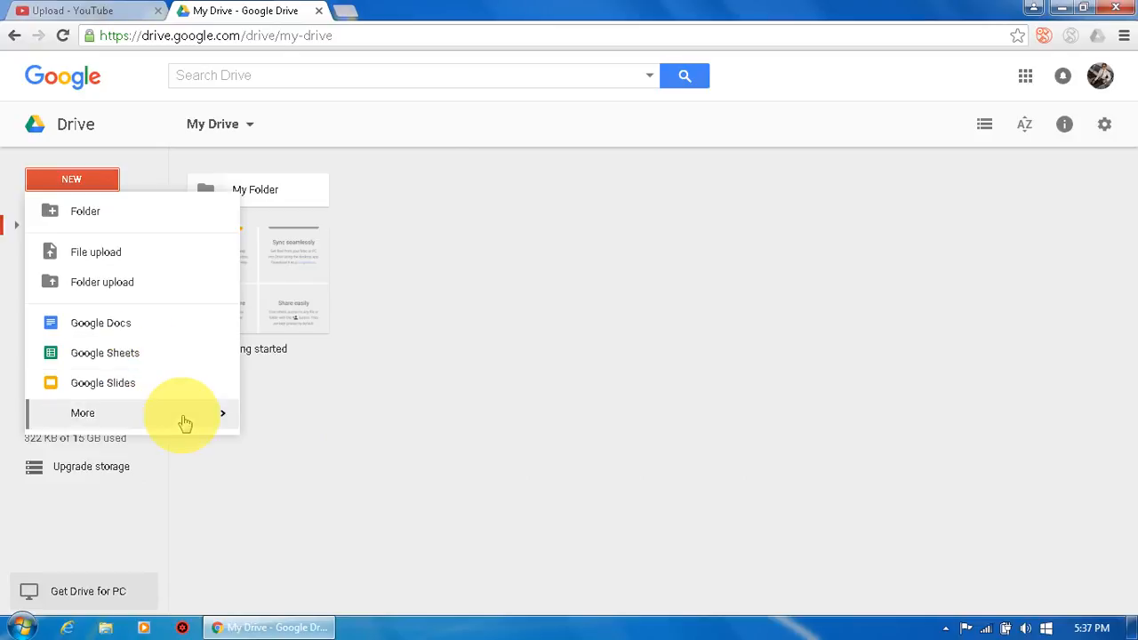
left_click(82, 413)
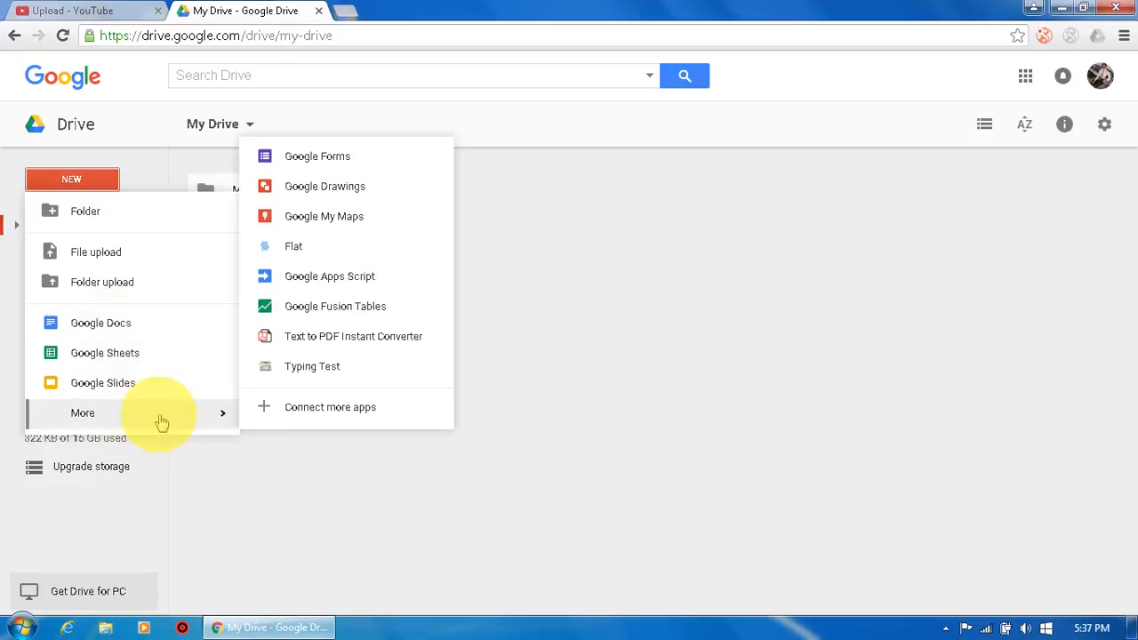
mouse_move(585, 253)
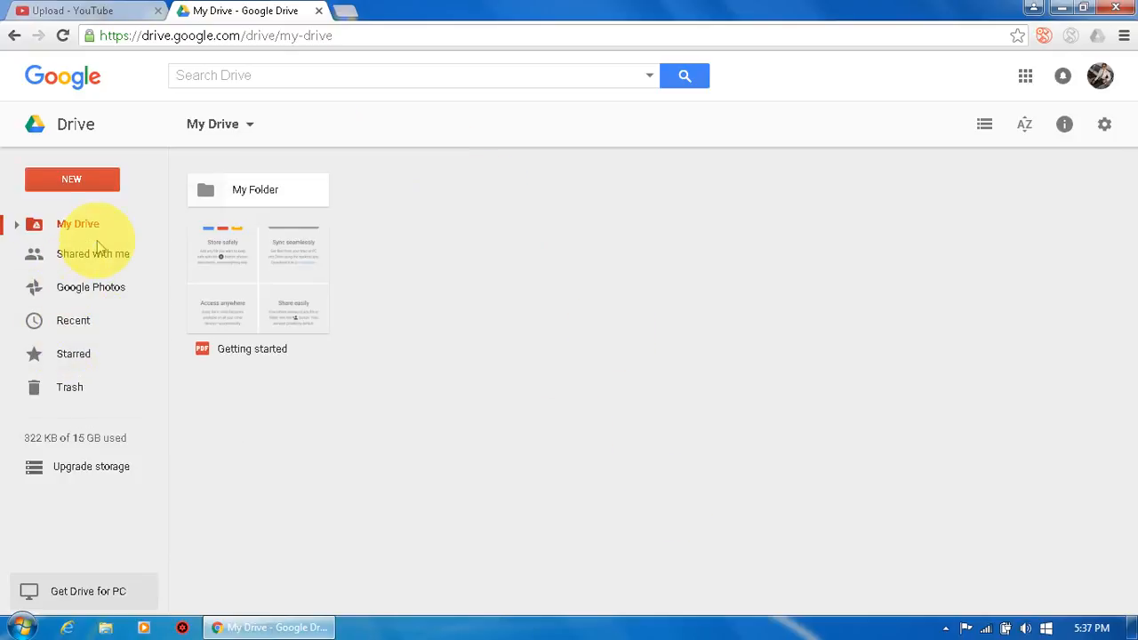
- Visit Shared with me, return to My Drive and select the Getting started PDF
left_click(93, 253)
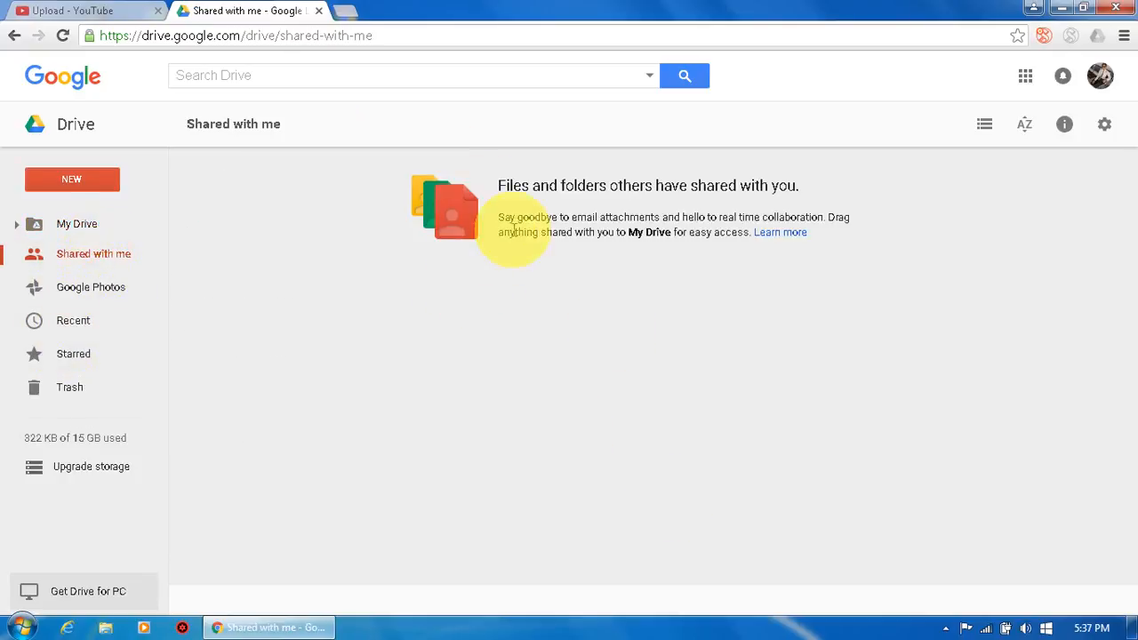
mouse_move(580, 377)
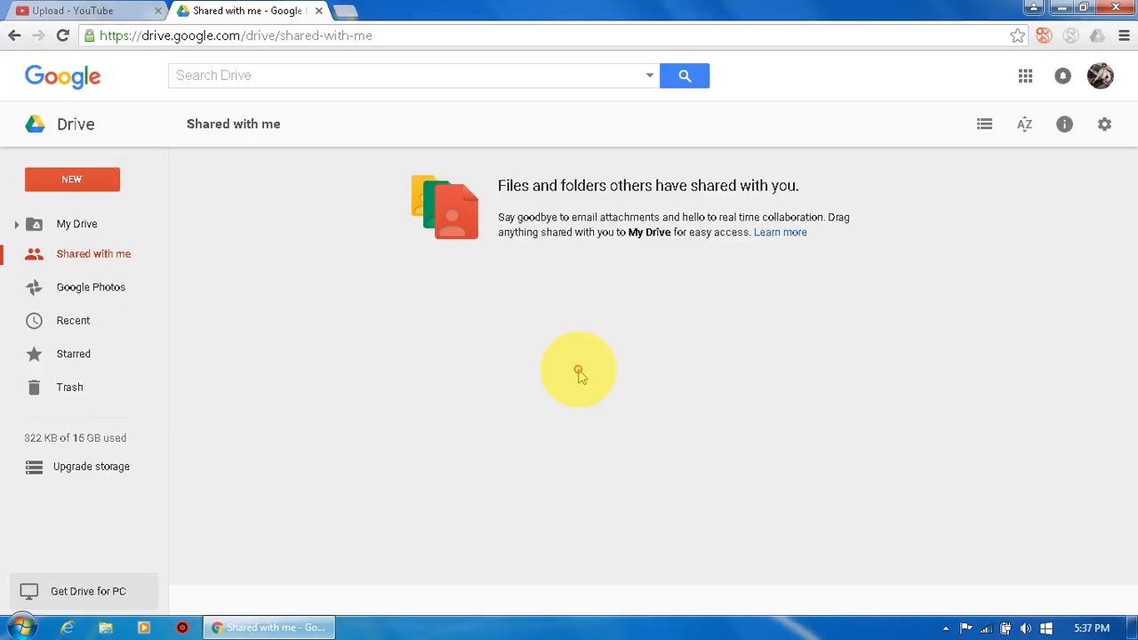
left_click(76, 224)
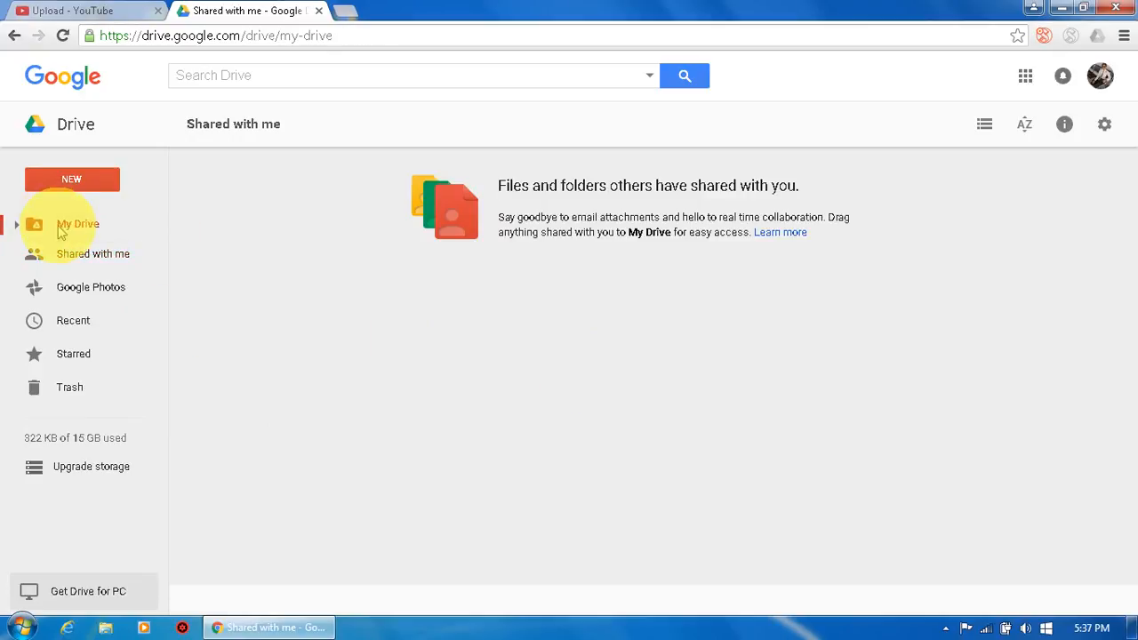
left_click(73, 224)
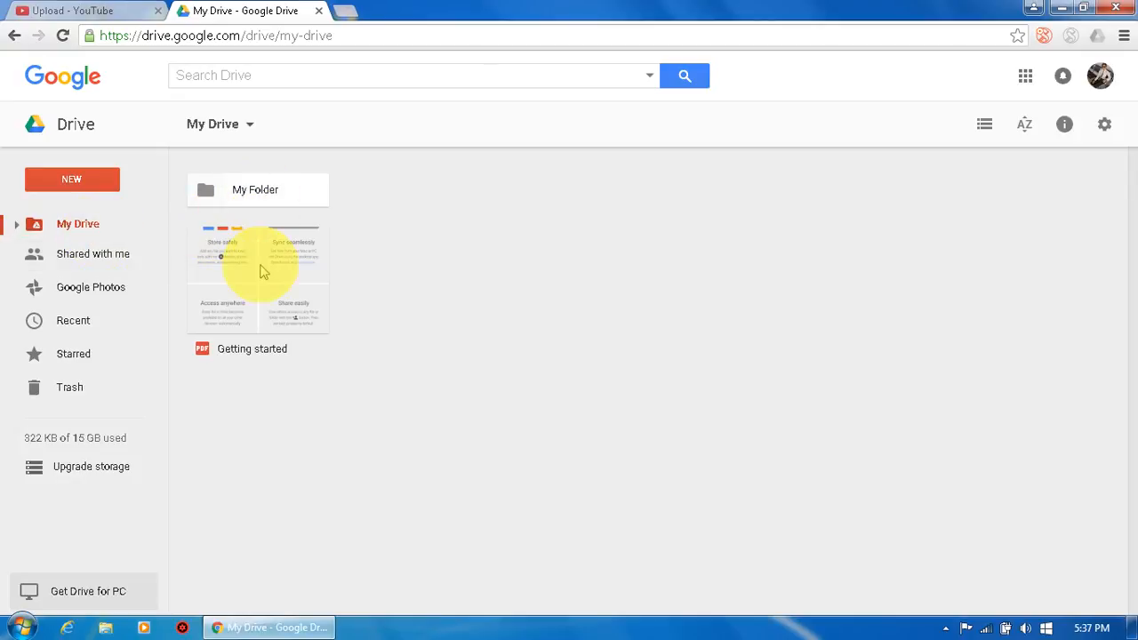
left_click(256, 293)
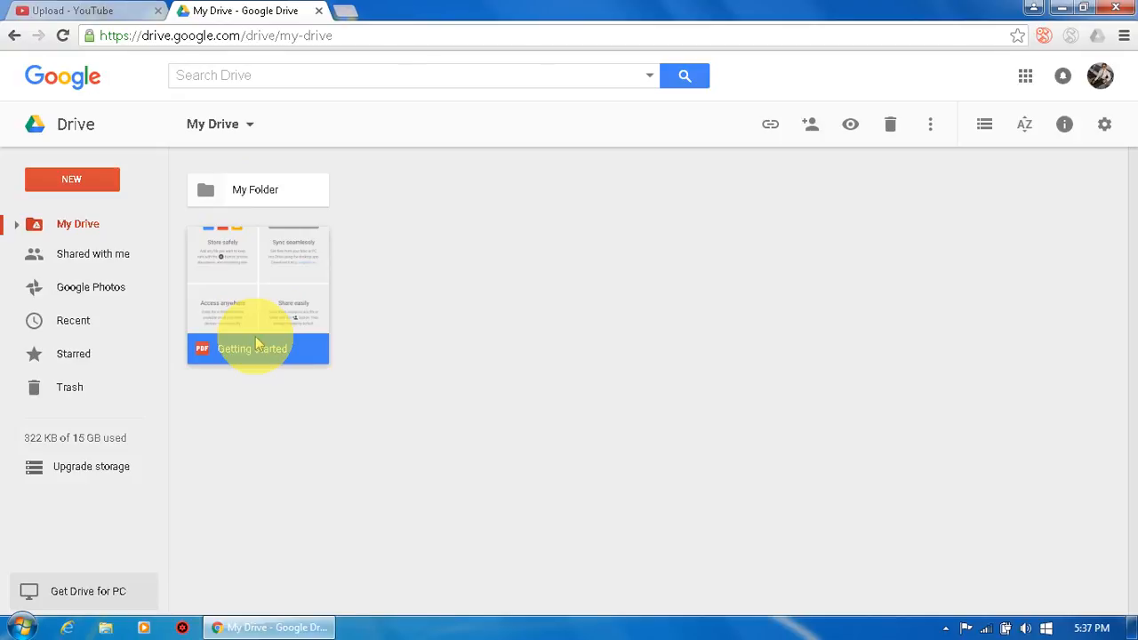
- Get the shareable link for the Getting started PDF from its context menu
right_click(258, 343)
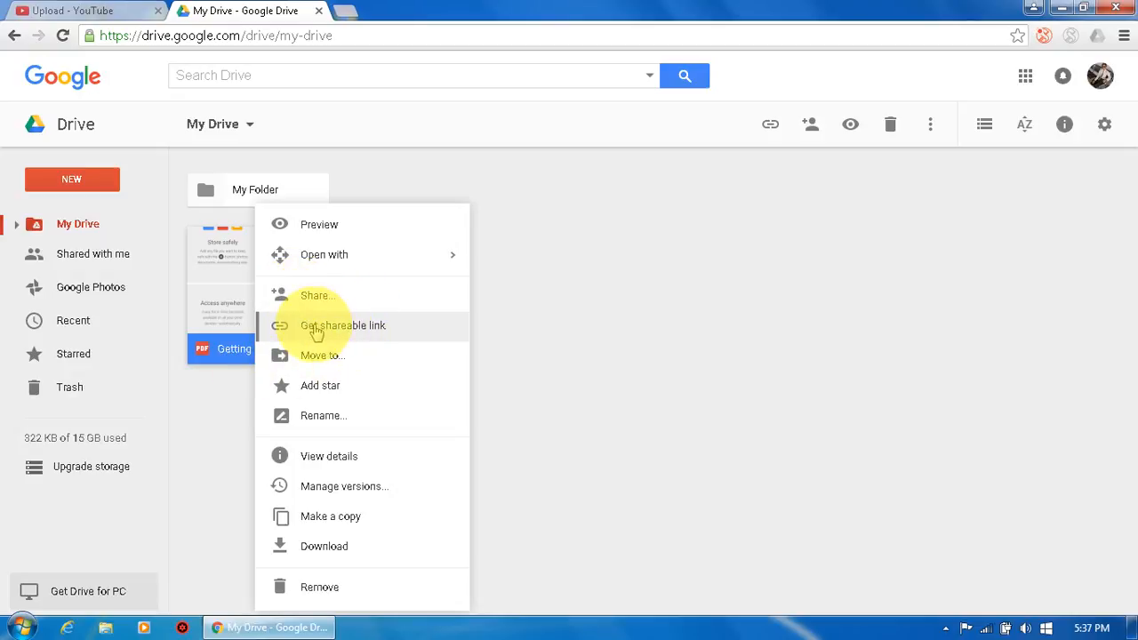
left_click(342, 325)
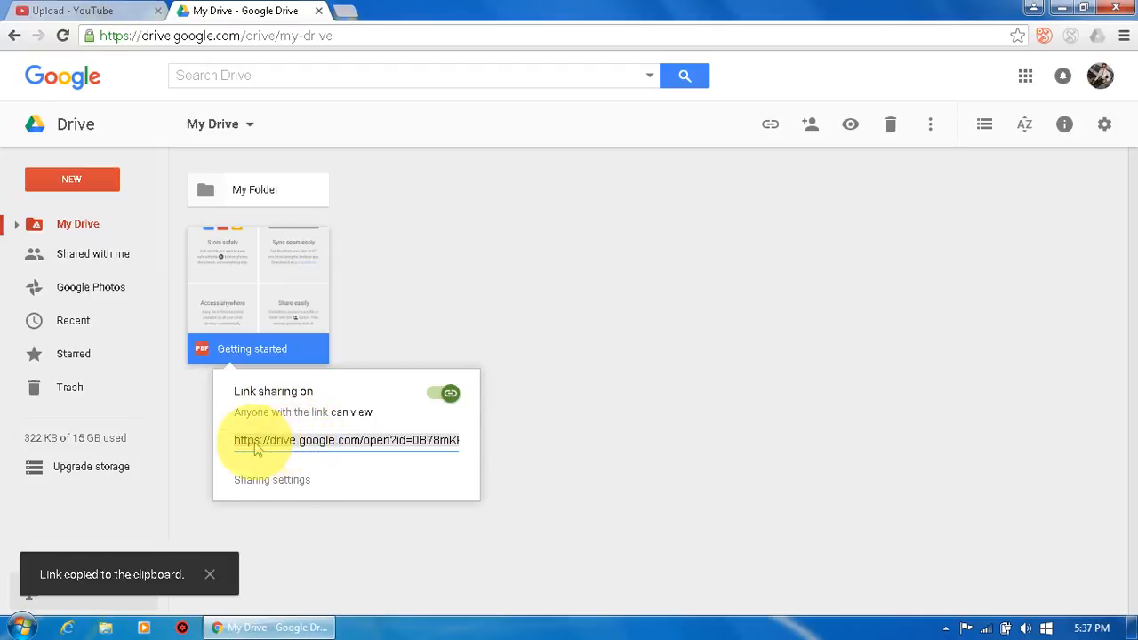
mouse_move(56, 537)
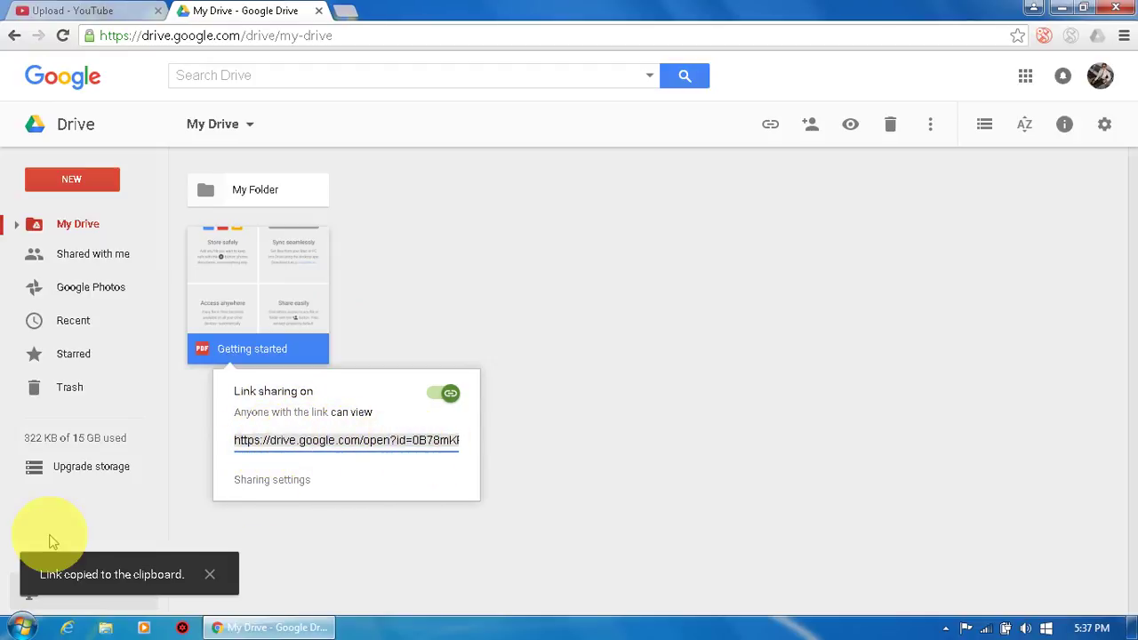
mouse_move(160, 544)
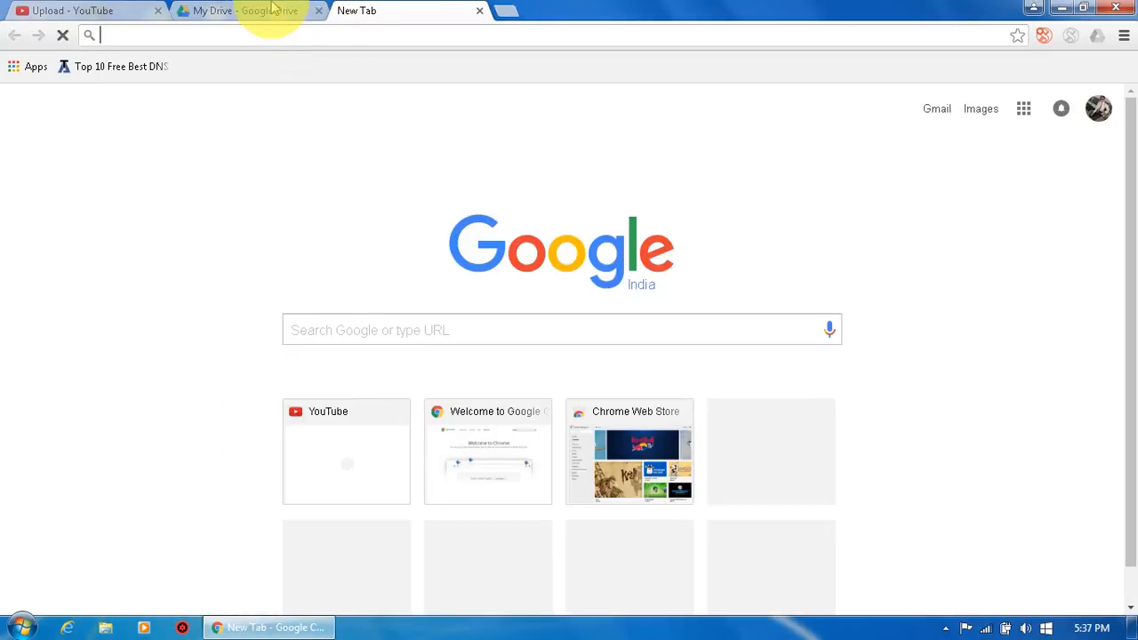
- Paste and go on the copied Drive link in the new tab to load the PDF
left_click(249, 11)
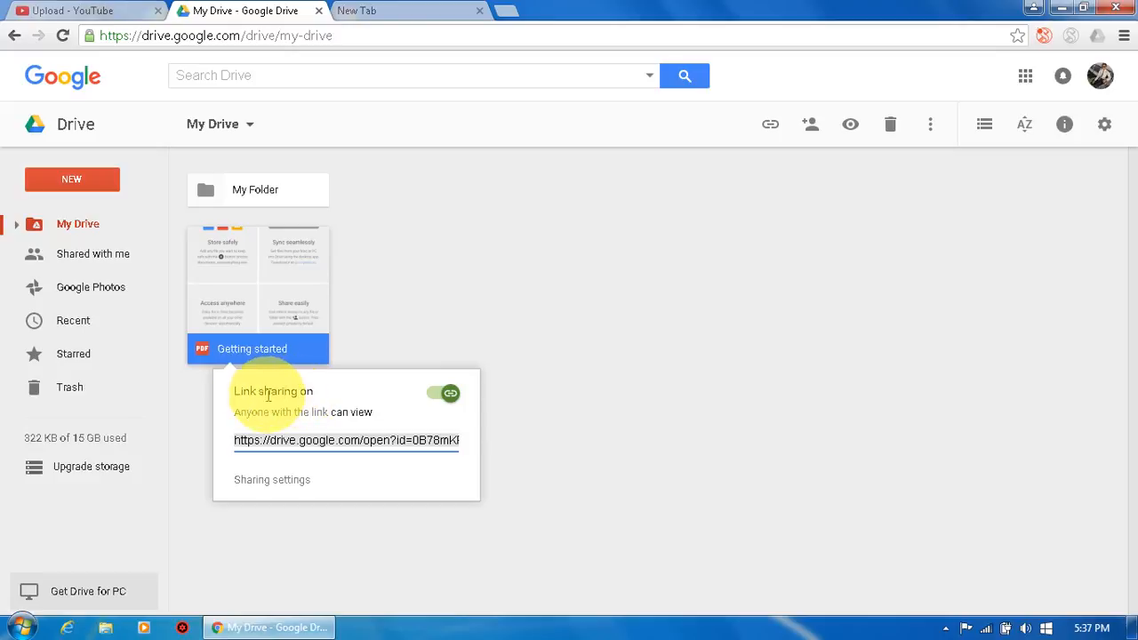
left_click(391, 11)
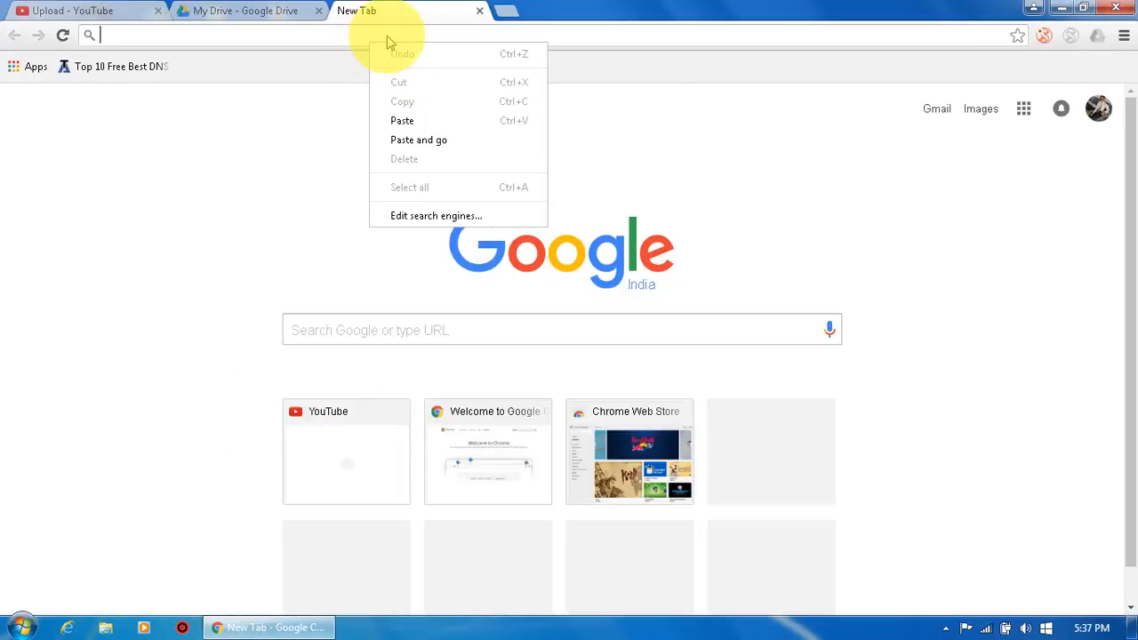
mouse_move(402, 139)
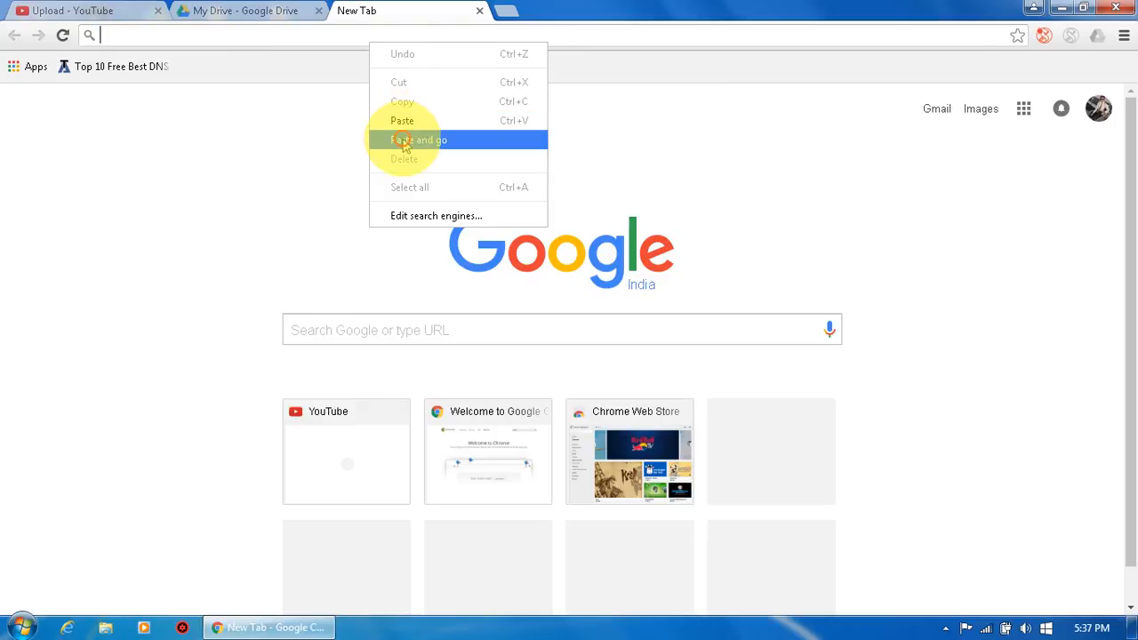
left_click(416, 139)
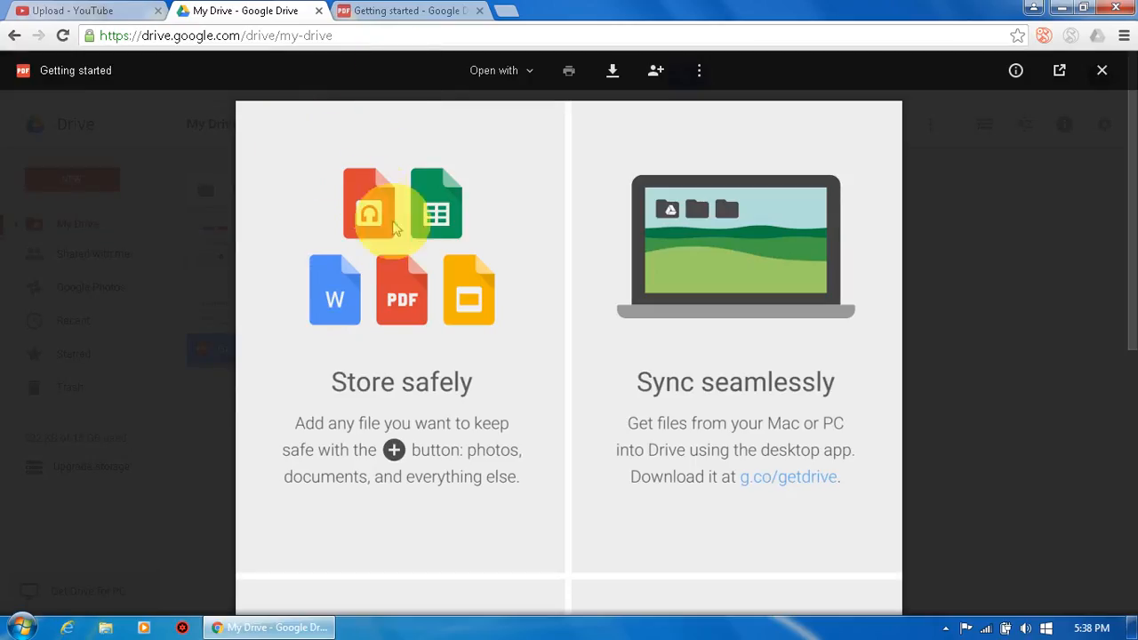
- View the Getting started PDF tab, then bring up the Windows Start menu
left_click(417, 11)
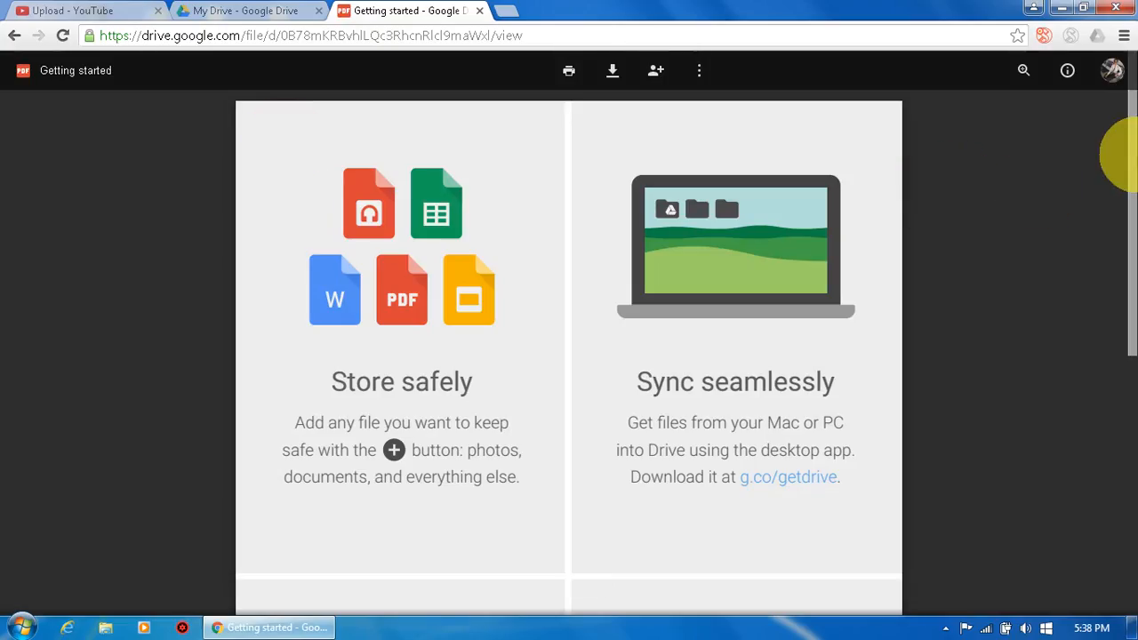
scroll("down", 3)
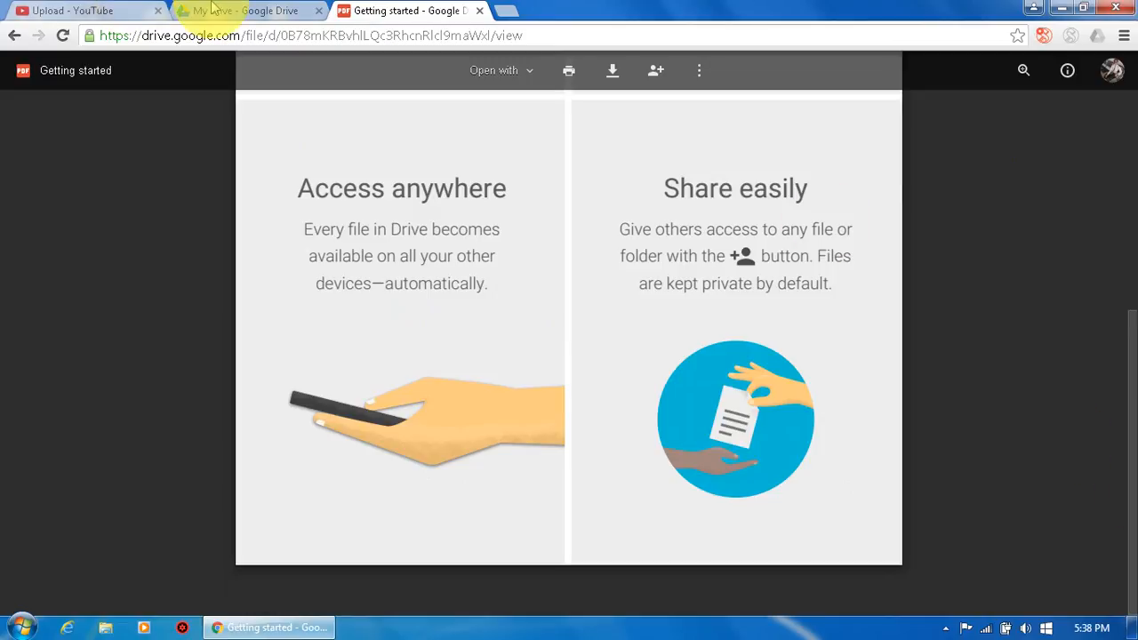
left_click(235, 11)
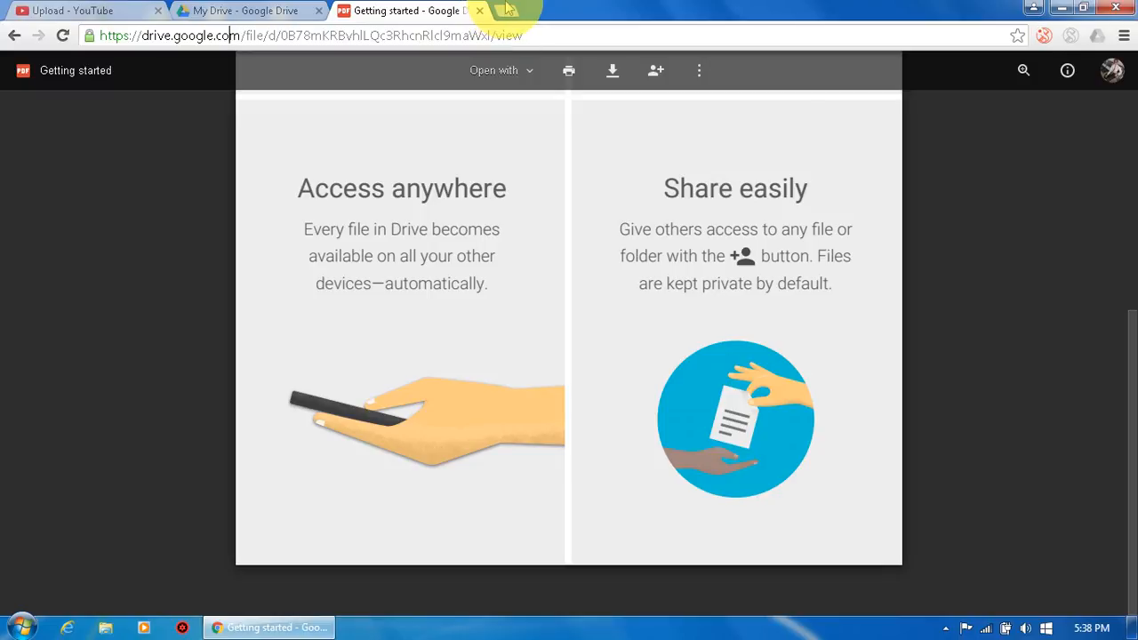
left_click(18, 619)
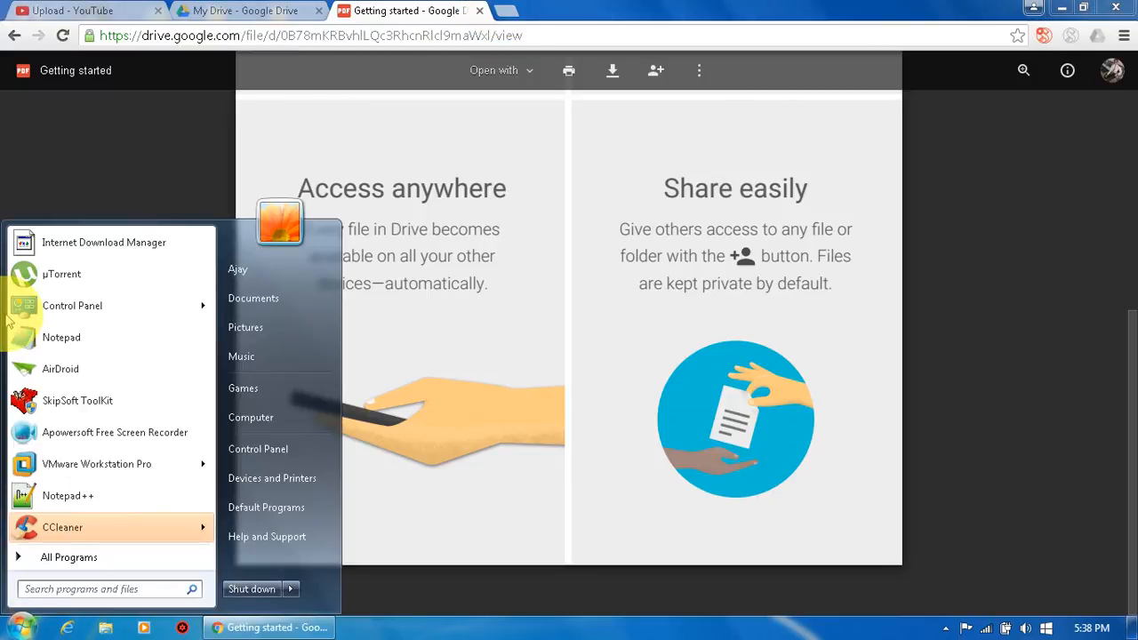
- Start a Notepad page with <html></html> and <title></title> tag pairs
left_click(62, 338)
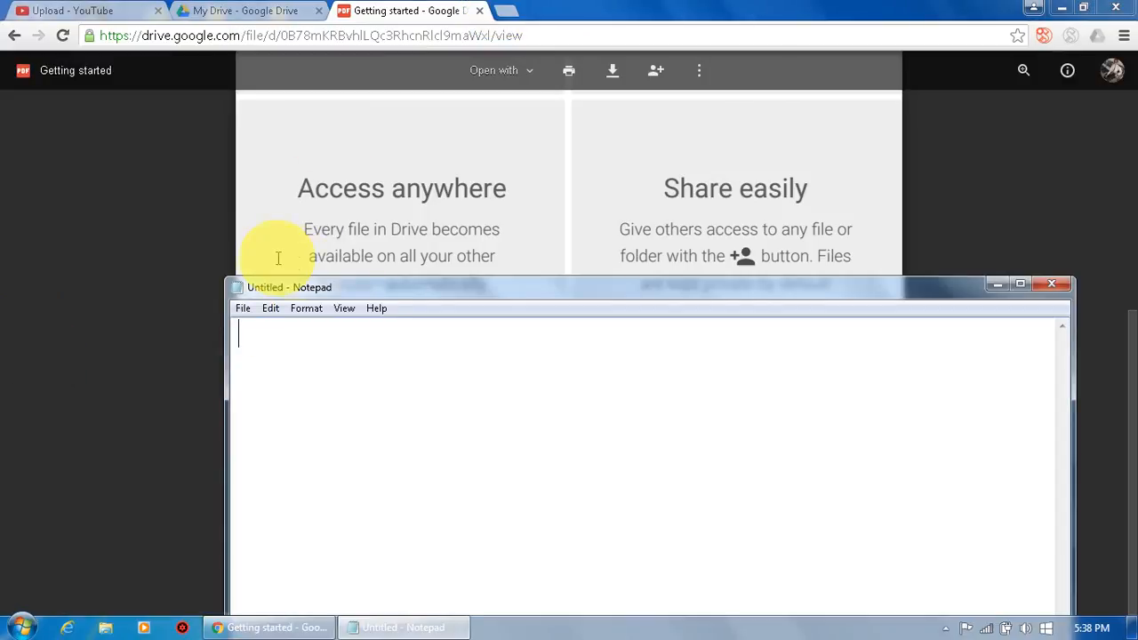
type("<>")
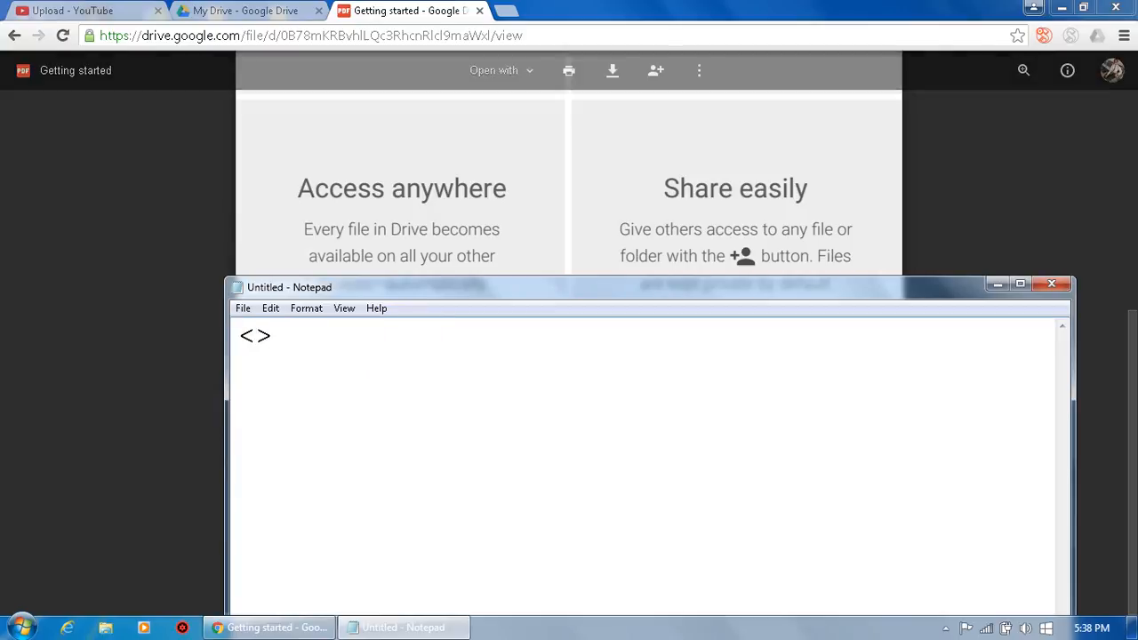
type("ht,")
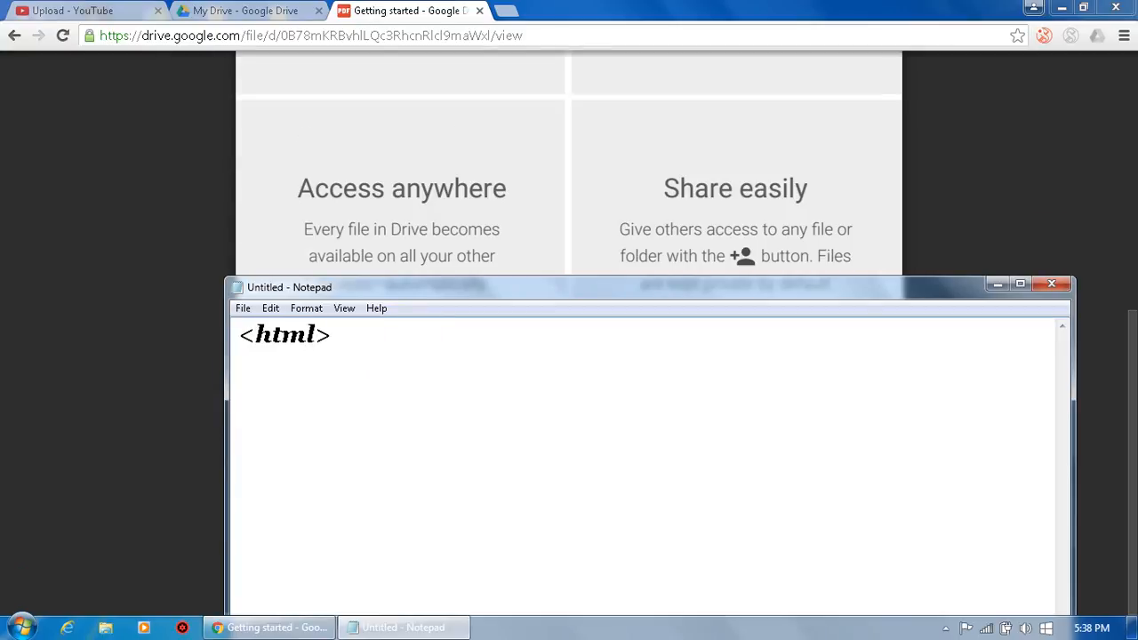
type("<>")
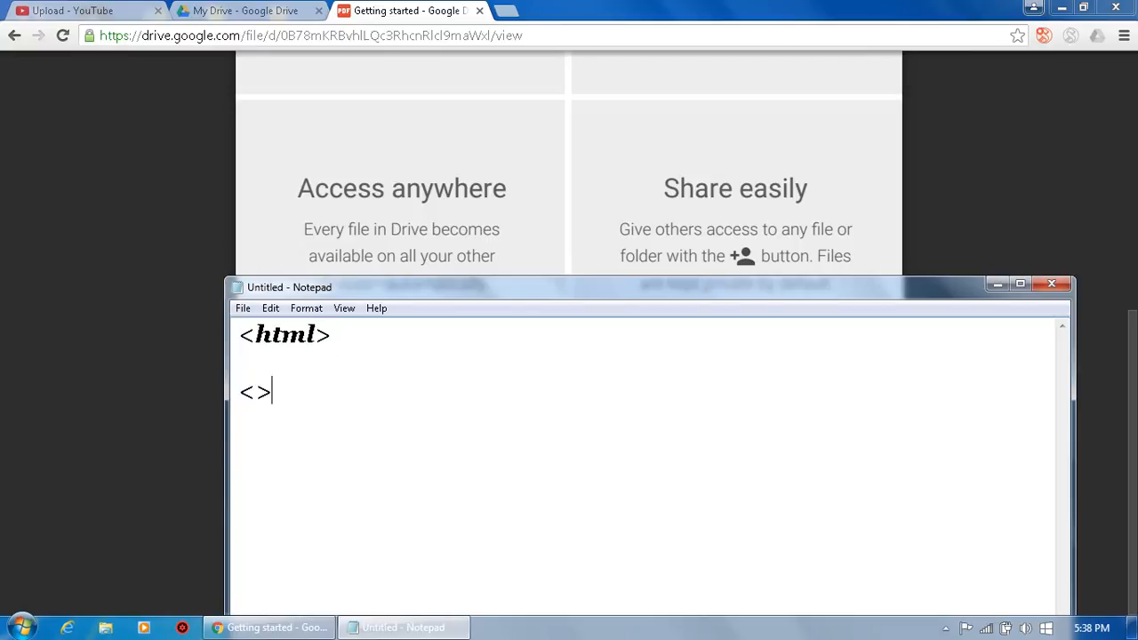
type("/html")
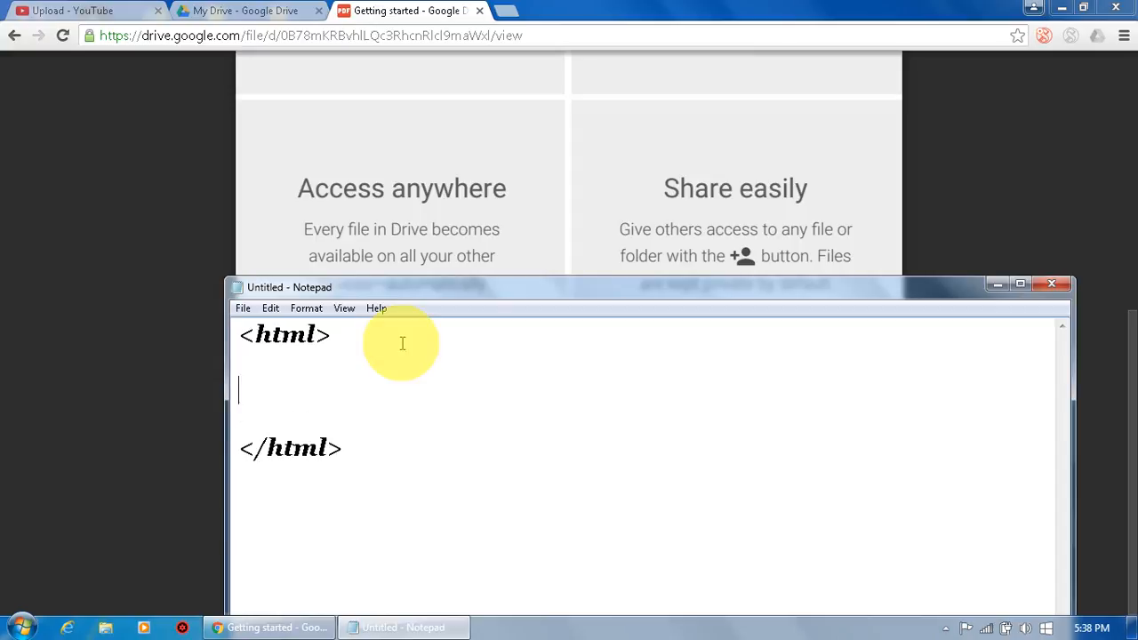
type("<>")
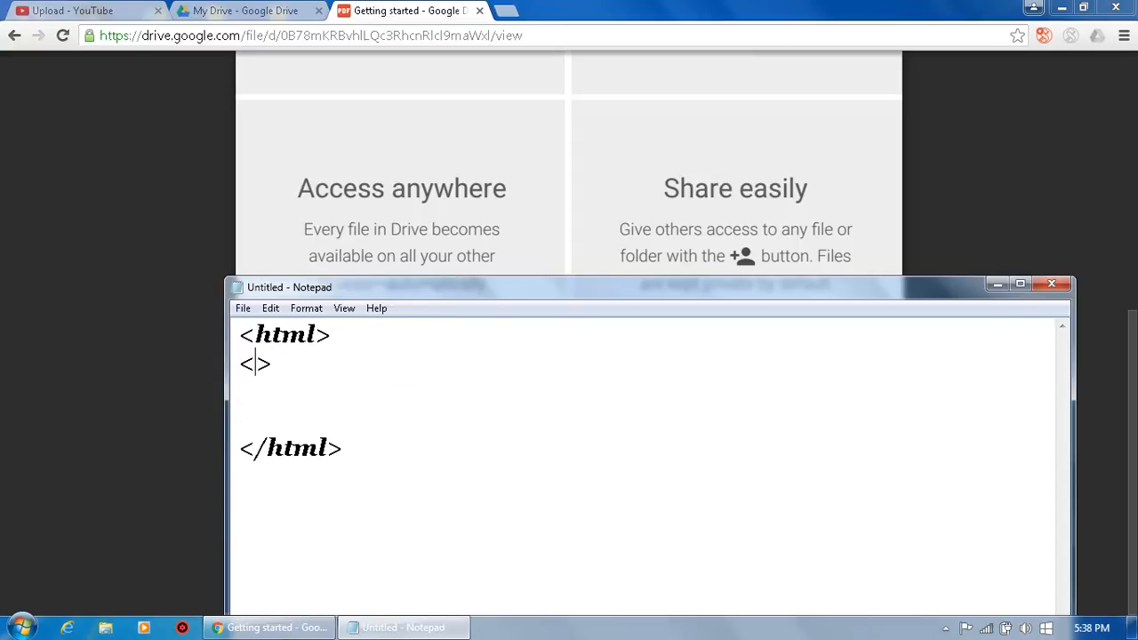
type("title")
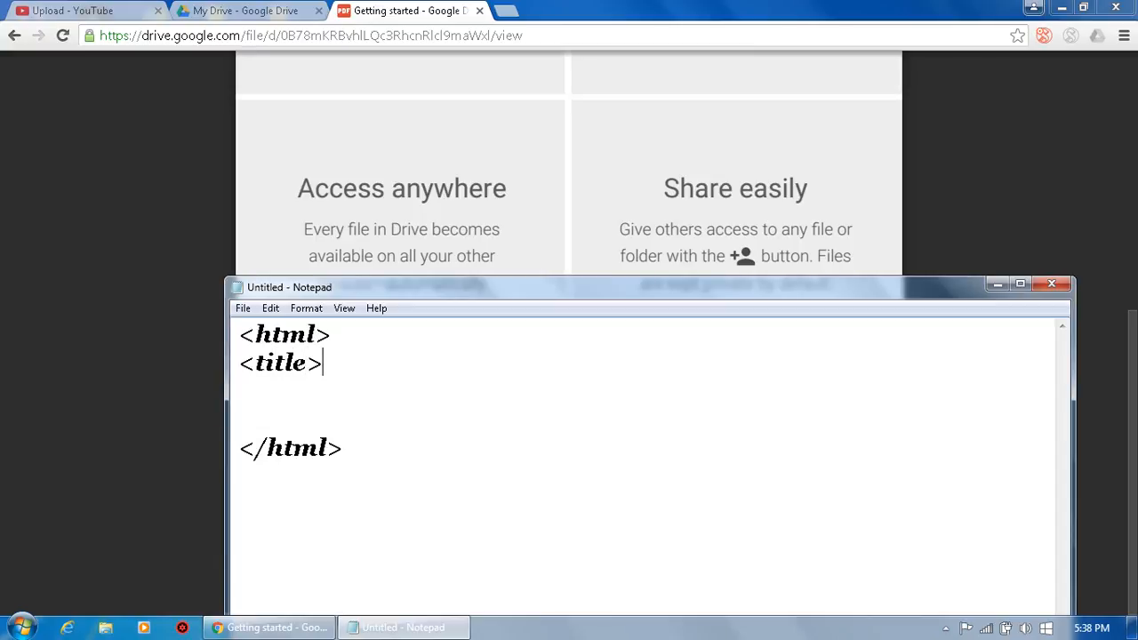
type("<>")
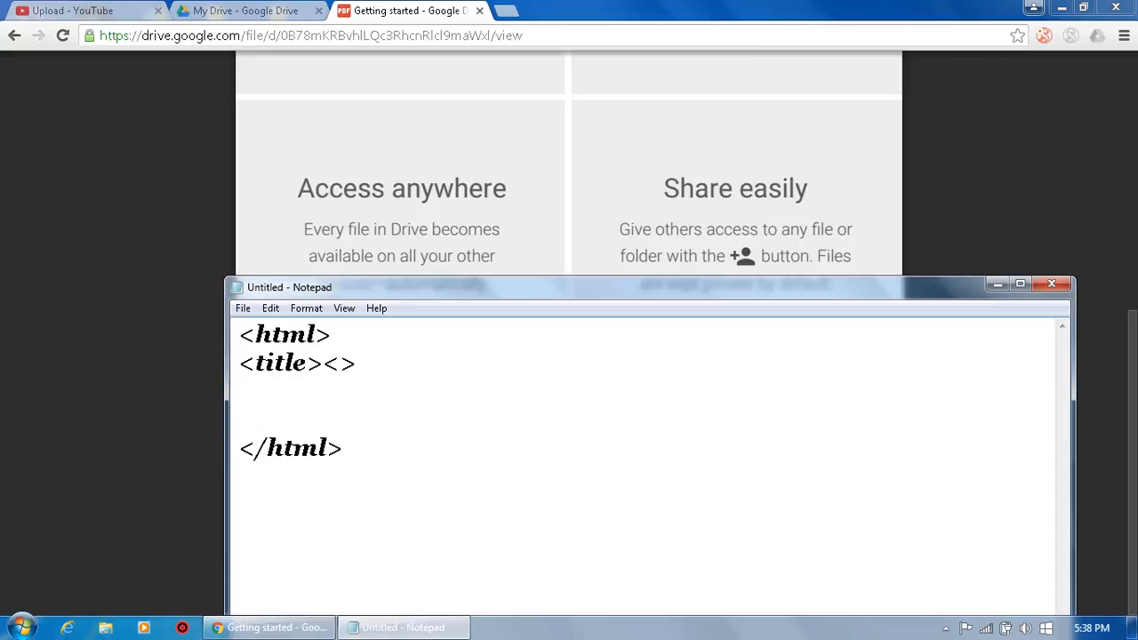
type("/title")
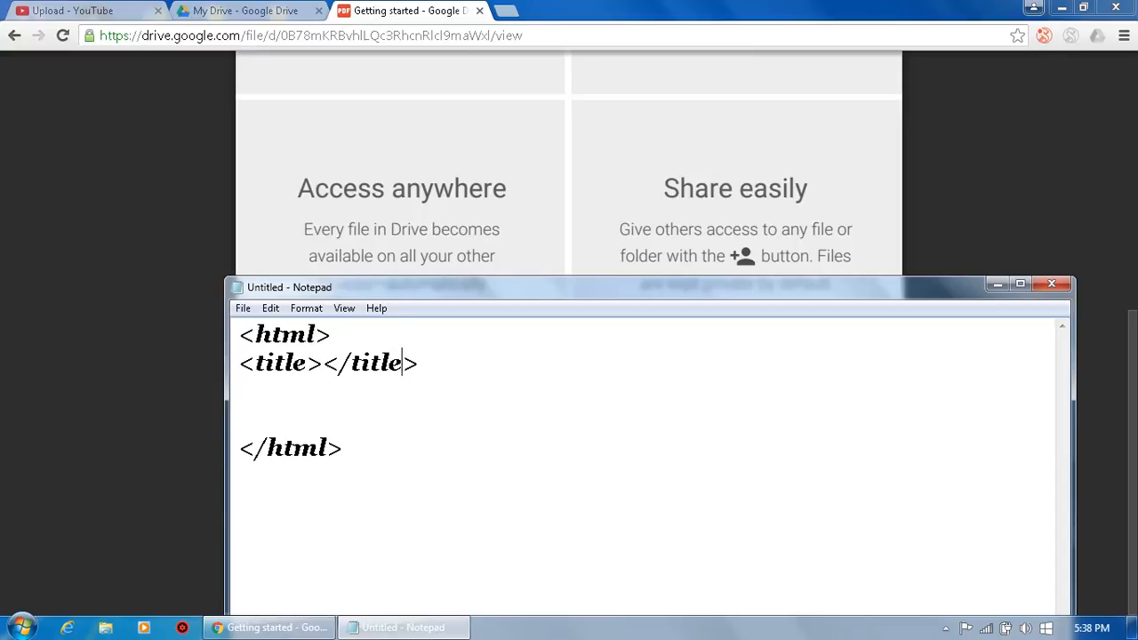
key("Enter")
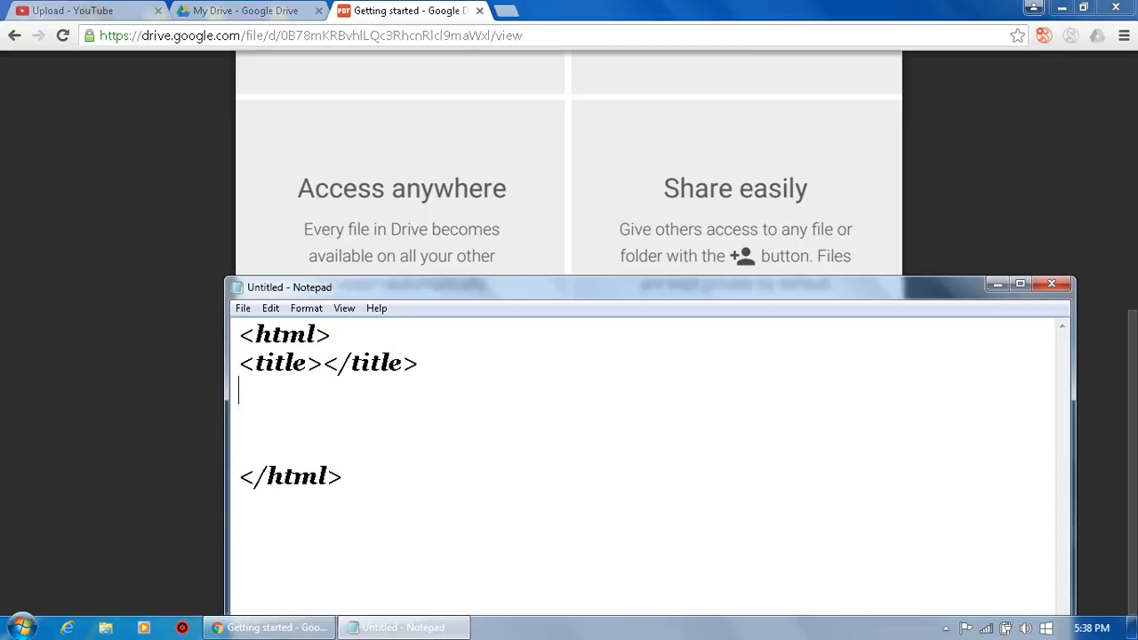
- Add <head> and <body> tags and begin an <a href> anchor inside the body
type("<>")
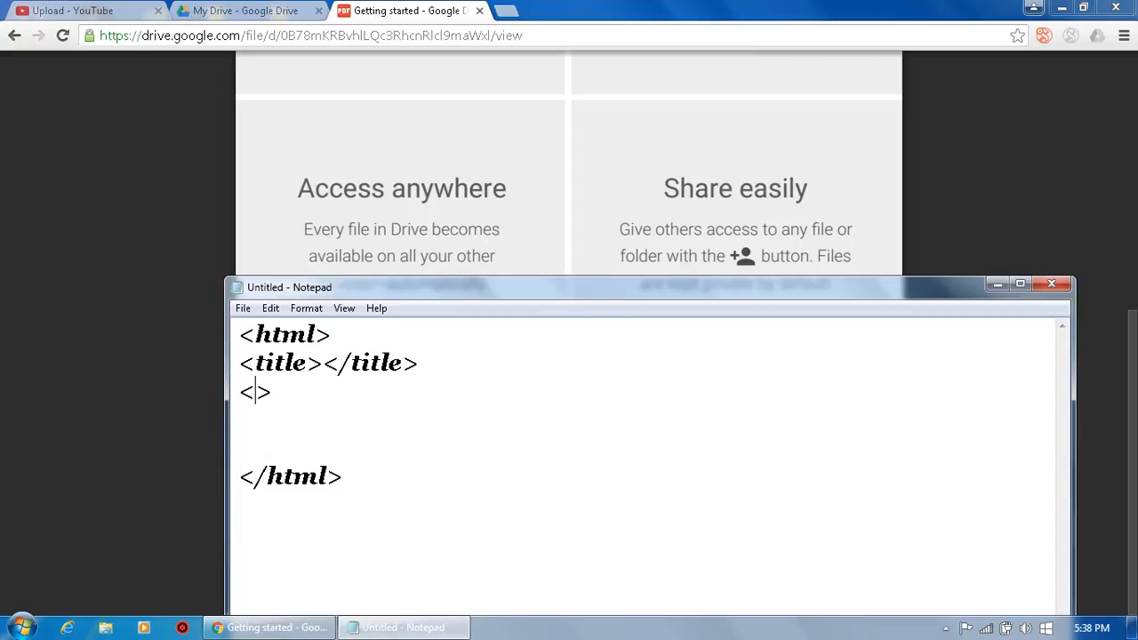
type("head")
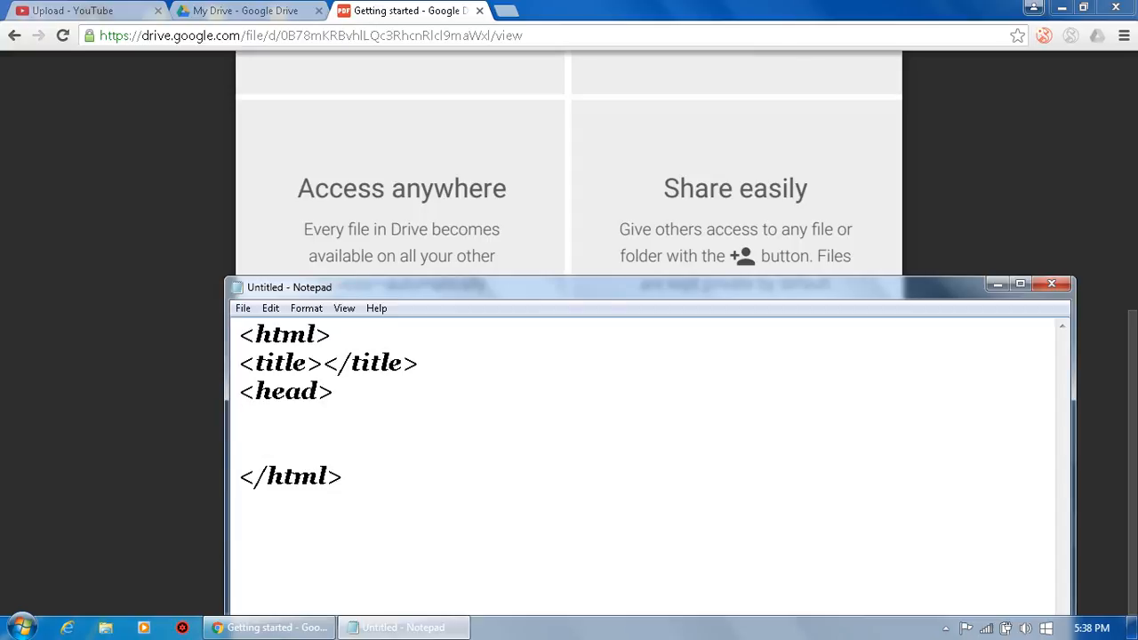
type("<>")
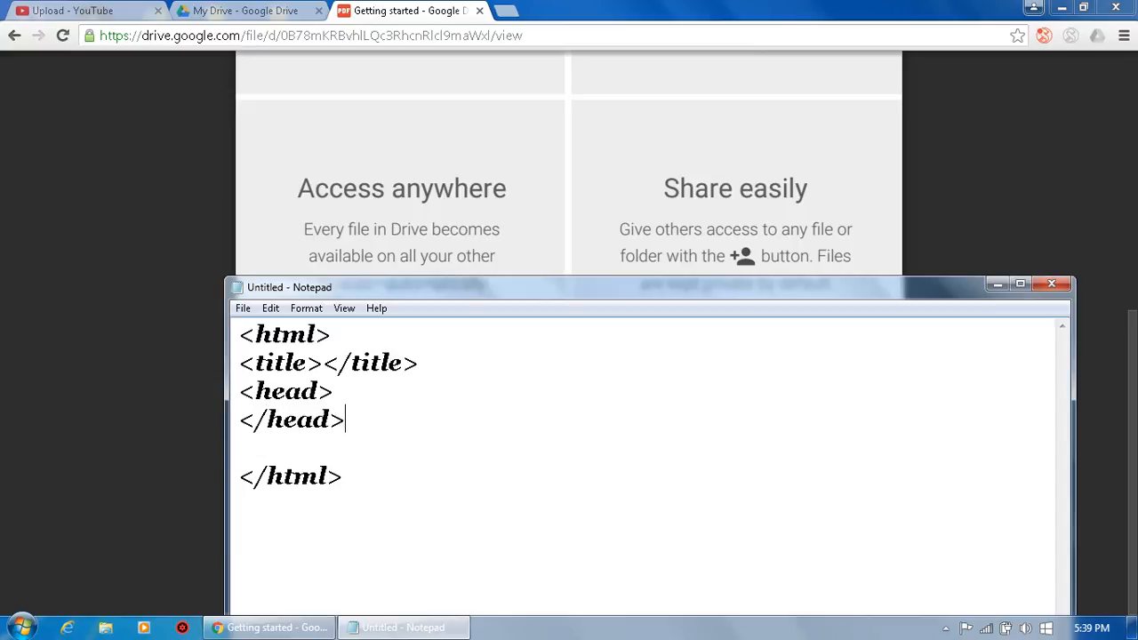
type("<>")
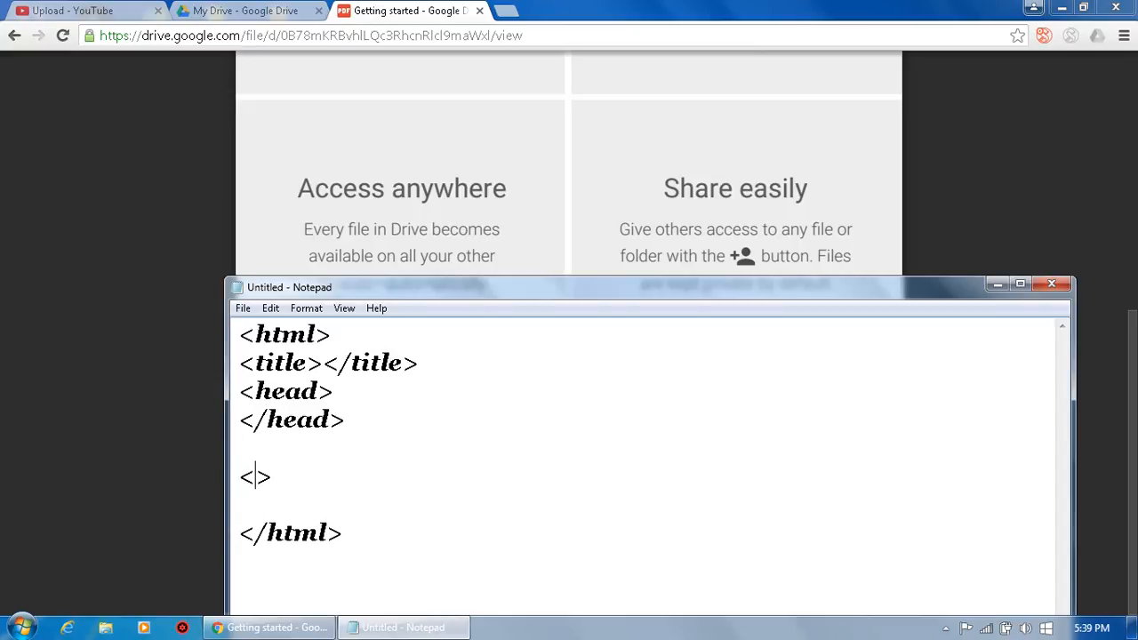
type("body")
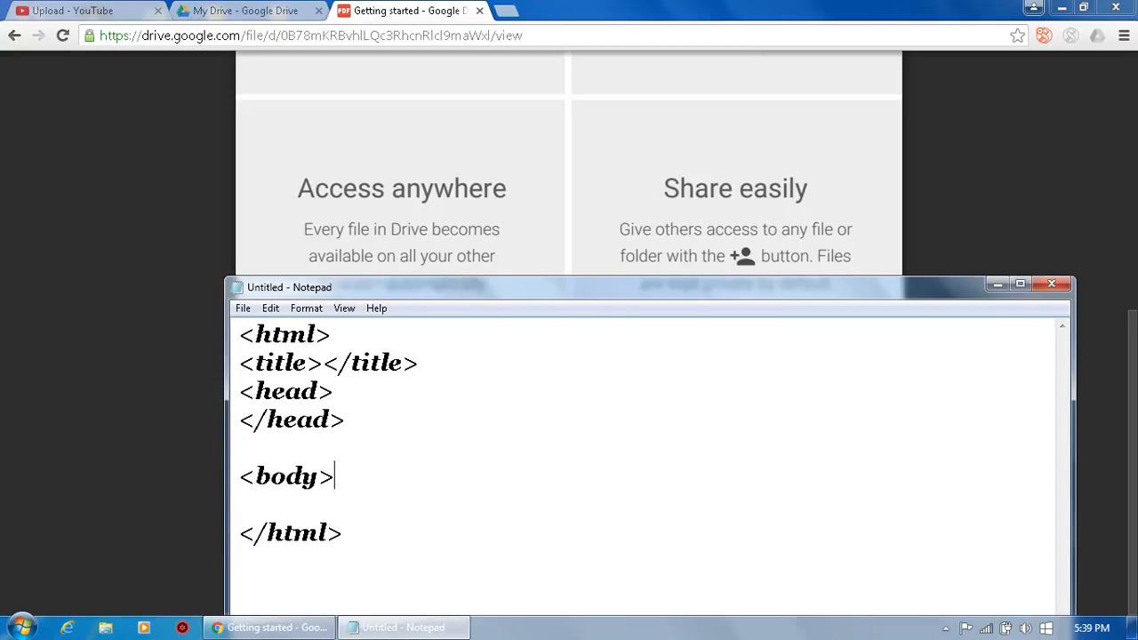
type("<>")
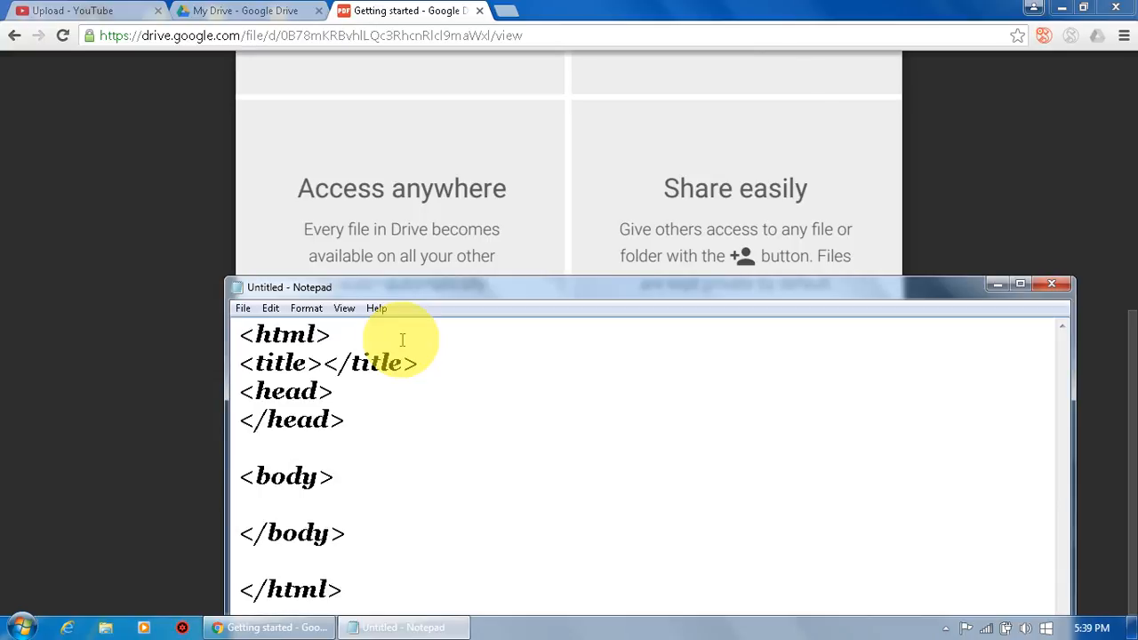
type("<>")
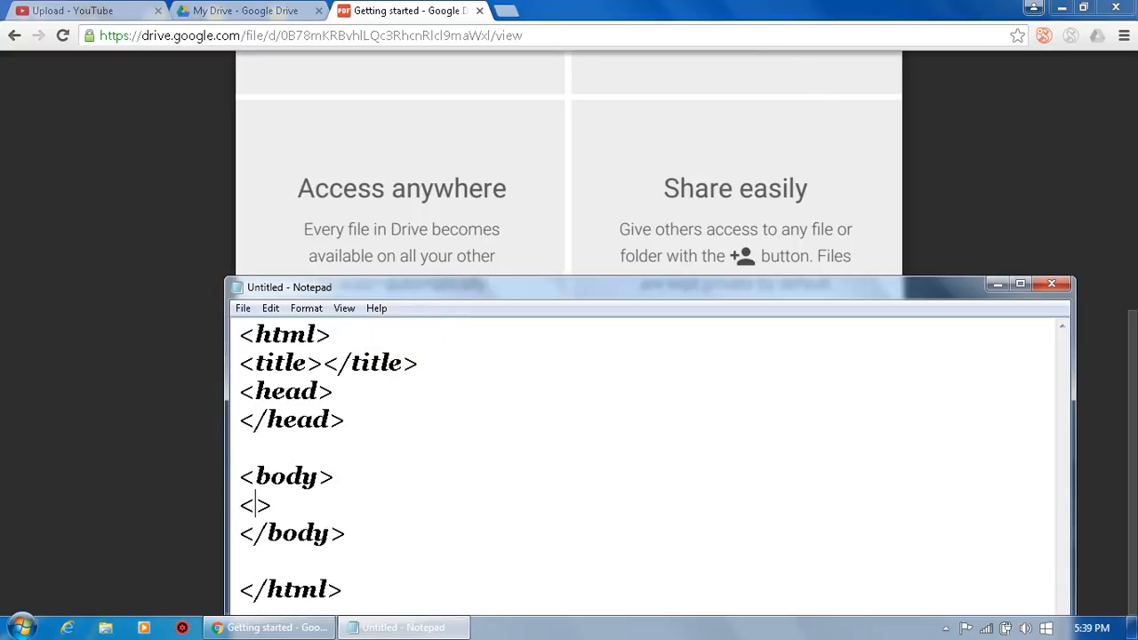
type("a hre")
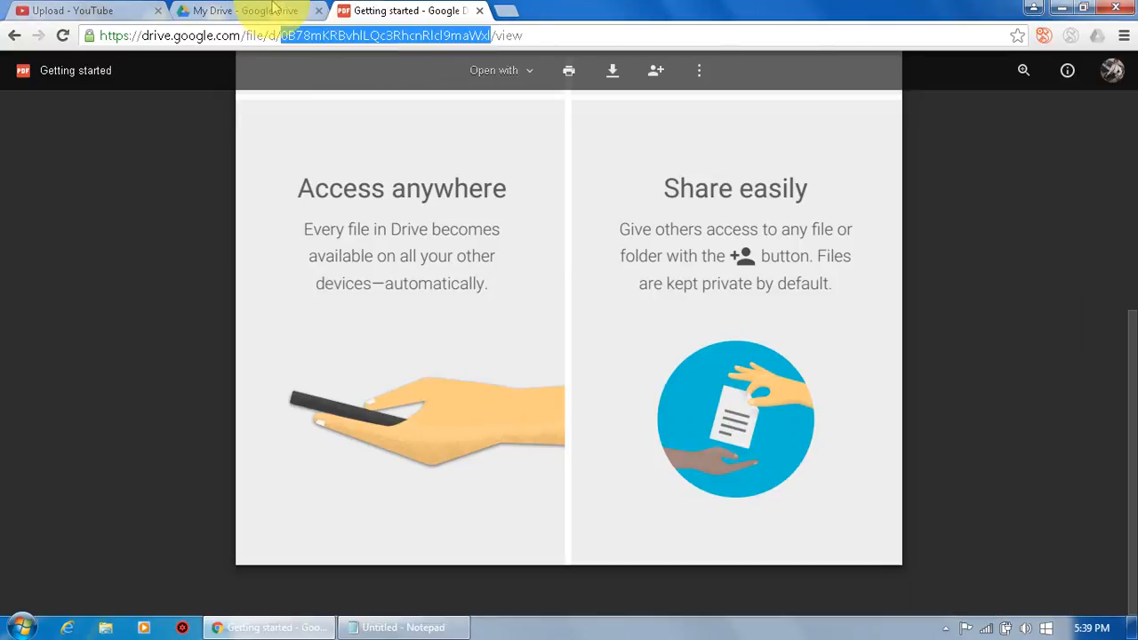
left_click(228, 20)
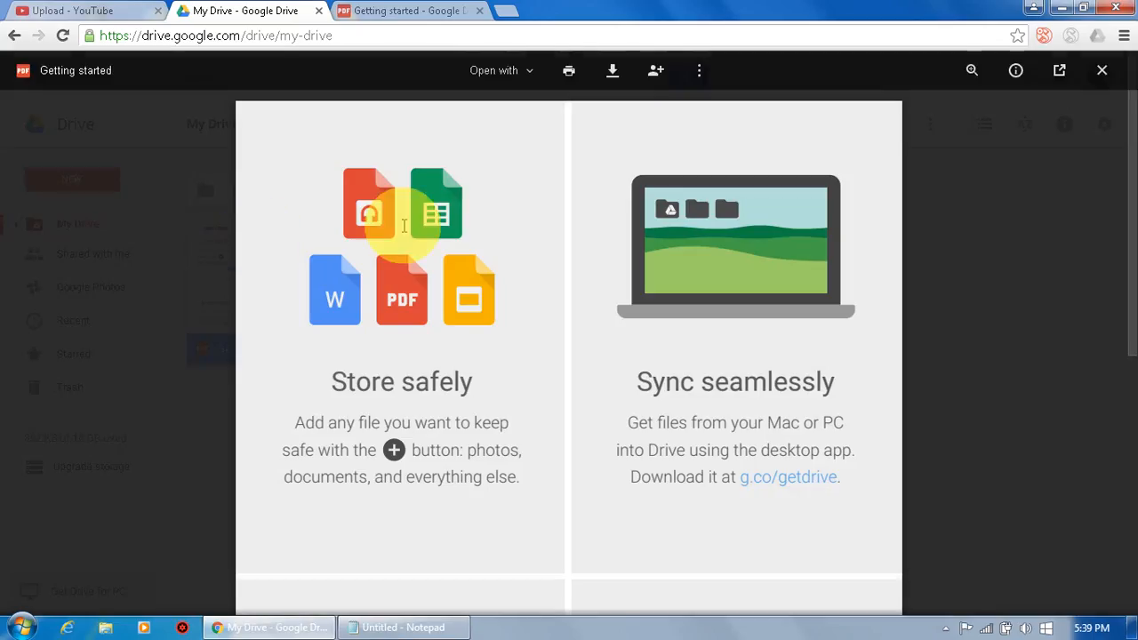
left_click(402, 626)
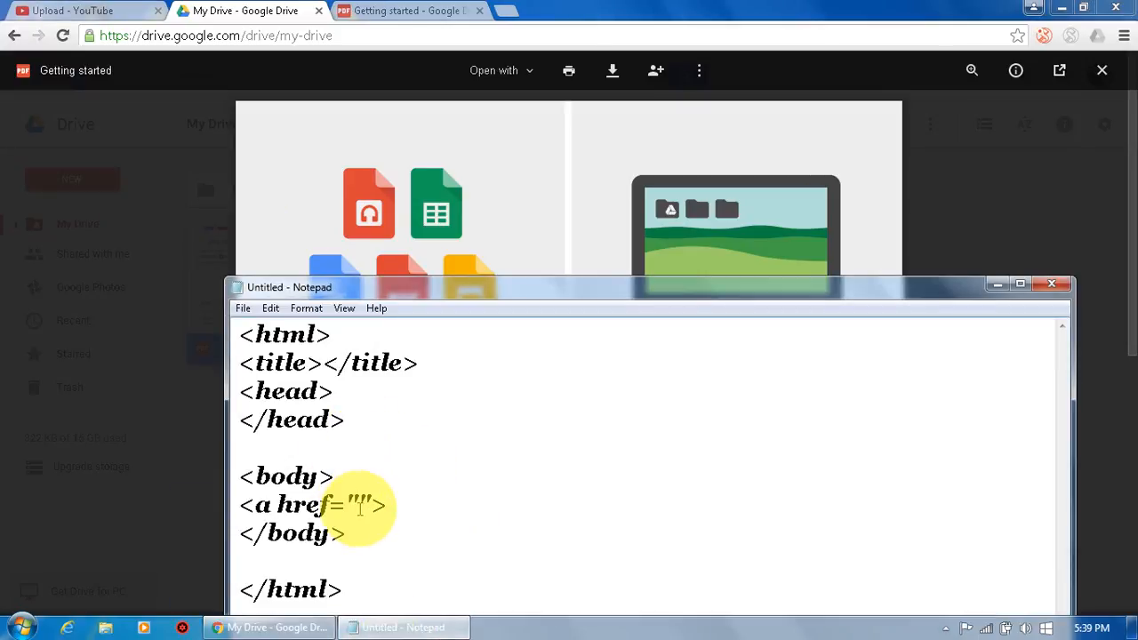
type("https://drive.google.com/open?id=0B78mKRBvhlLQc3RhcnRlcl9maWxl")
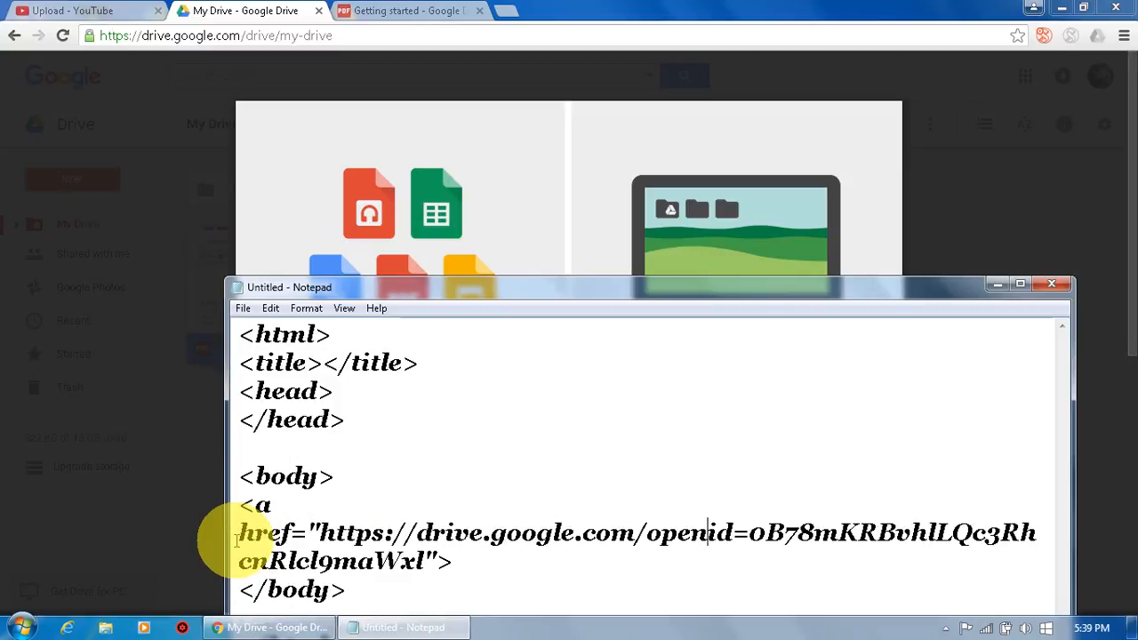
left_click(1021, 285)
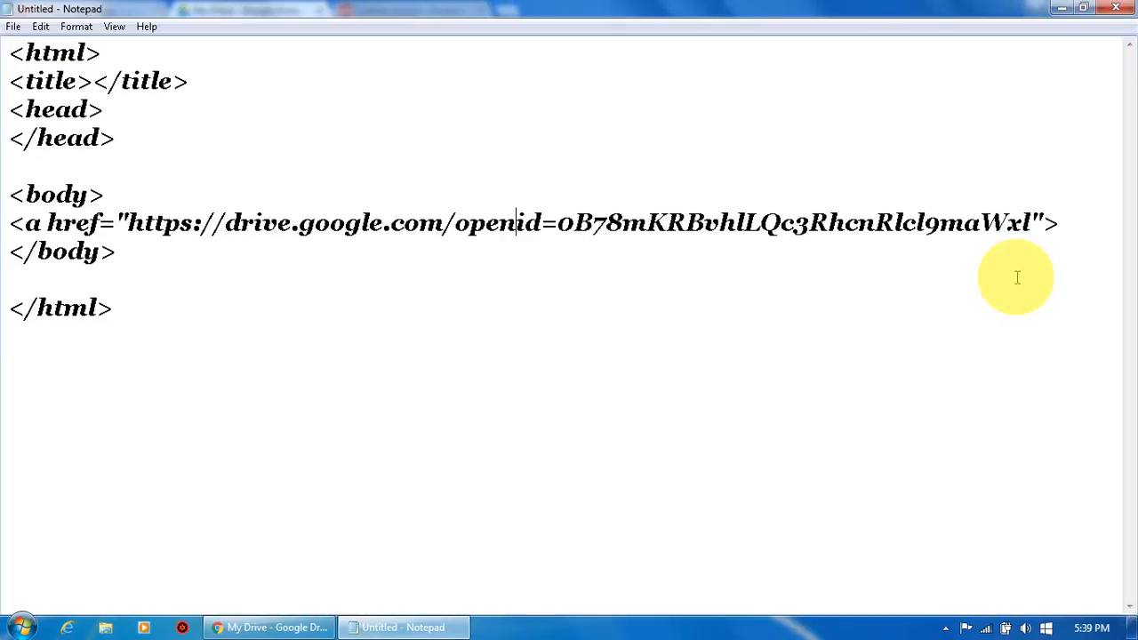
mouse_move(1033, 210)
type("PD")
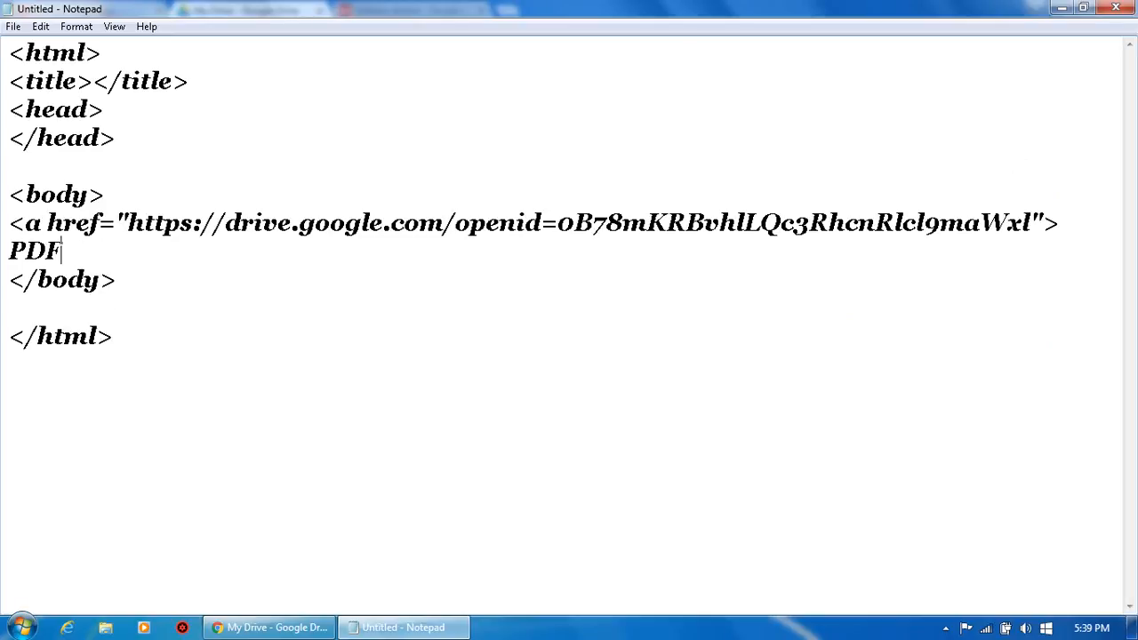
- Label the anchor PDF FILES and close it with </a>
type("FI")
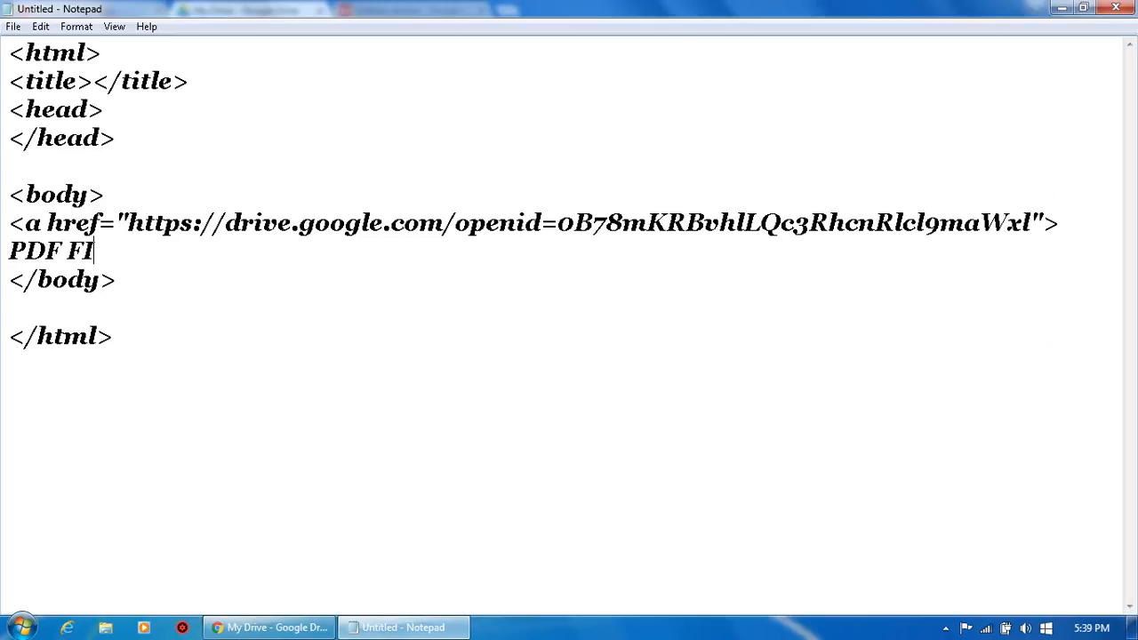
key("Backspace")
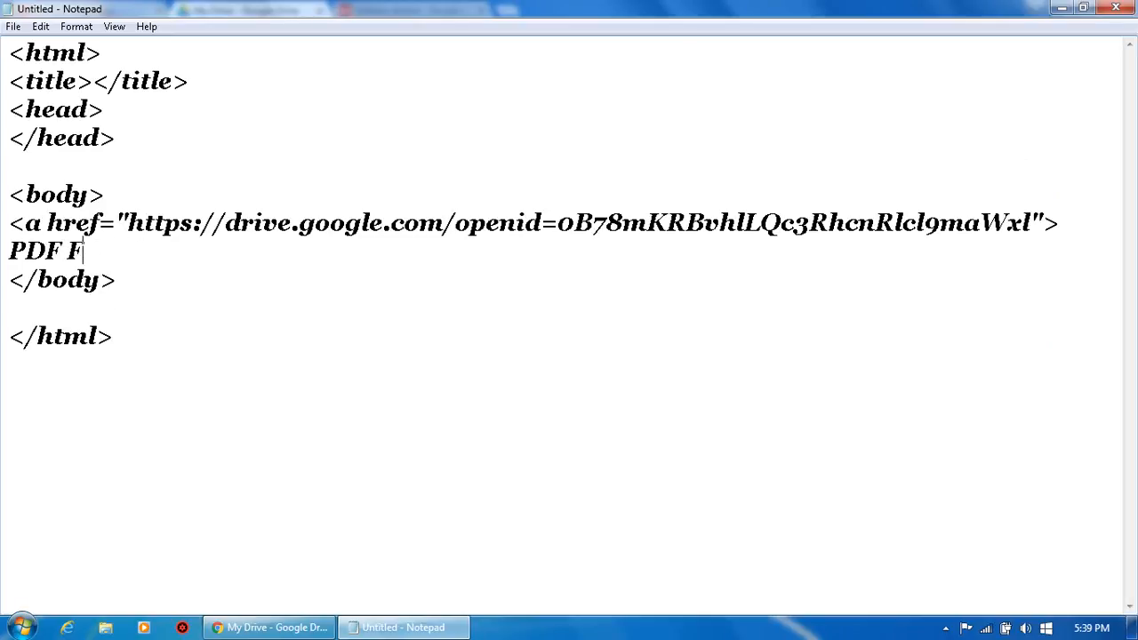
type("FI")
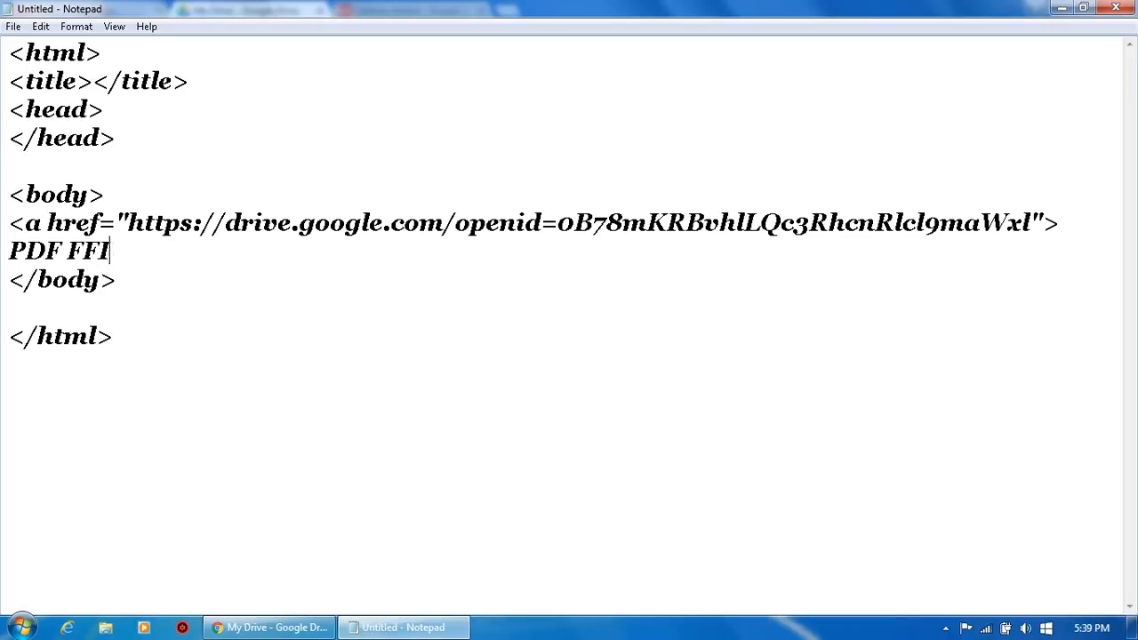
type("LE")
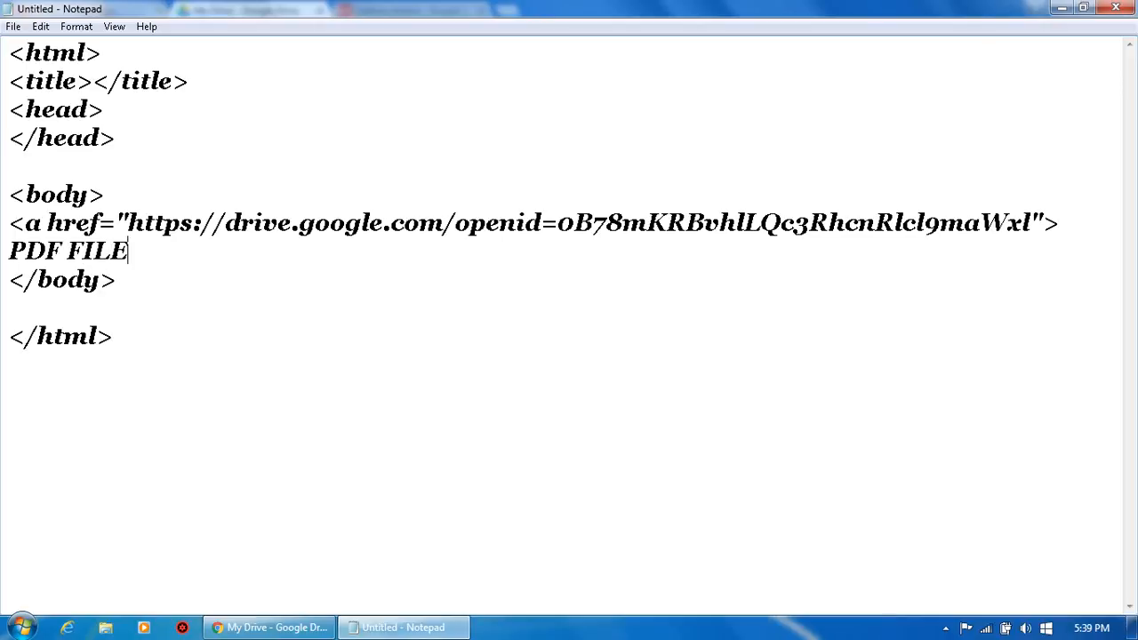
type("S<>")
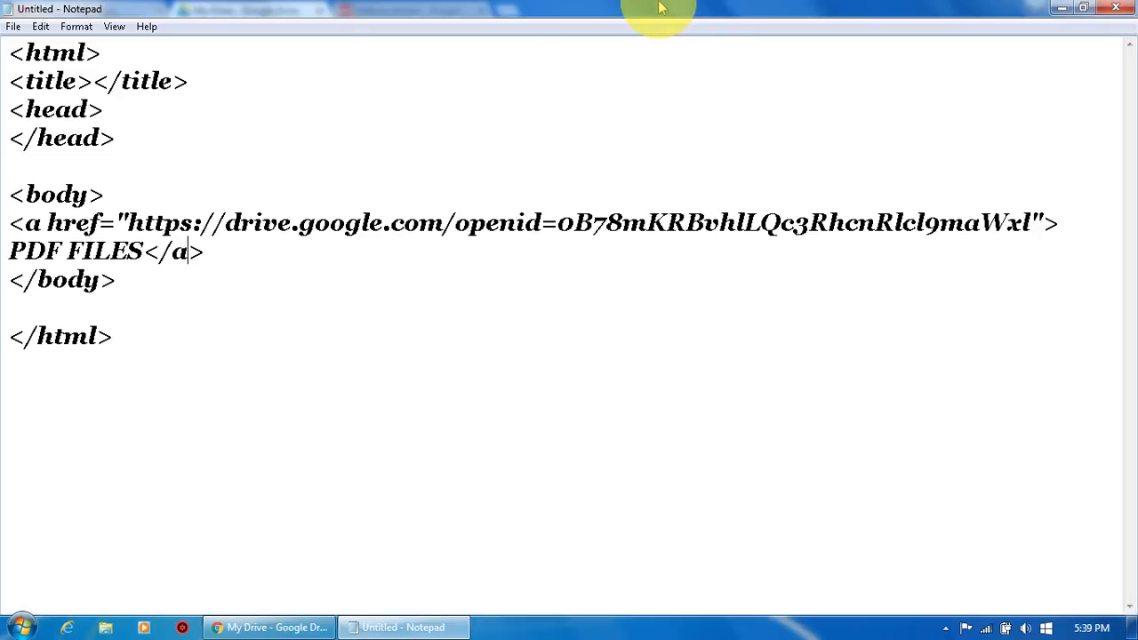
- Save the HTML page to the Desktop as pdf.html
left_click(11, 26)
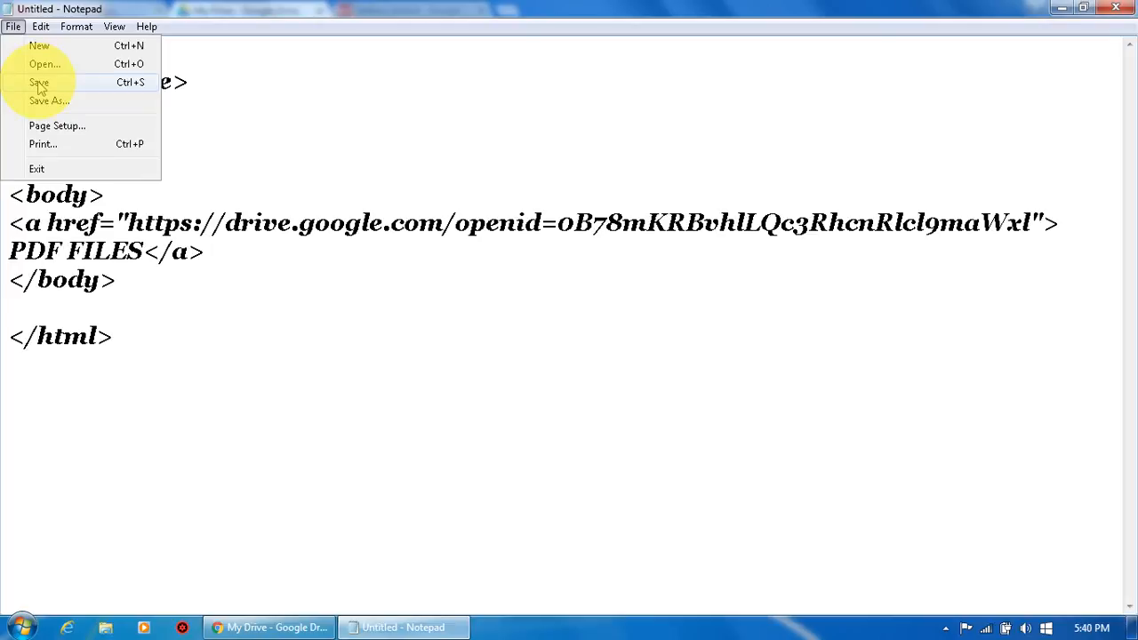
left_click(36, 82)
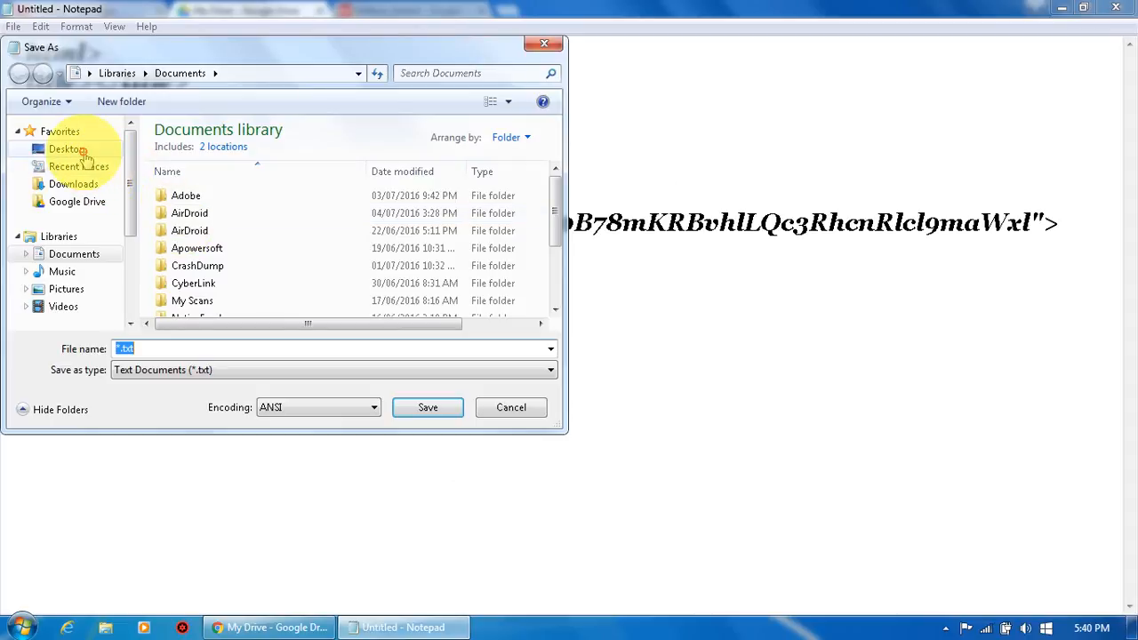
left_click(68, 150)
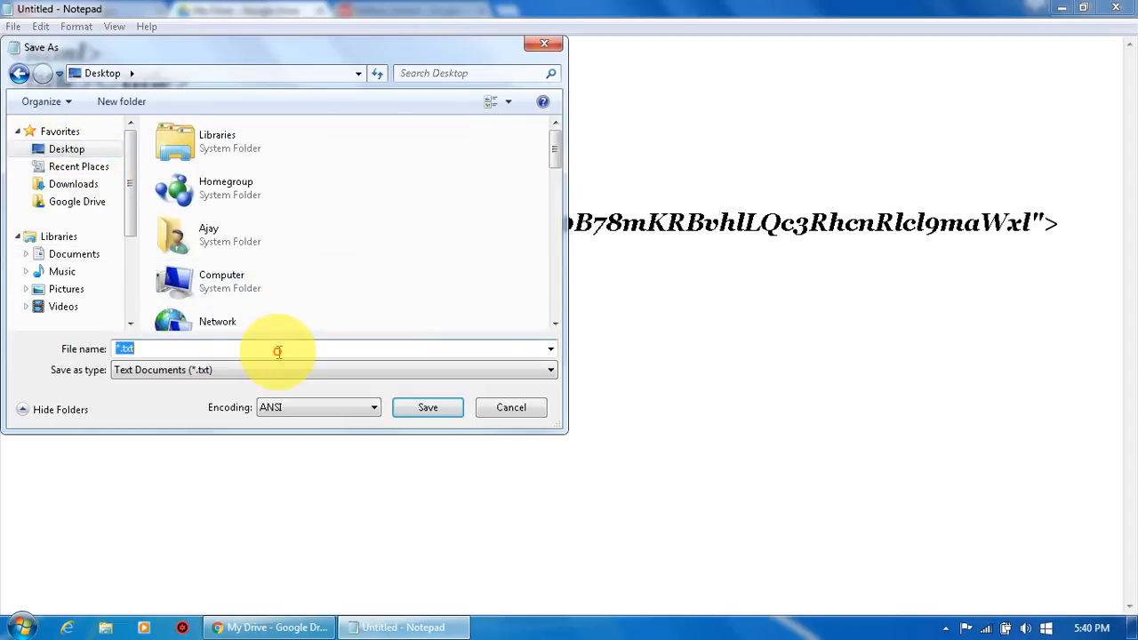
mouse_move(277, 352)
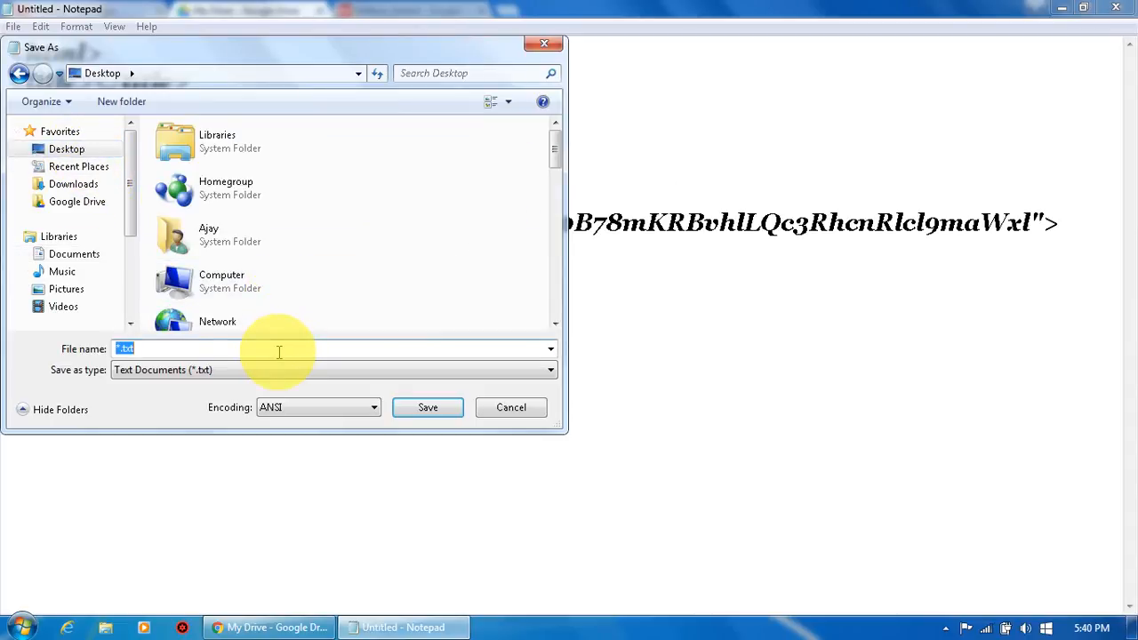
type("pdf.")
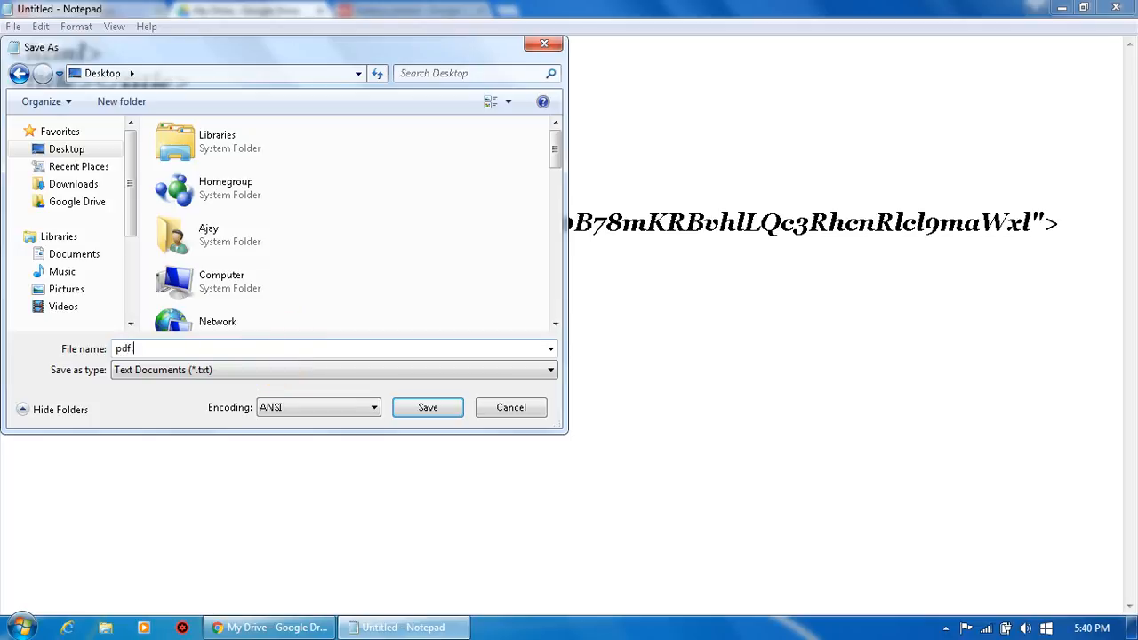
type("html")
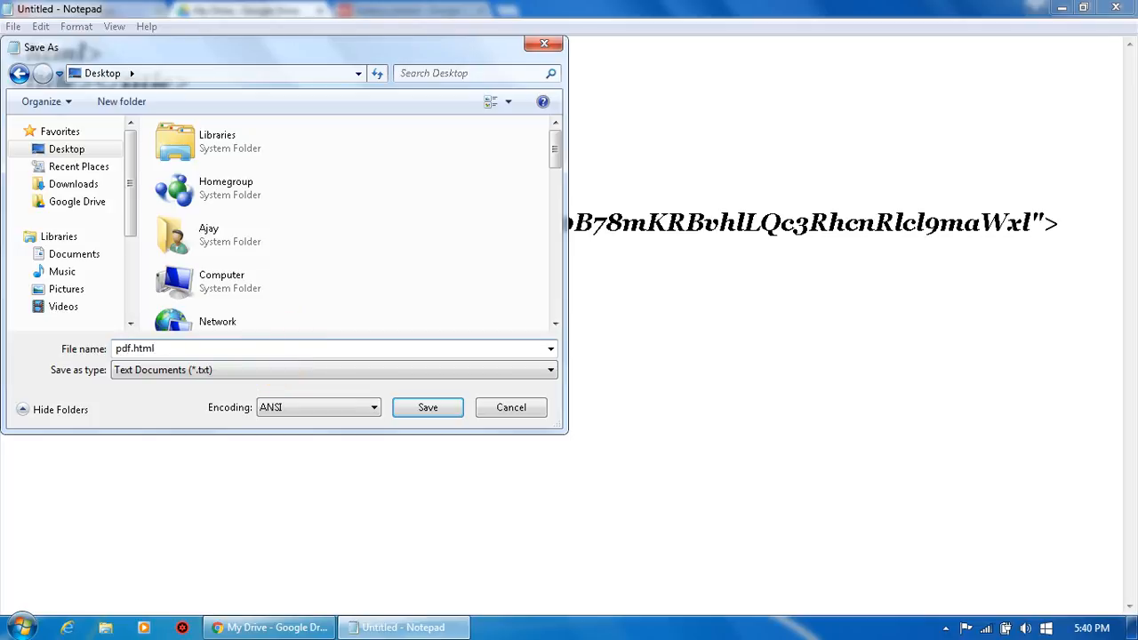
left_click(426, 407)
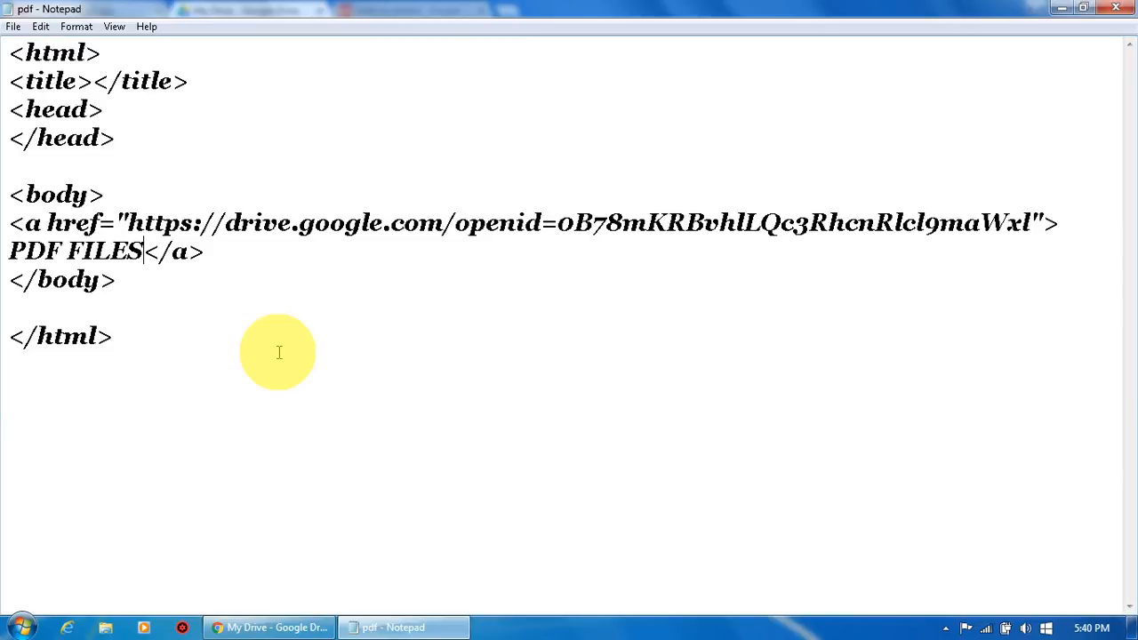
mouse_move(1021, 21)
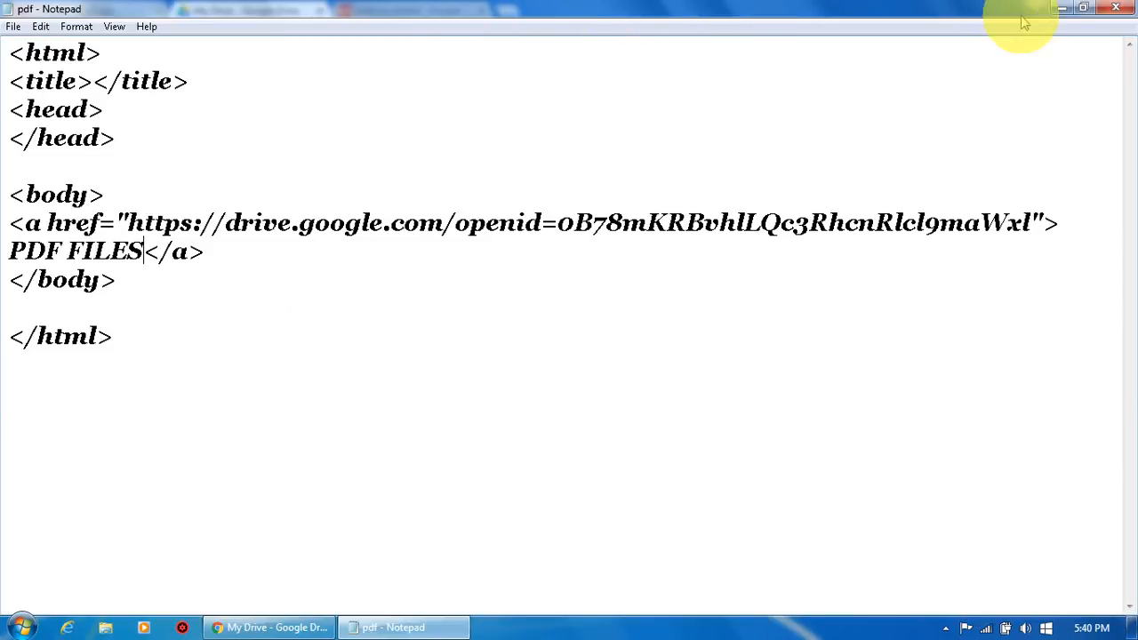
- Copy a fresh shareable link for the Getting started PDF with link sharing on
left_click(1062, 9)
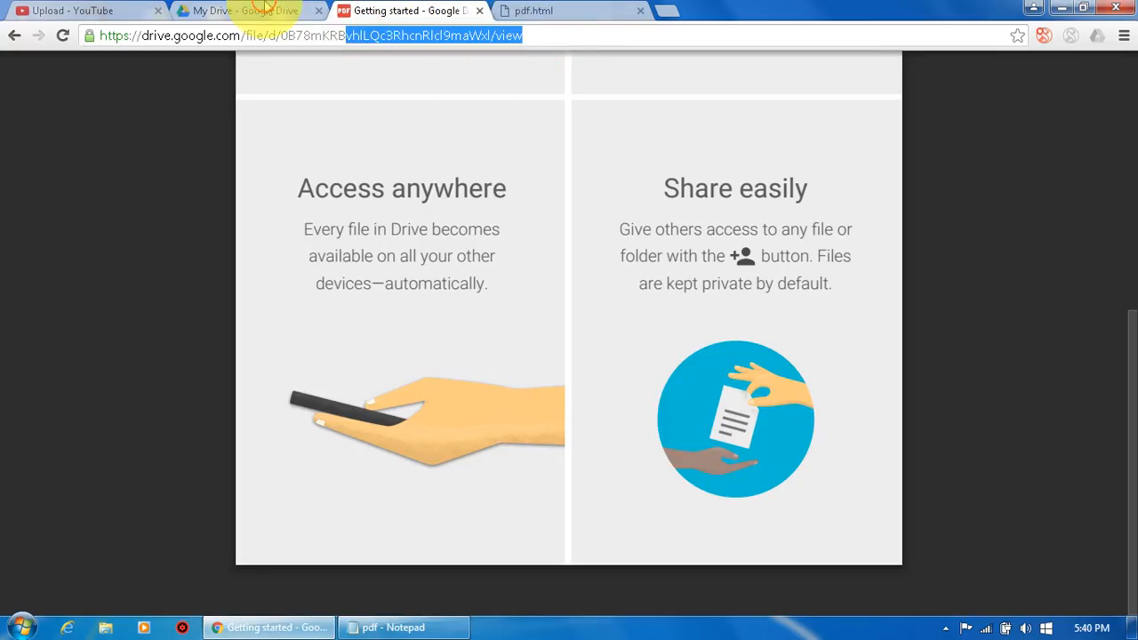
left_click(248, 11)
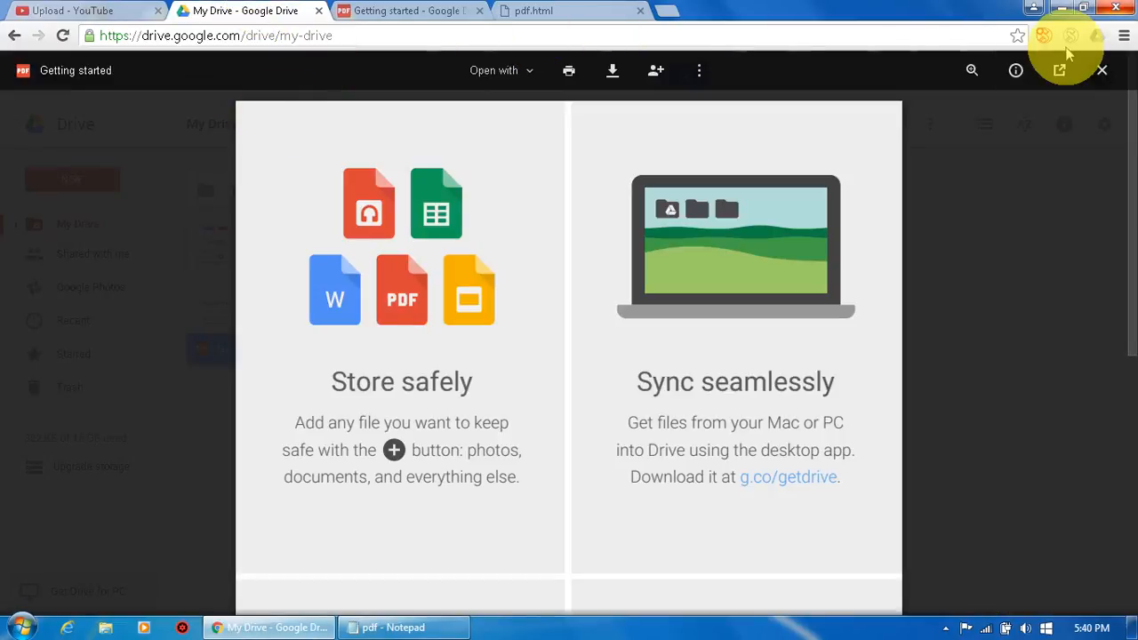
left_click(1102, 71)
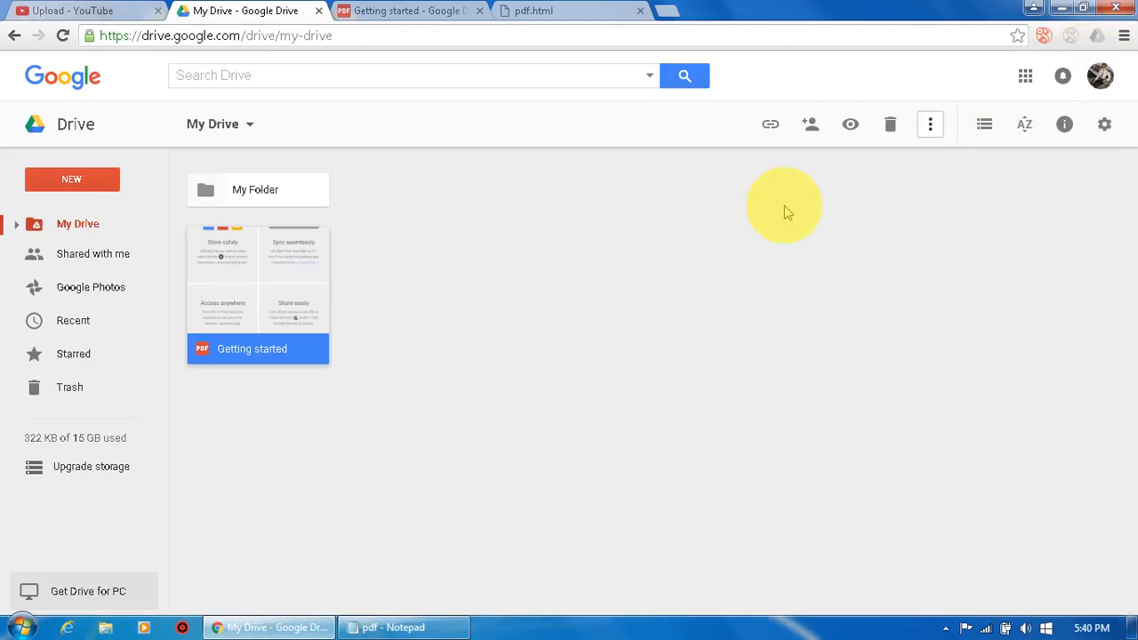
mouse_move(238, 336)
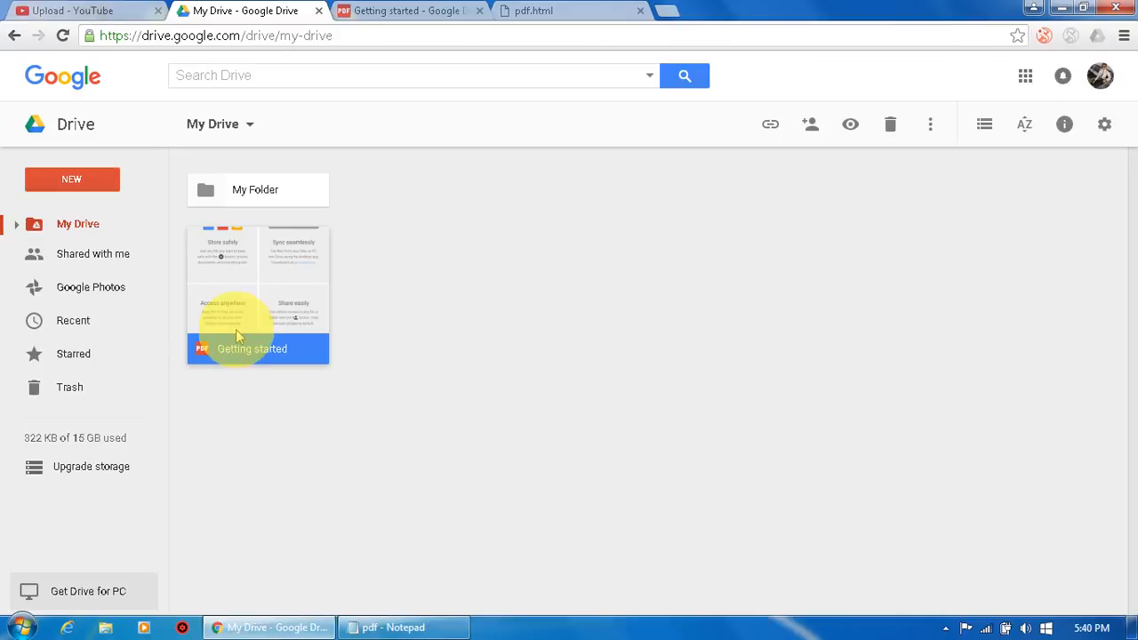
right_click(238, 334)
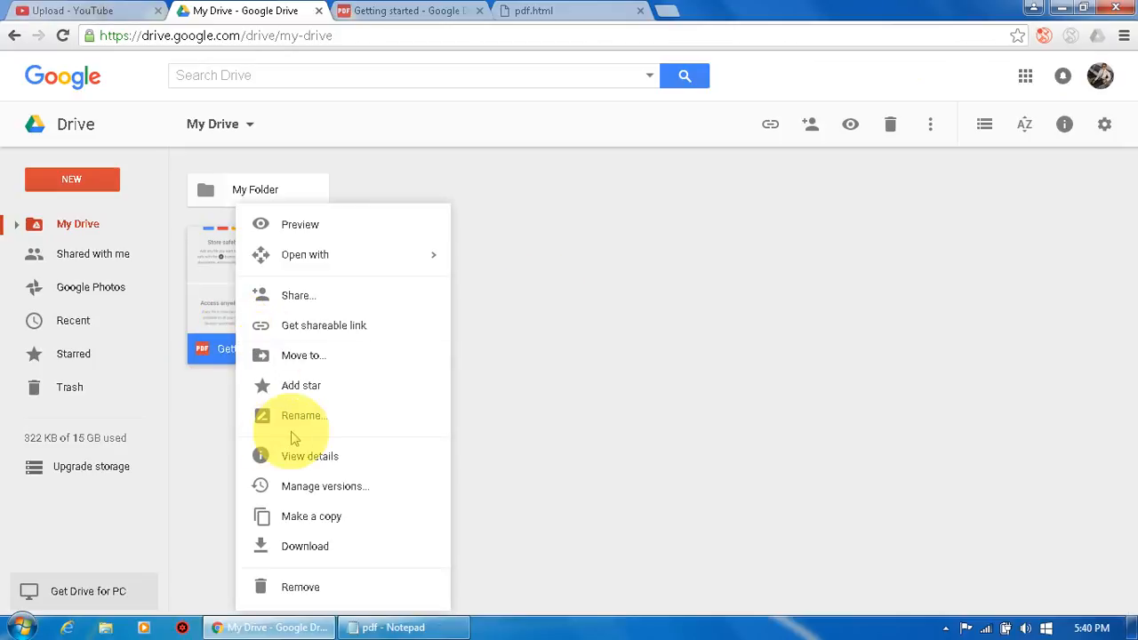
left_click(324, 326)
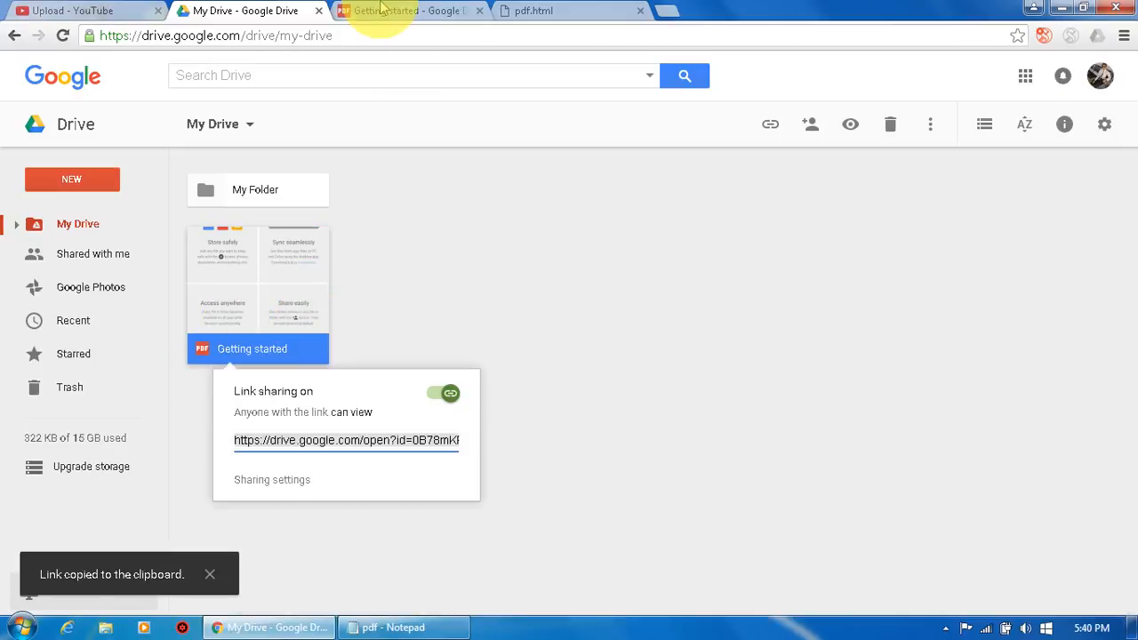
mouse_move(361, 425)
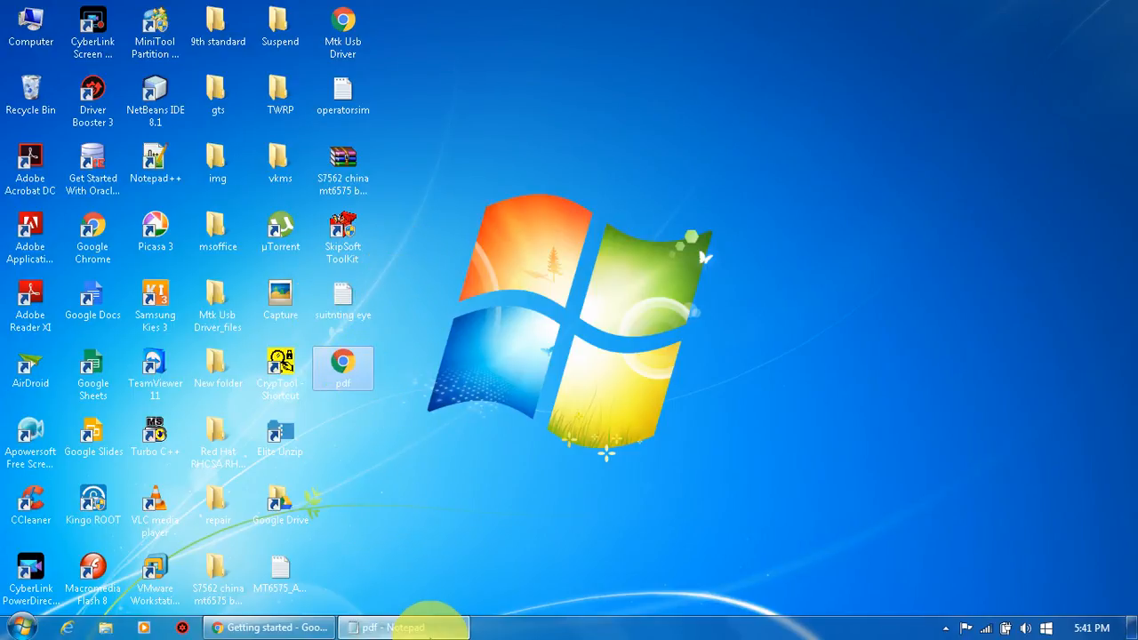
left_click(400, 626)
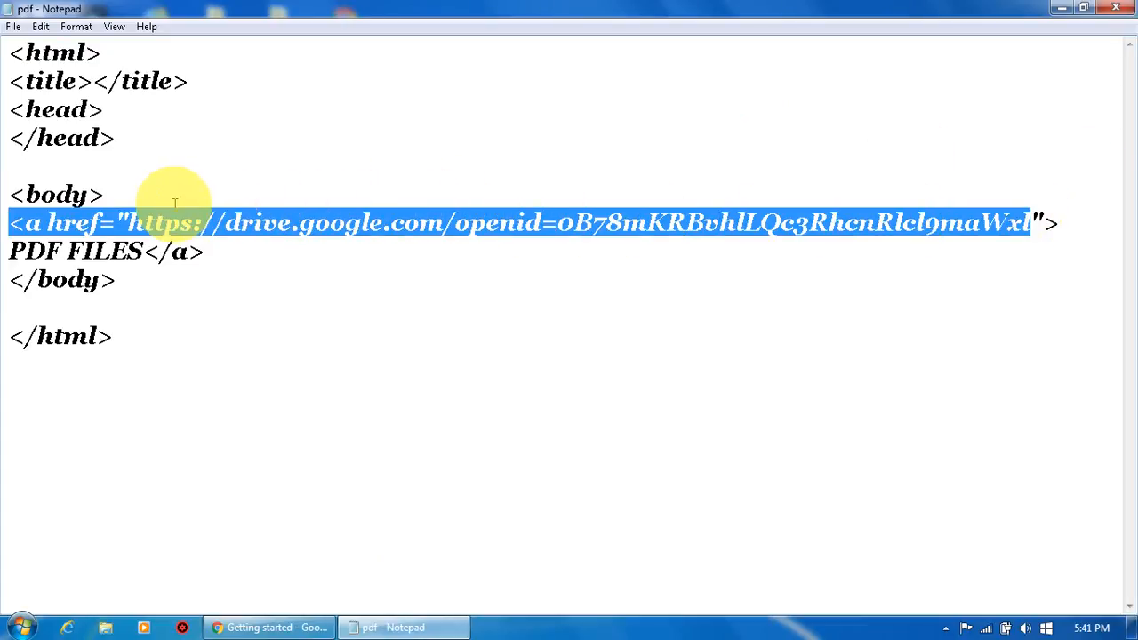
key("Delete")
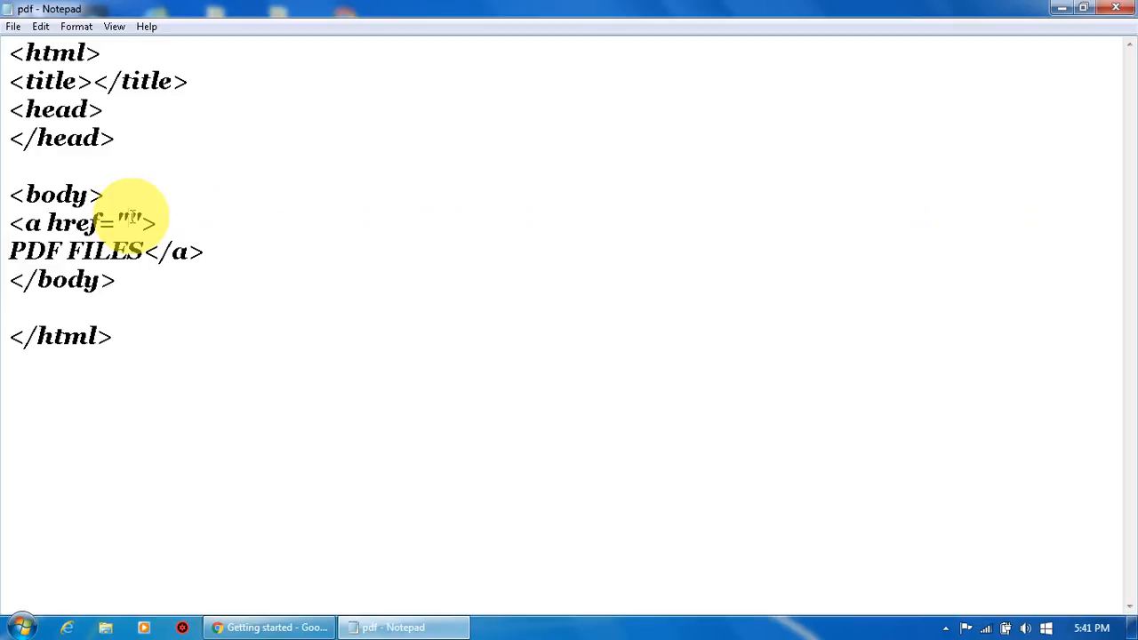
type("https://drive.google.com/open?id=0B78mKRBvhlLQc3RhcnRlcl9maWxl")
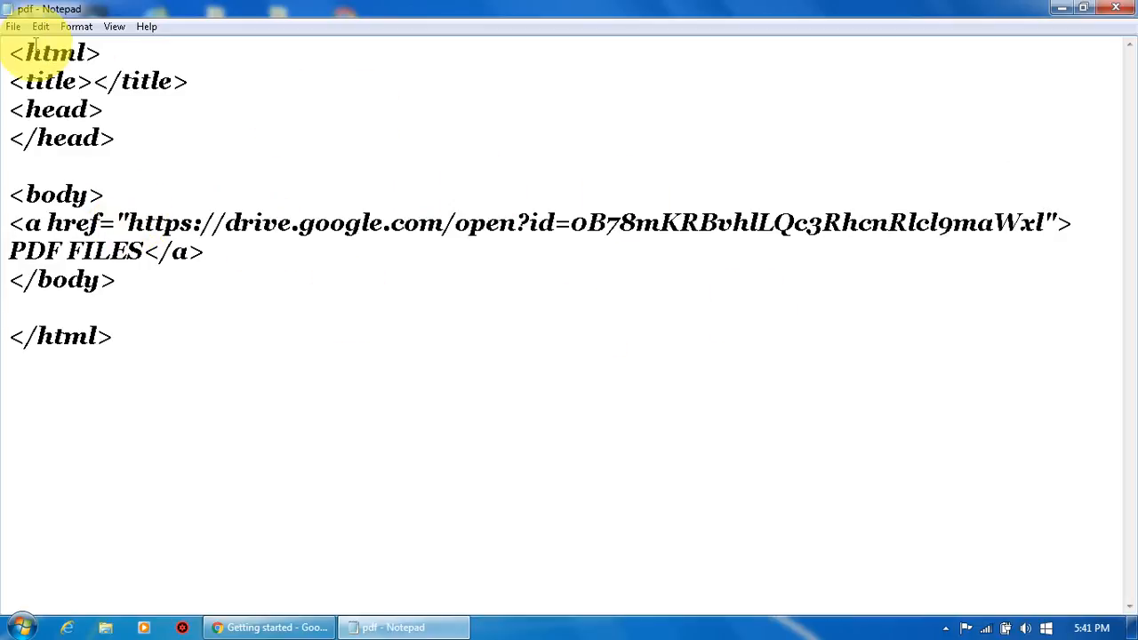
left_click(14, 26)
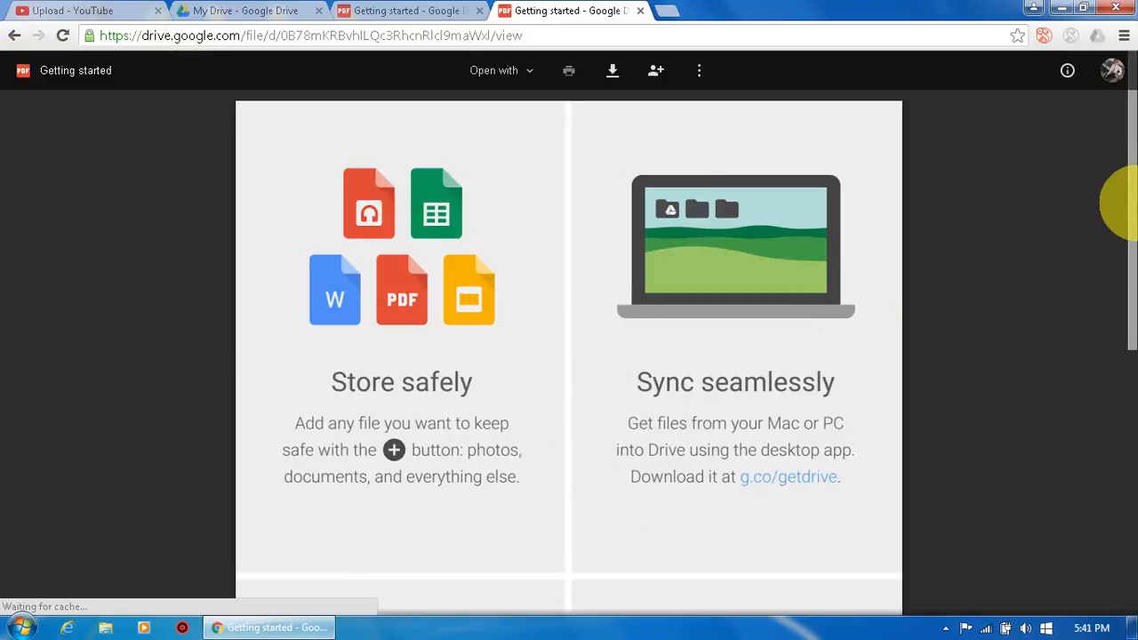
- Scroll through the Getting started PDF's pages in the Drive viewer
scroll("down", 3)
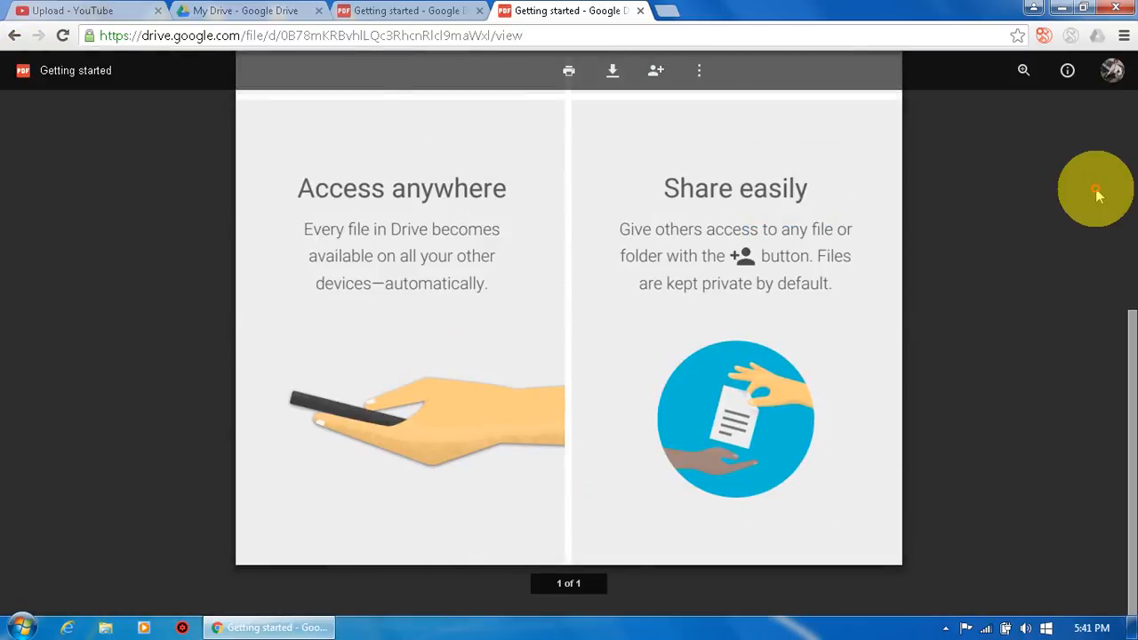
scroll("down", 3)
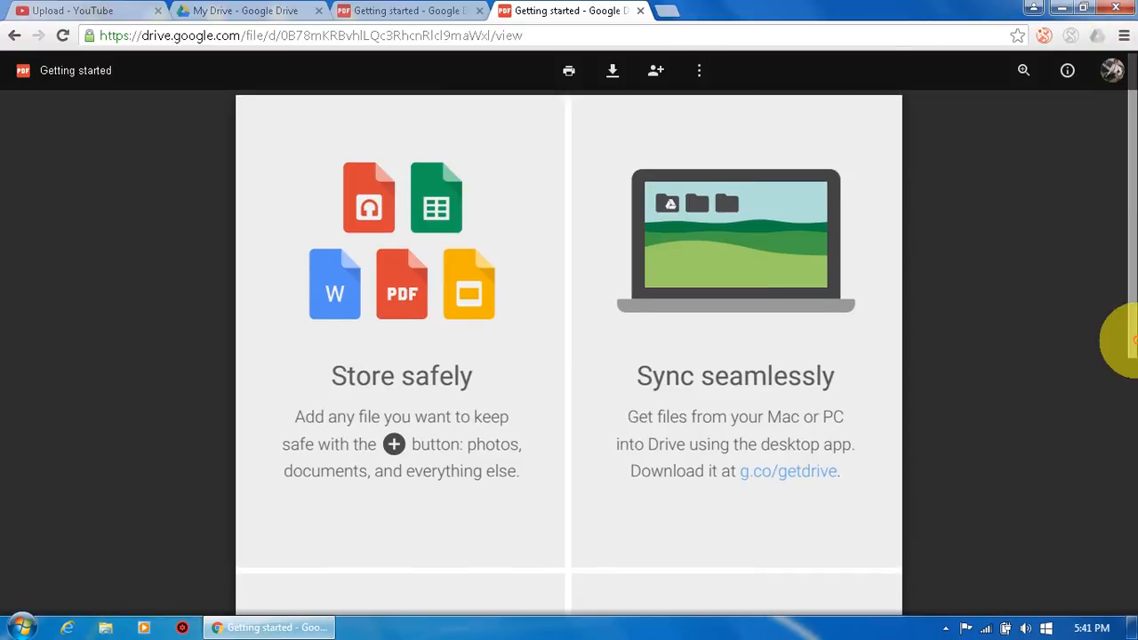